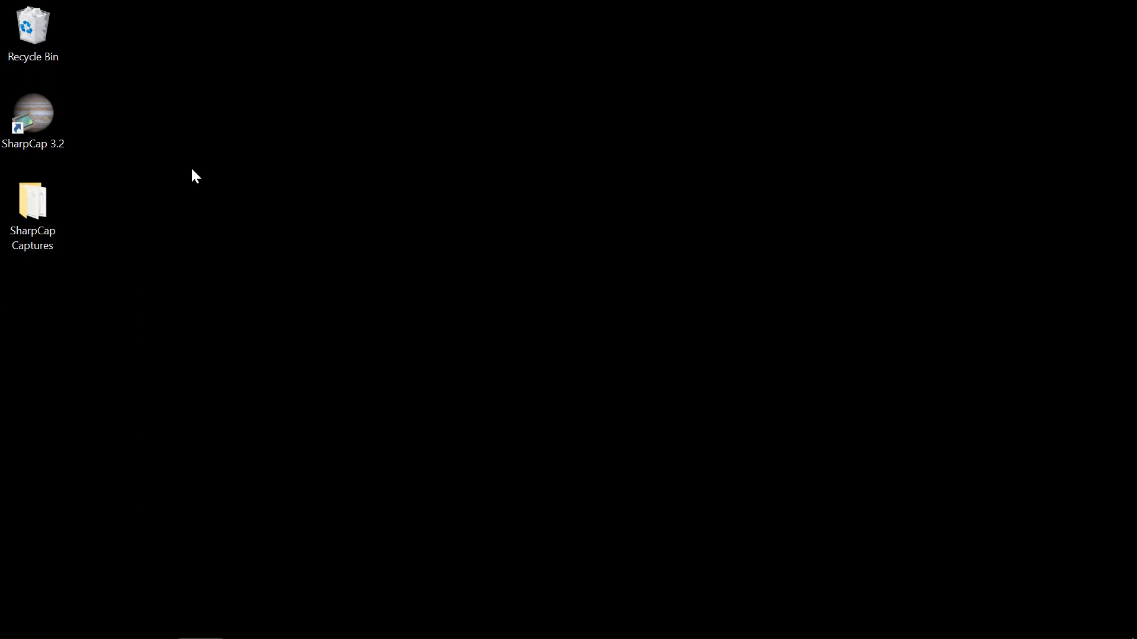
# Launch SharpCap Pro from the SharpCap 3.2 desktop shortcut.
pyautogui.click(33, 116)
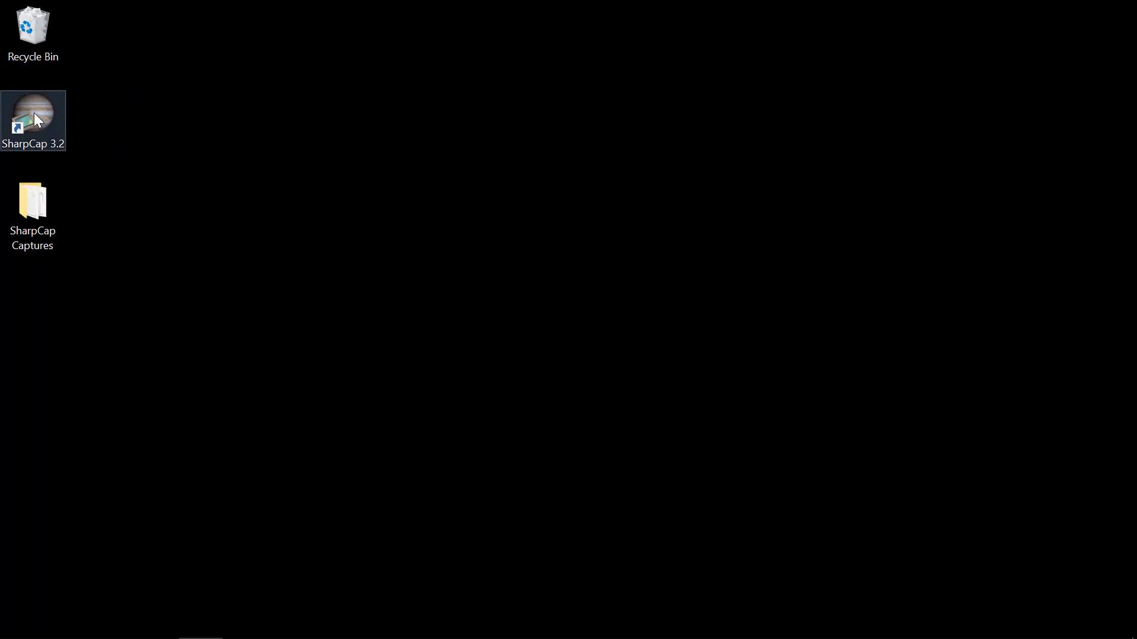
pyautogui.click(33, 116)
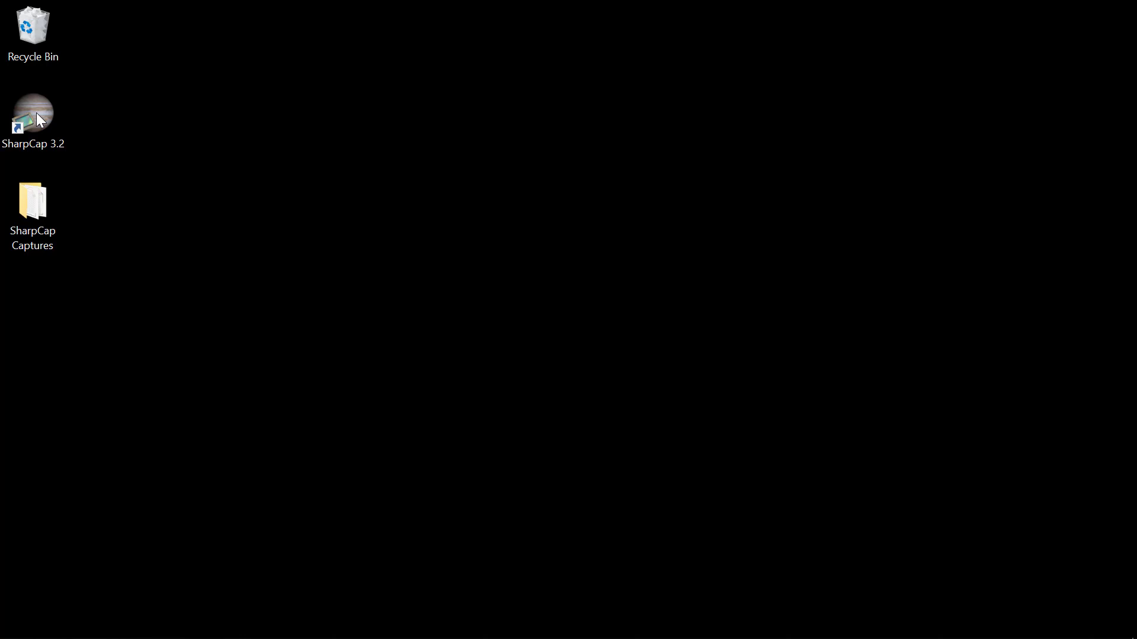
pyautogui.doubleClick(33, 113)
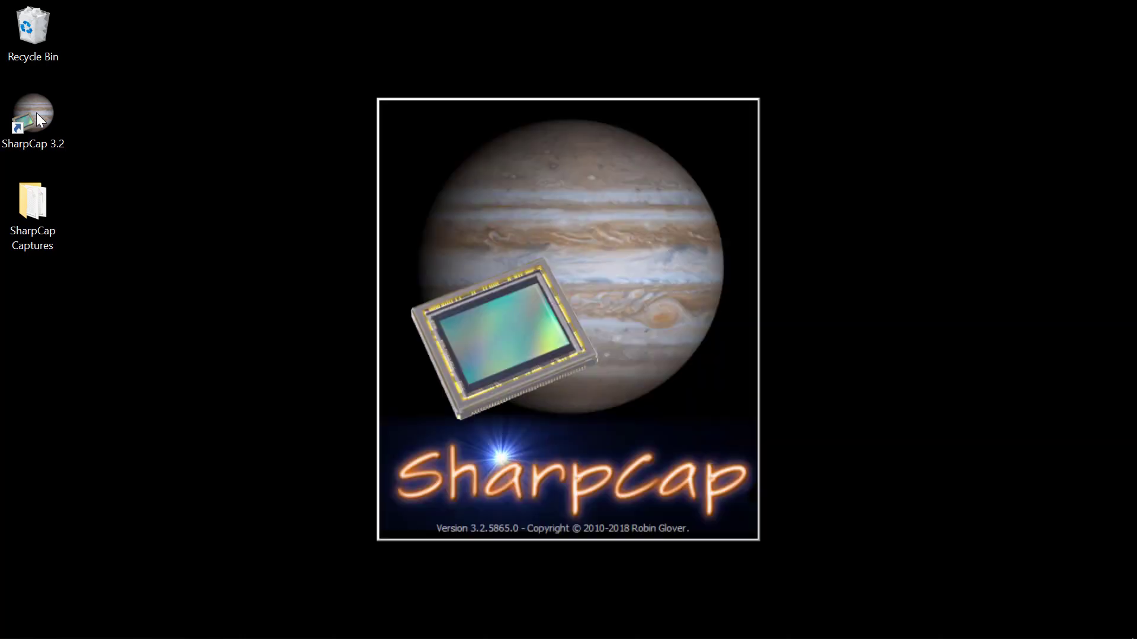
pyautogui.doubleClick(33, 113)
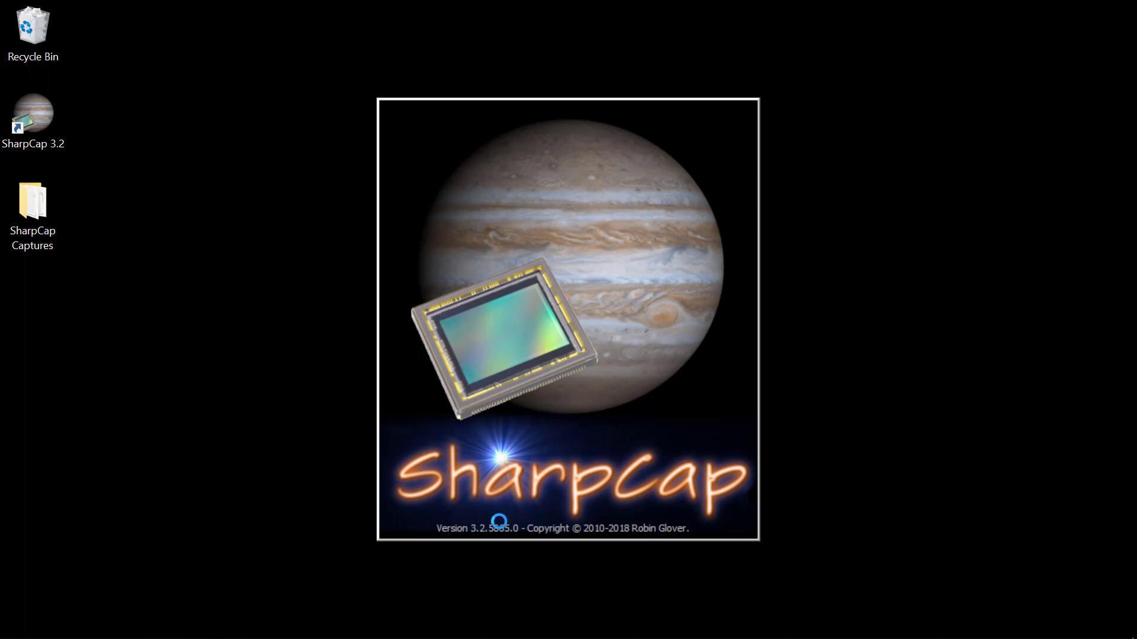
pyautogui.moveTo(509, 553)
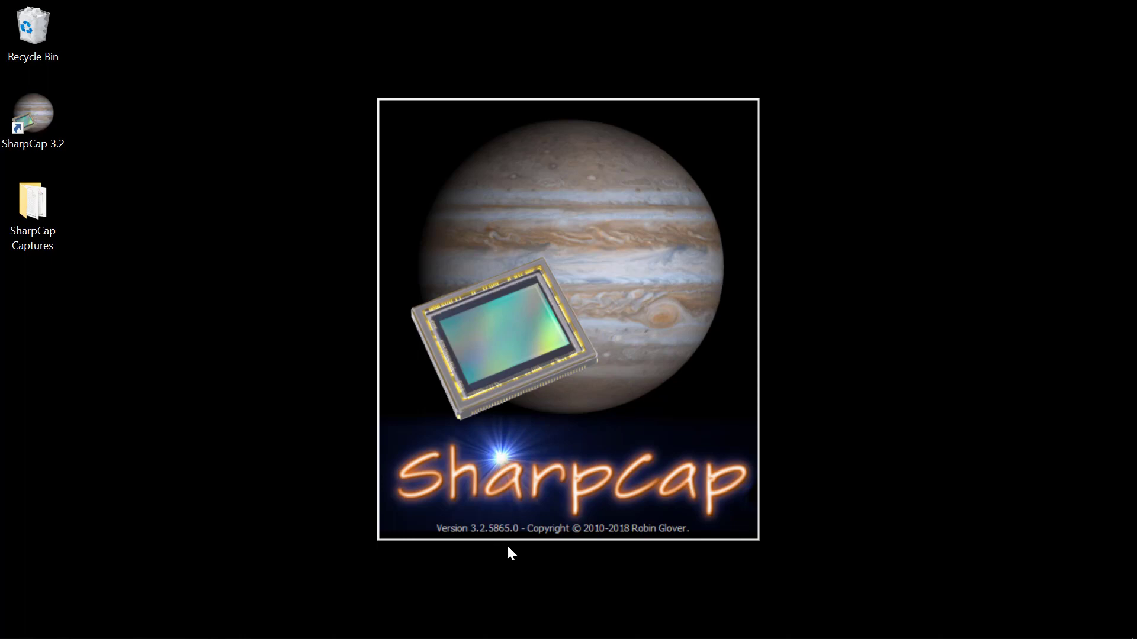
pyautogui.moveTo(505, 553)
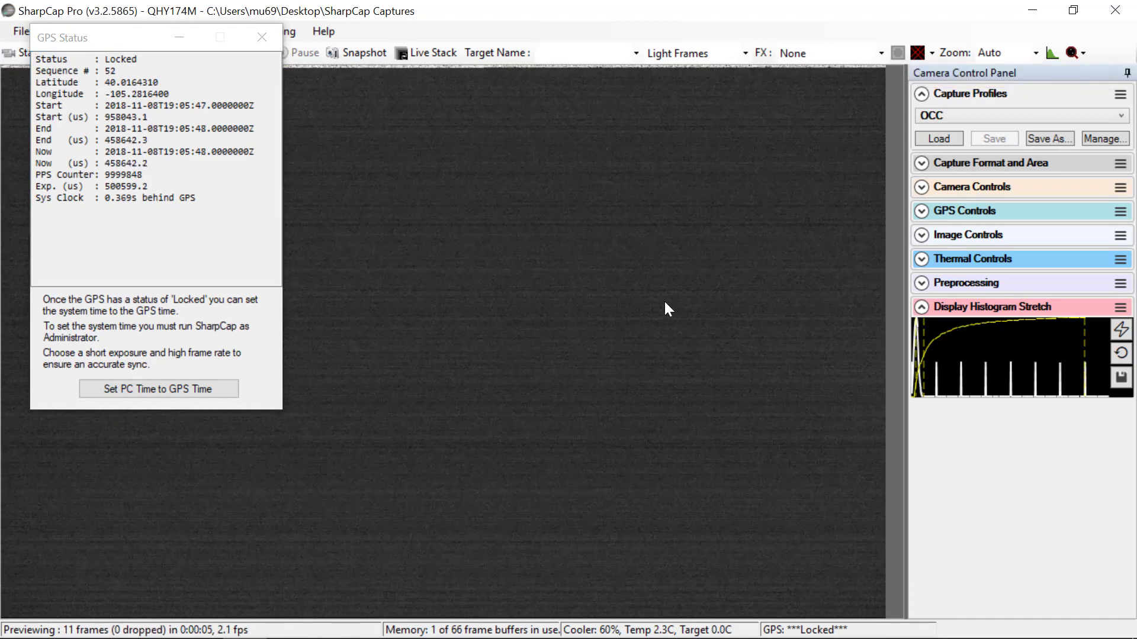
pyautogui.moveTo(548, 327)
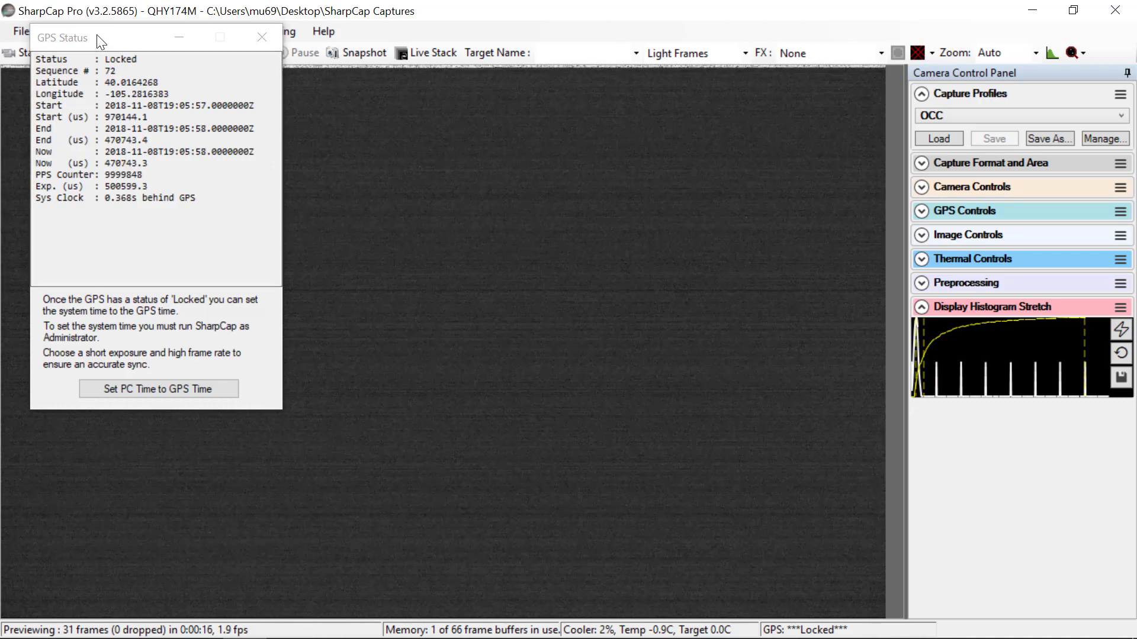
# Move the GPS Status window down, confirm Locked, and close it.
pyautogui.moveTo(95, 38); pyautogui.dragTo(127, 150)
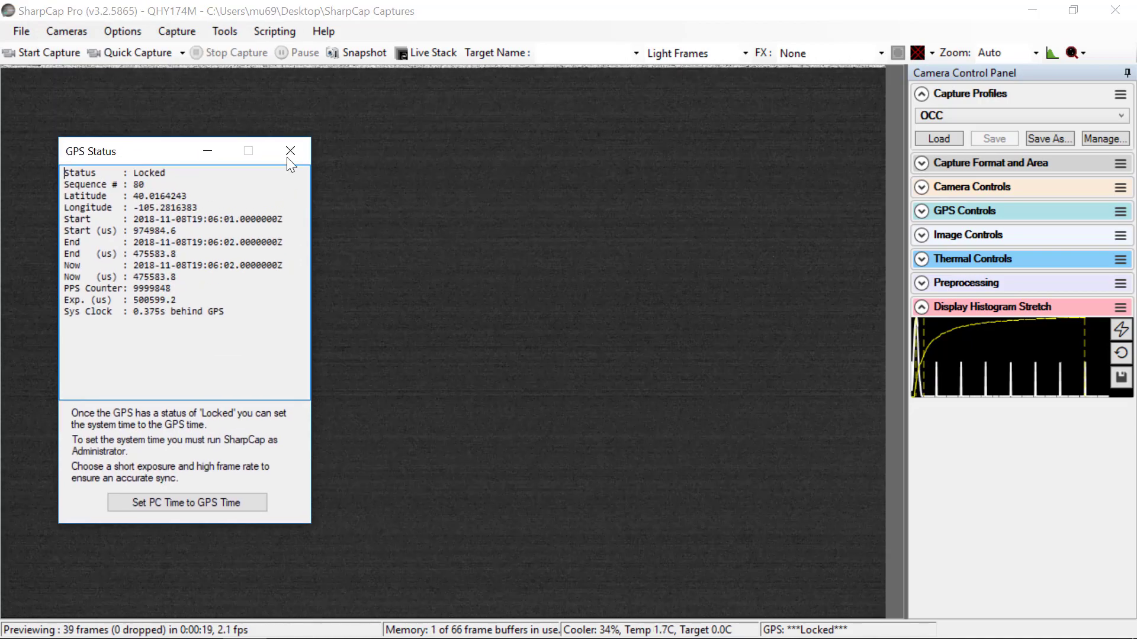
pyautogui.moveTo(290, 150)
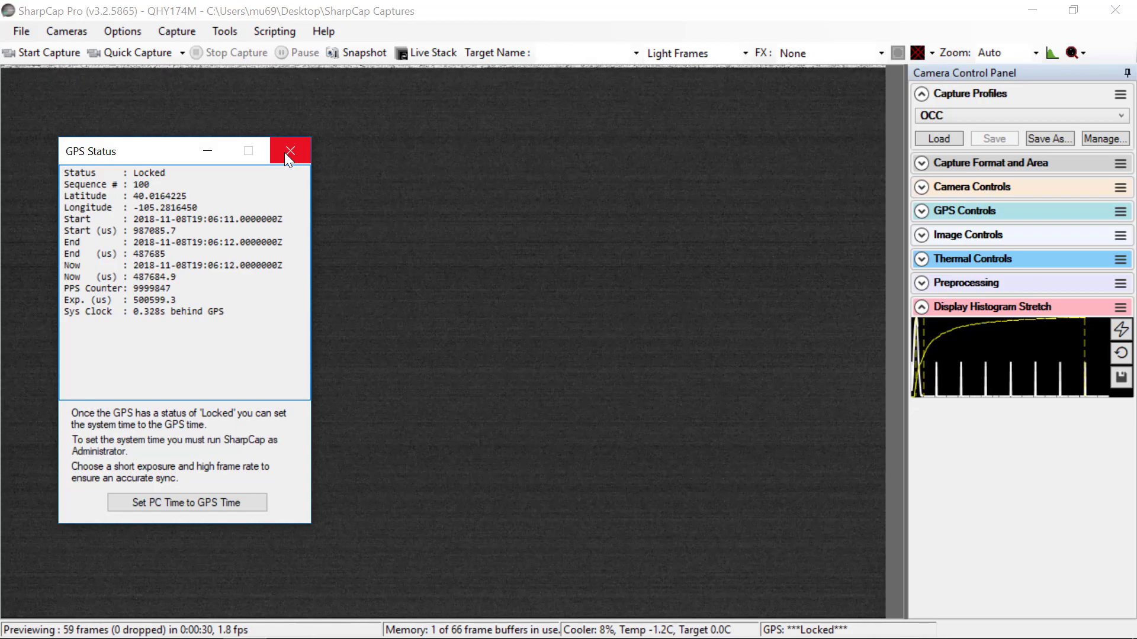
pyautogui.click(290, 150)
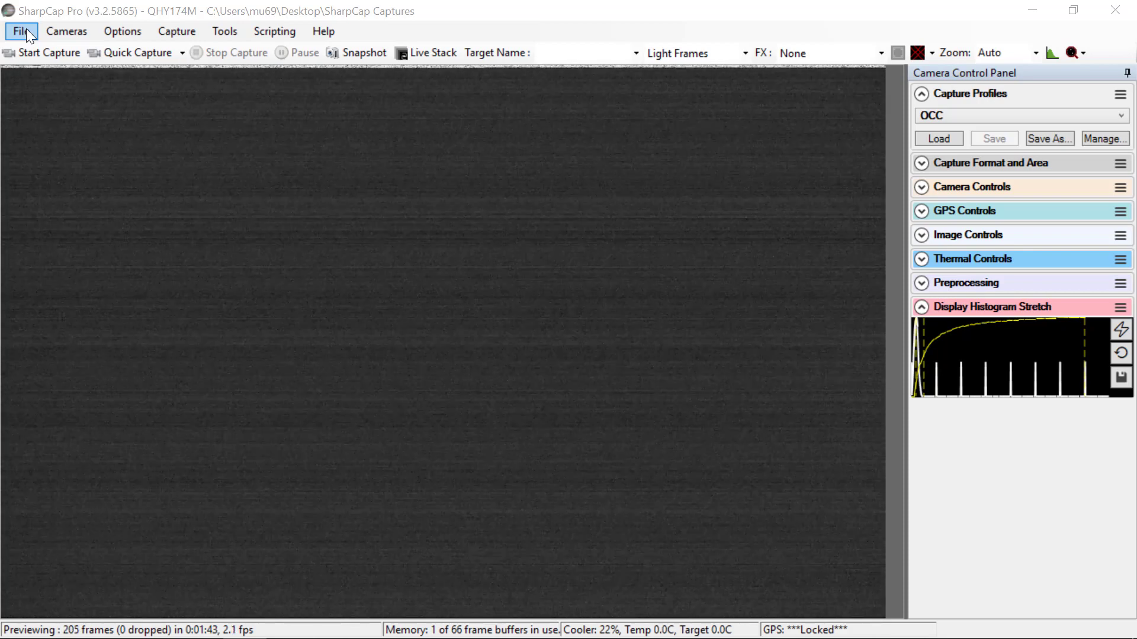
# Bring up SharpCap Settings from the File menu on the General page.
pyautogui.click(20, 31)
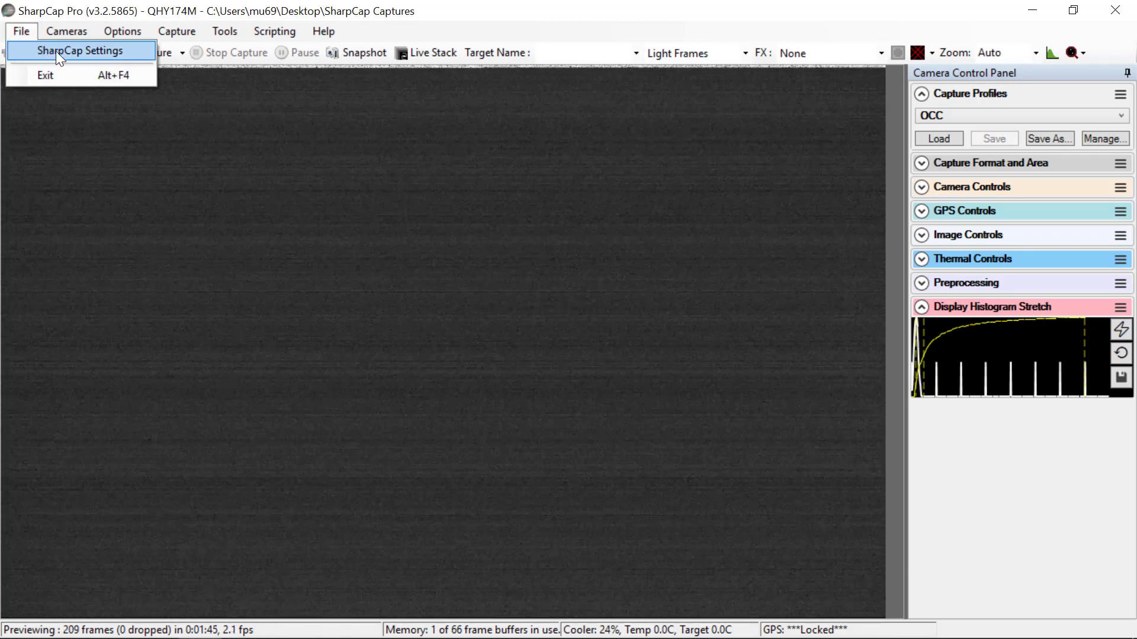
pyautogui.click(79, 50)
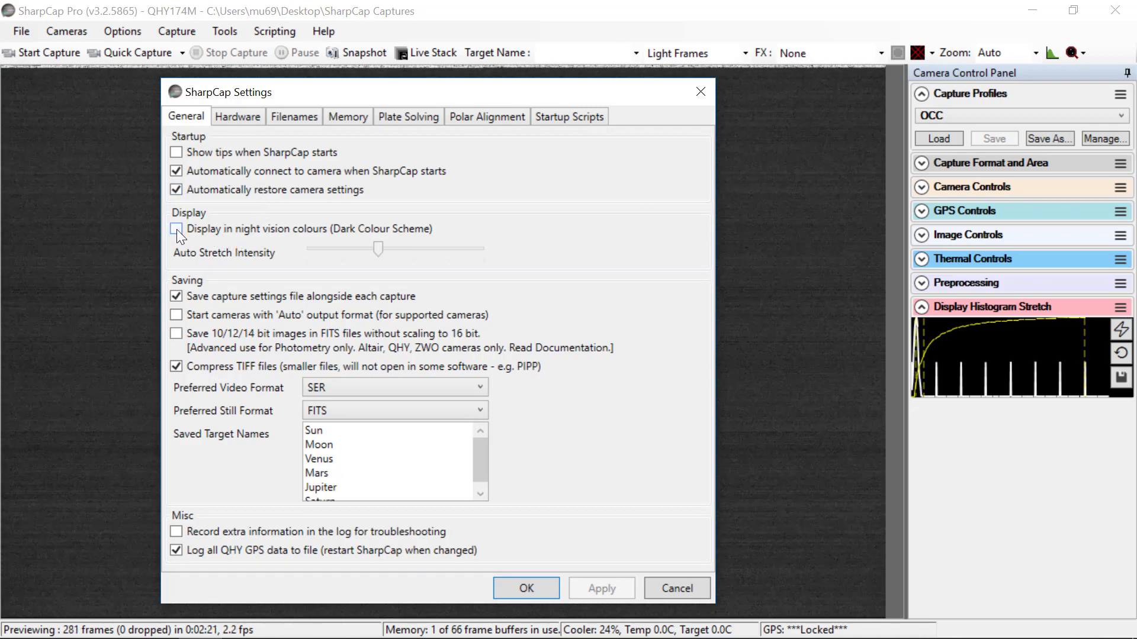
pyautogui.click(177, 229)
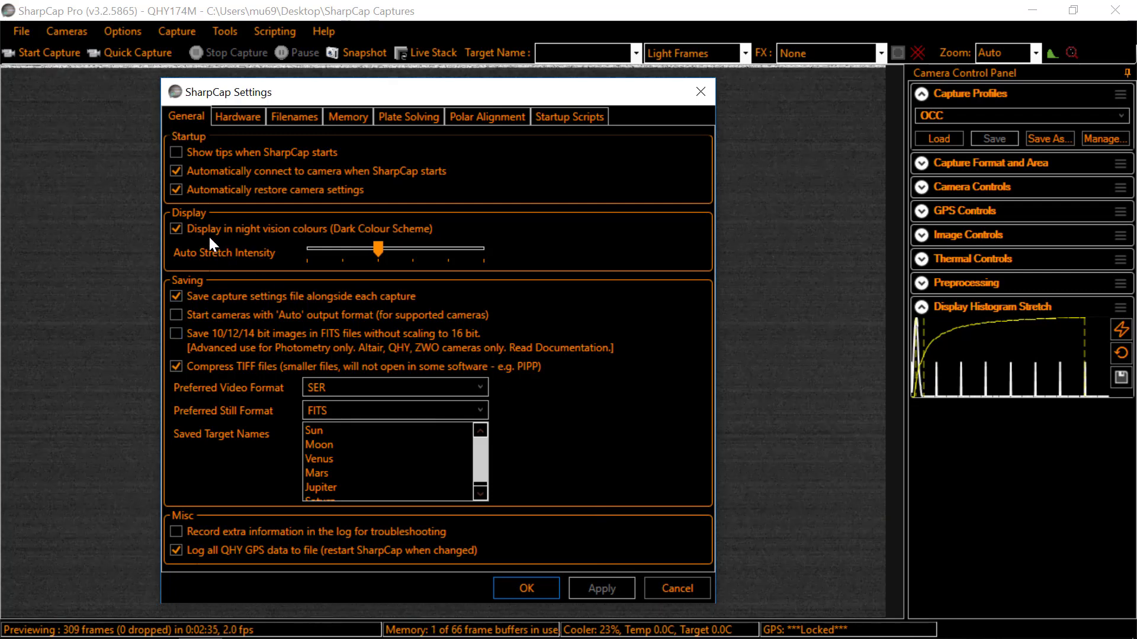
pyautogui.click(176, 229)
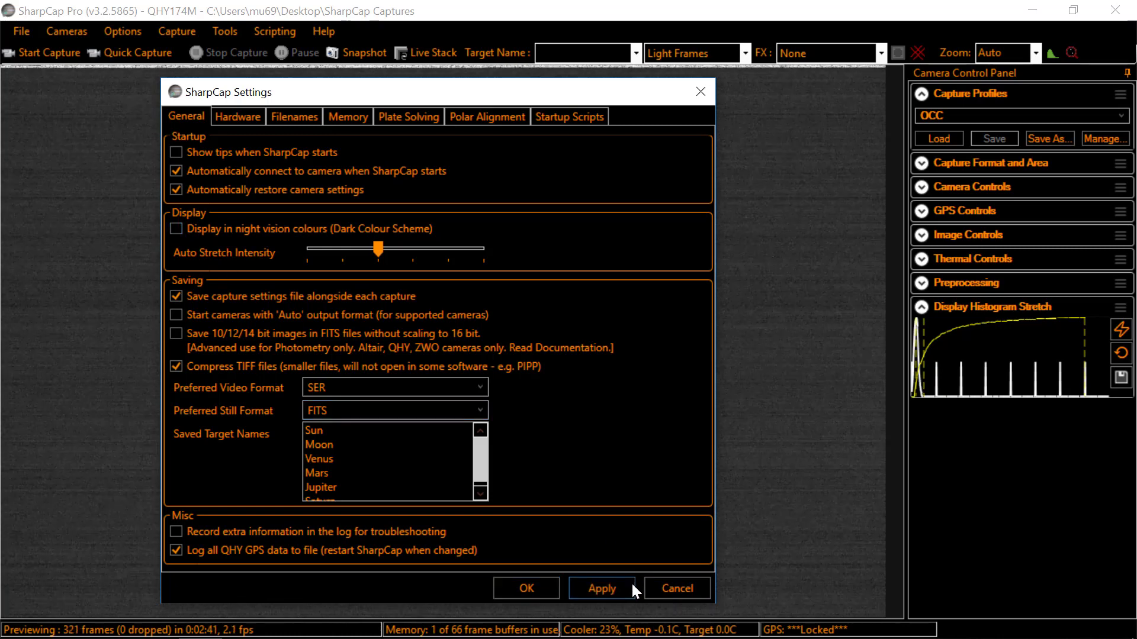
pyautogui.click(602, 589)
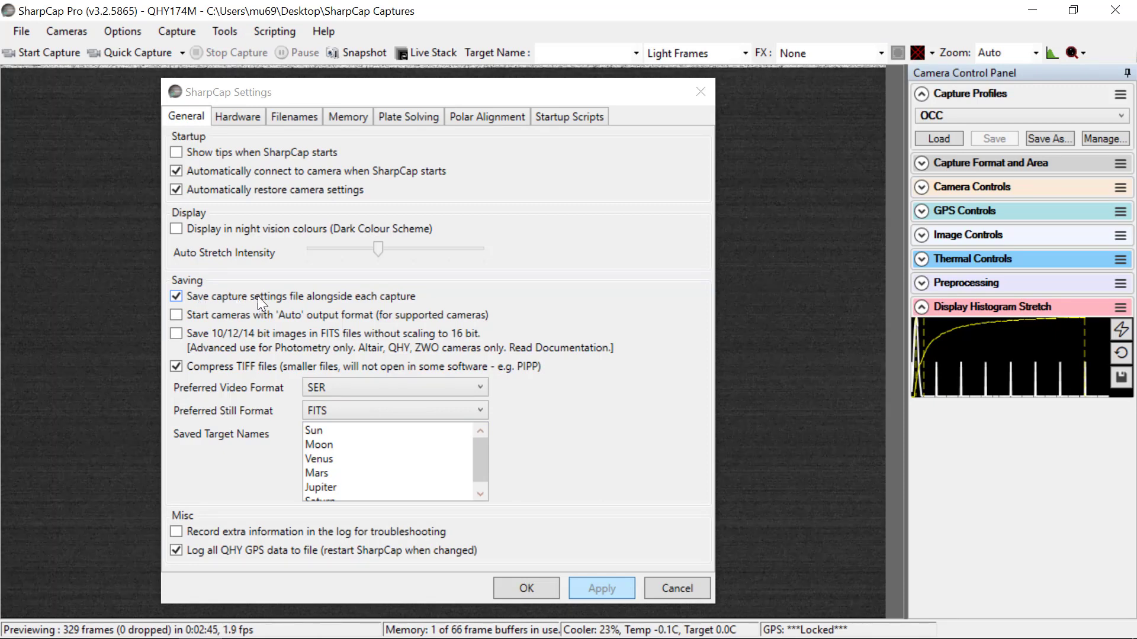
pyautogui.moveTo(351, 303)
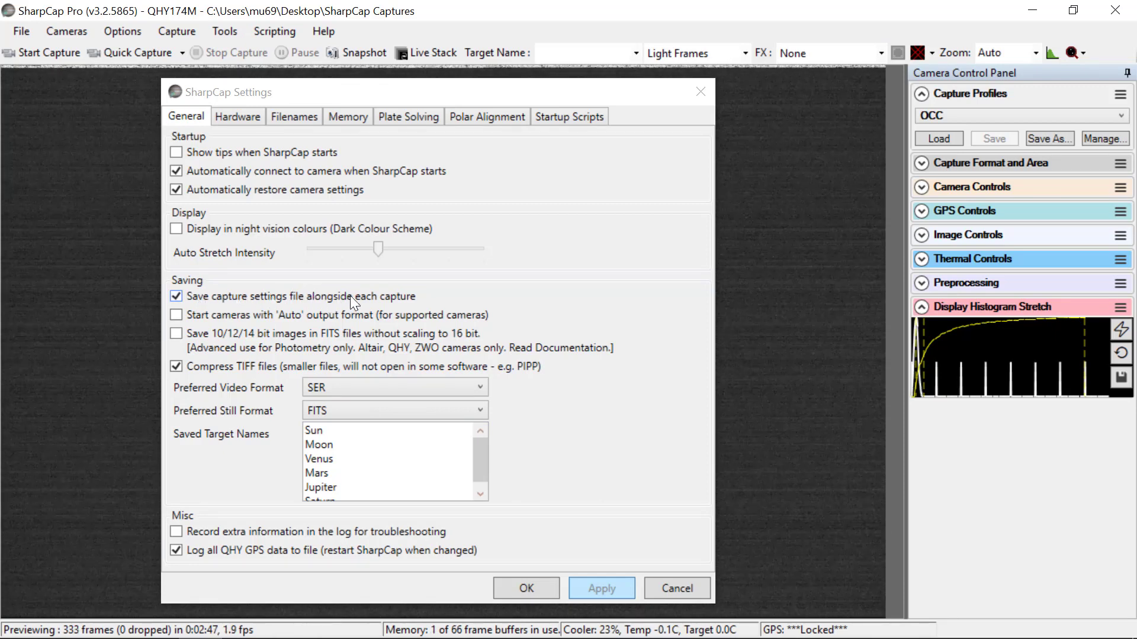
pyautogui.moveTo(431, 299)
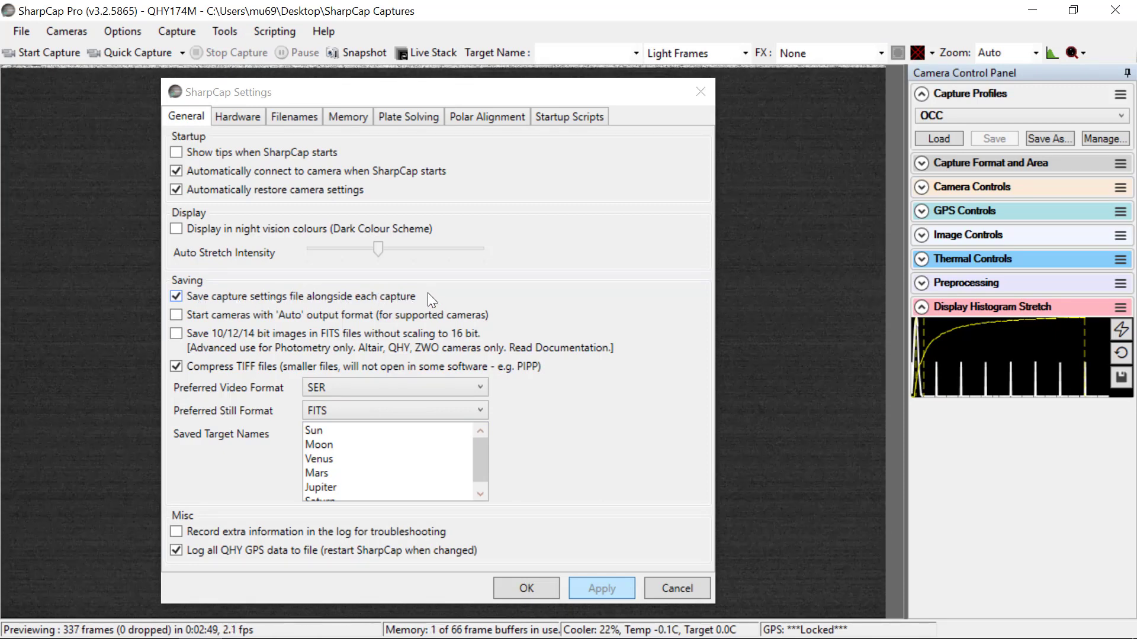
pyautogui.moveTo(988, 158)
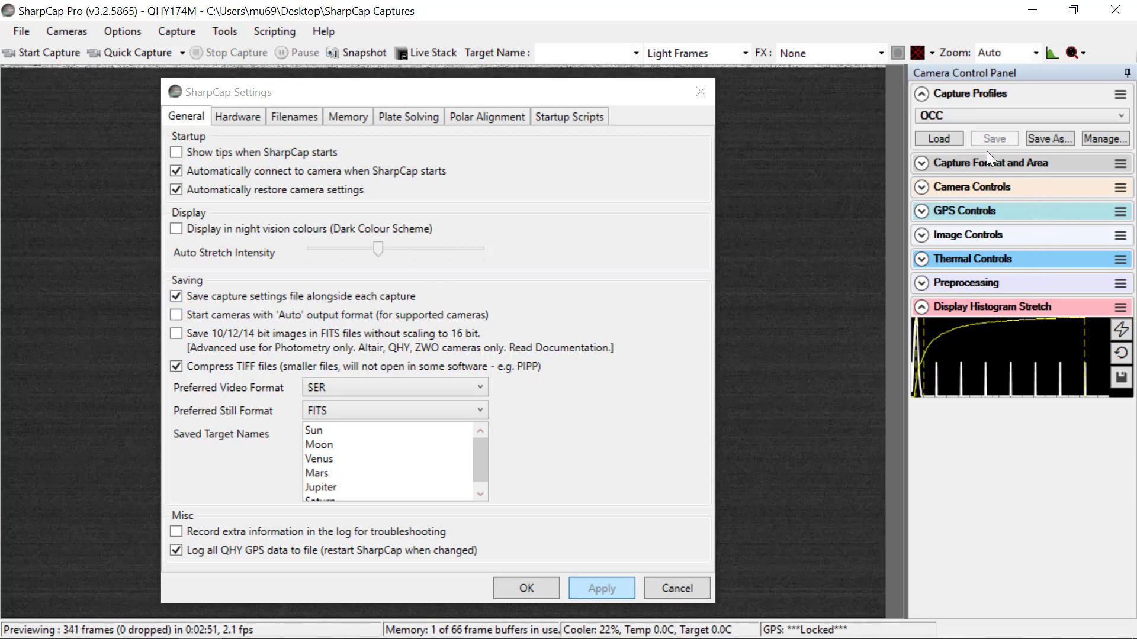
pyautogui.moveTo(957, 328)
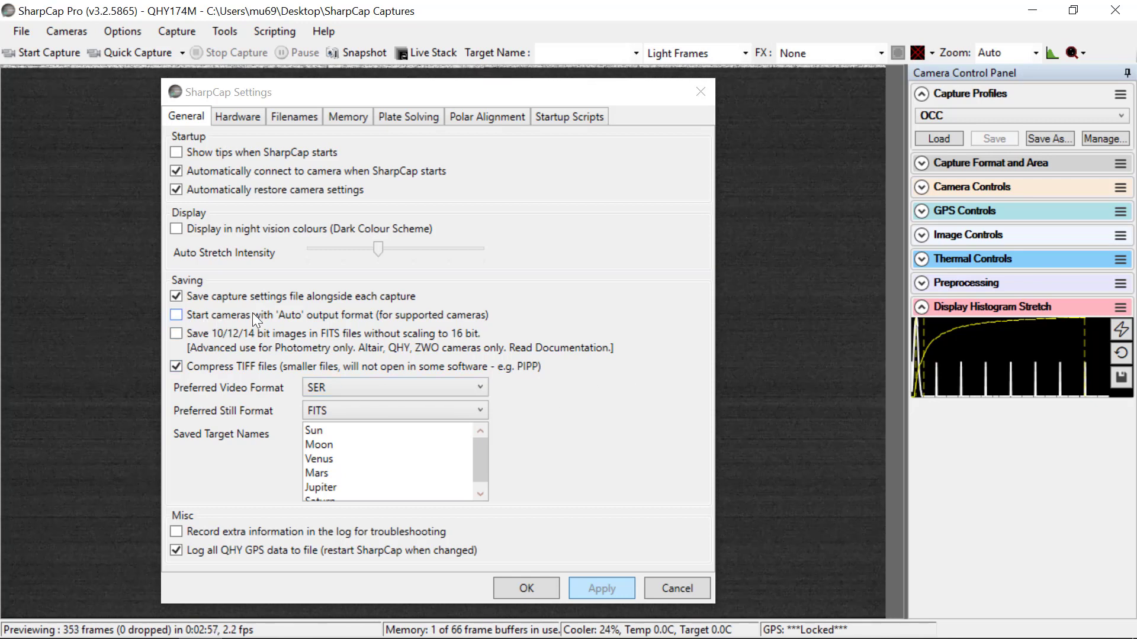
pyautogui.moveTo(302, 320)
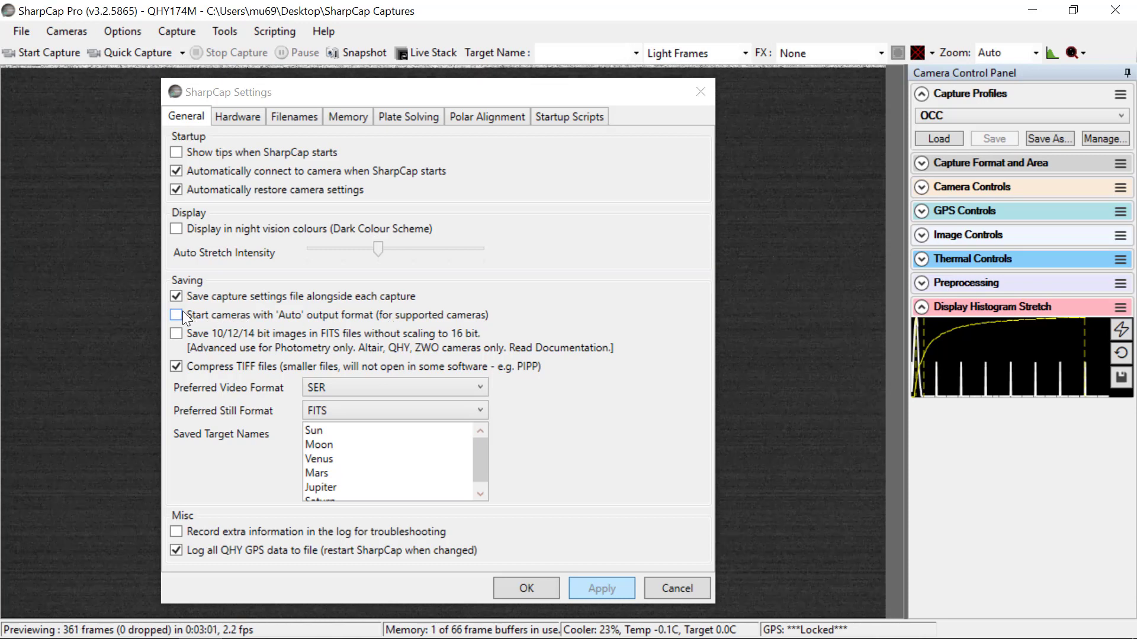
pyautogui.moveTo(180, 321)
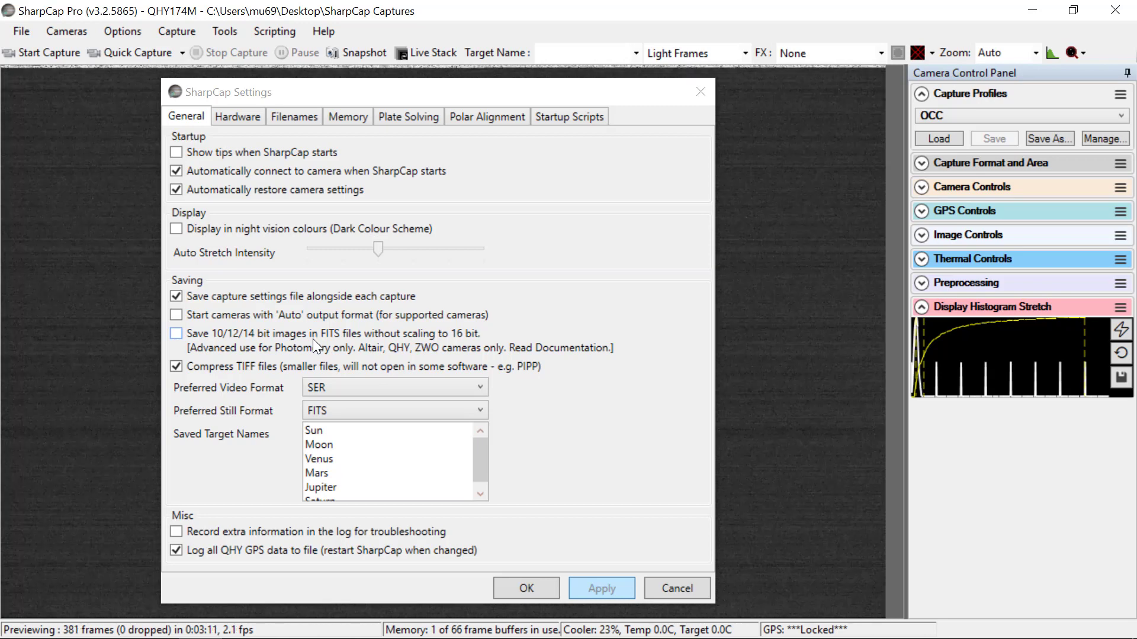
pyautogui.moveTo(176, 334)
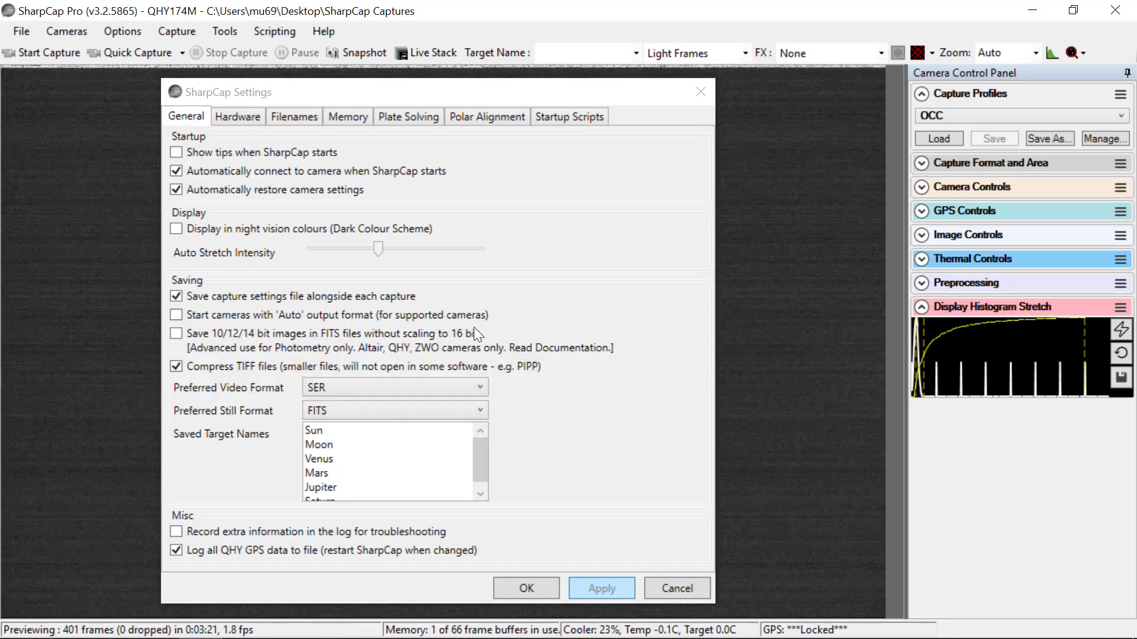
pyautogui.moveTo(335, 338)
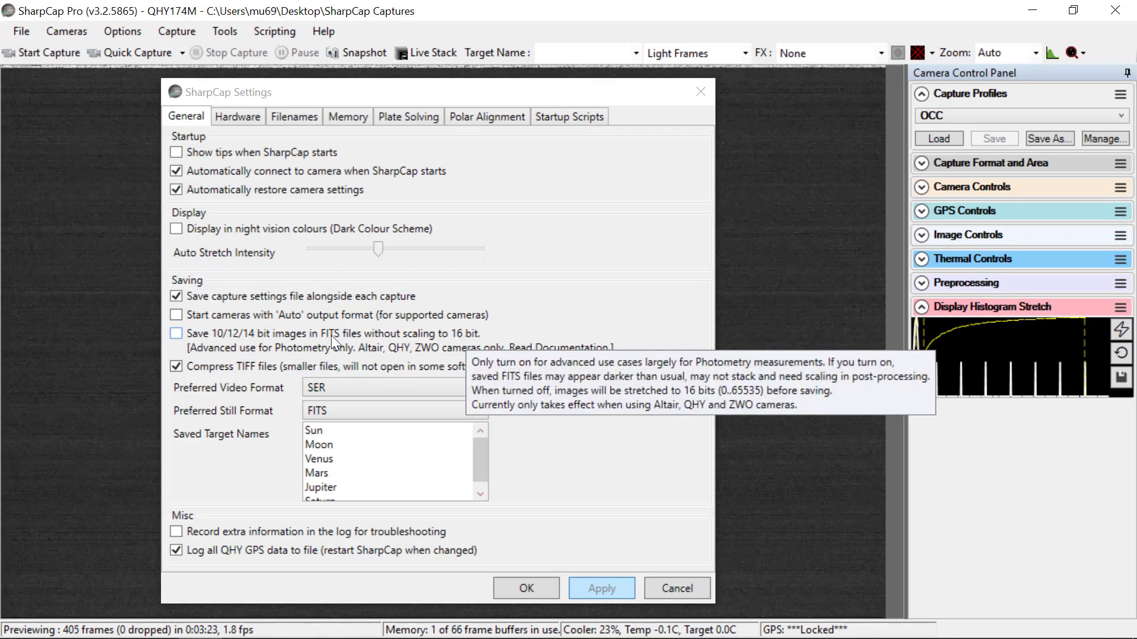
pyautogui.moveTo(249, 366)
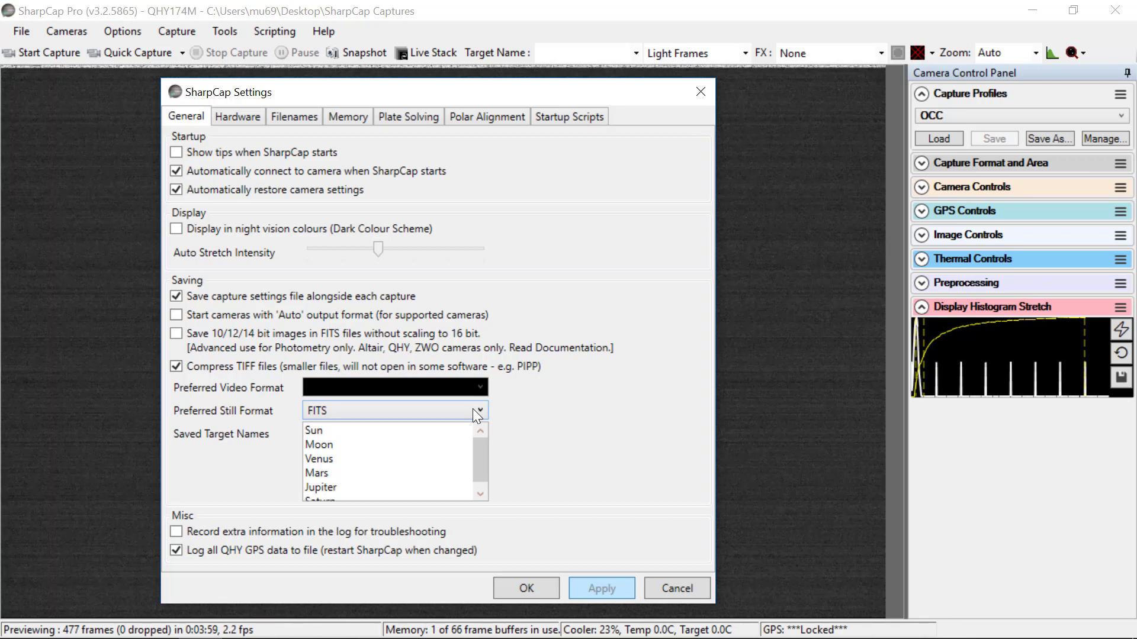
# Enable 'Log all QHY GPS data to file' on the General settings page.
pyautogui.click(476, 411)
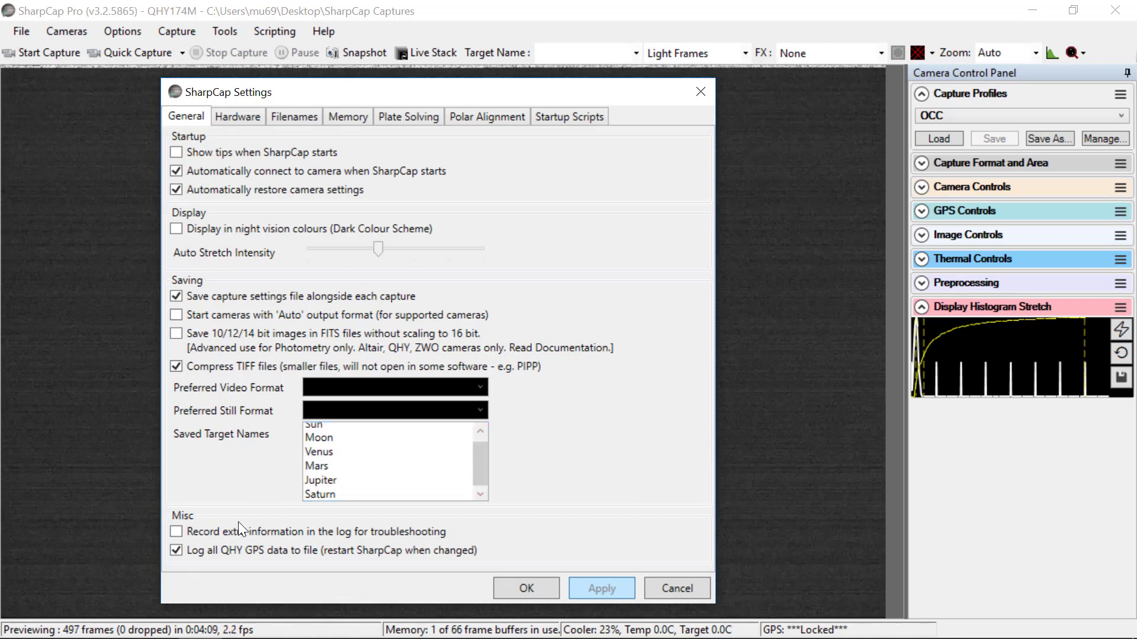
pyautogui.click(176, 532)
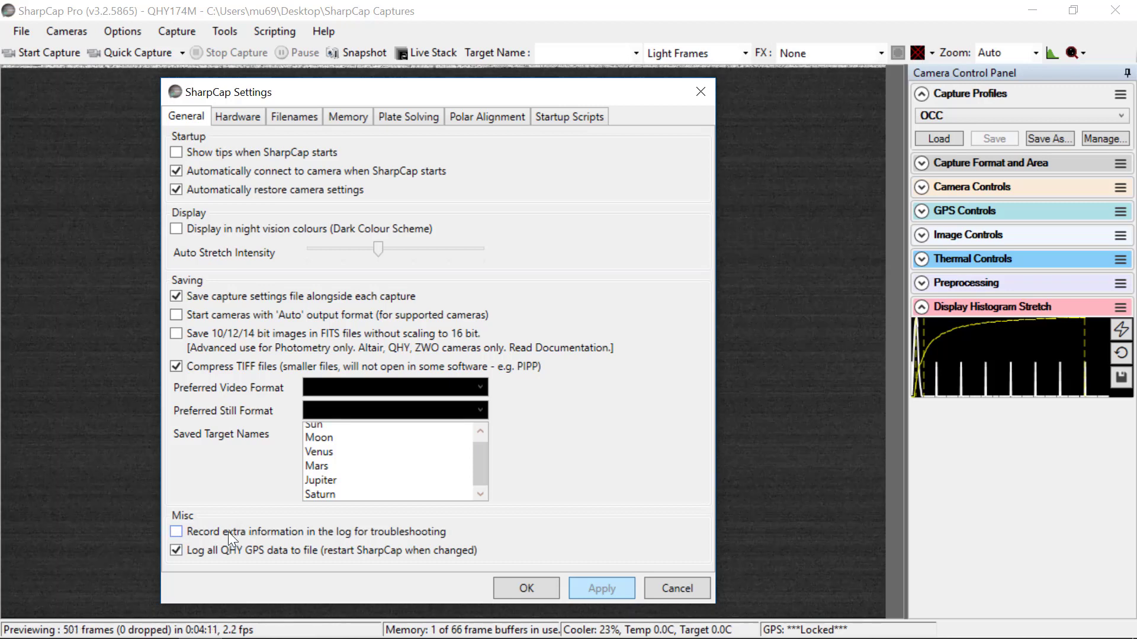
pyautogui.moveTo(434, 537)
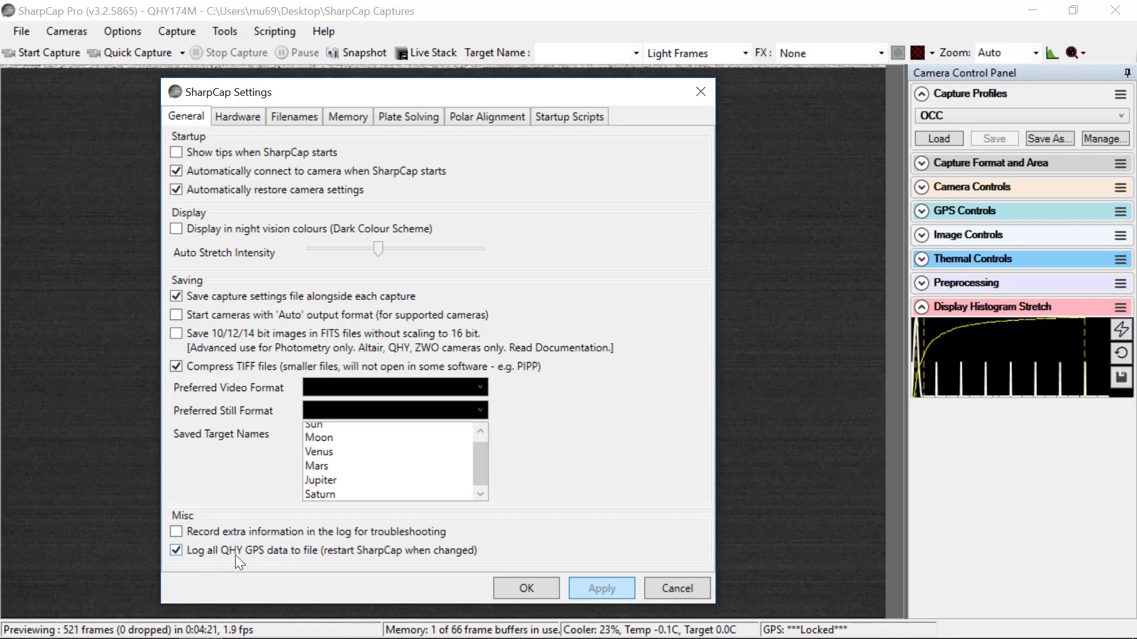
pyautogui.moveTo(290, 554)
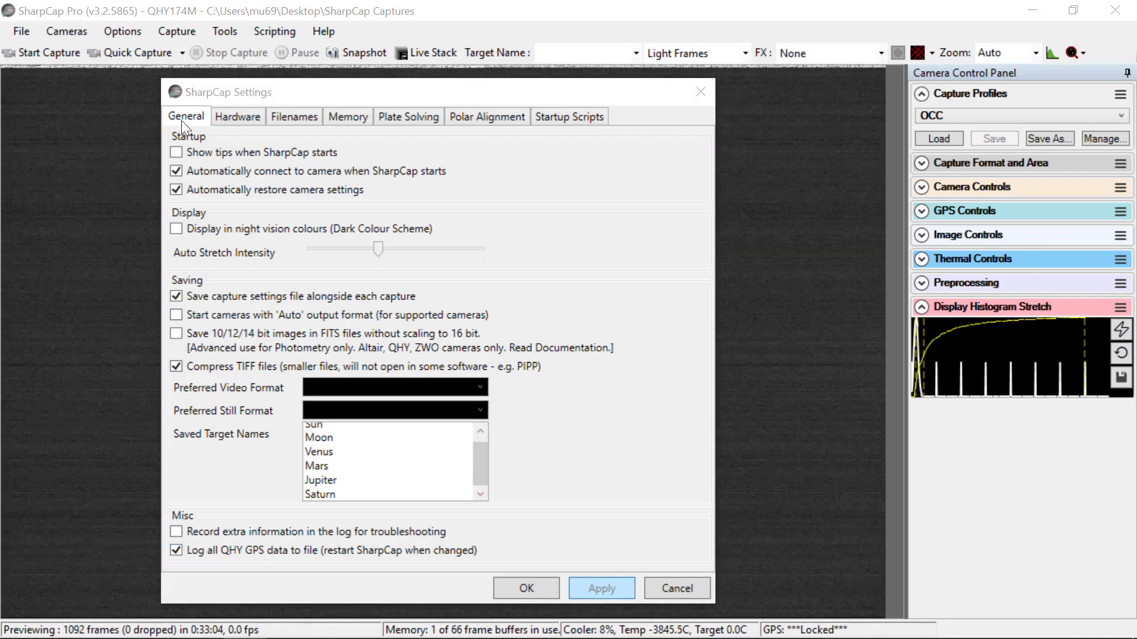
# Show the Hardware settings page with focuser, filter wheel and mount at None.
pyautogui.click(237, 116)
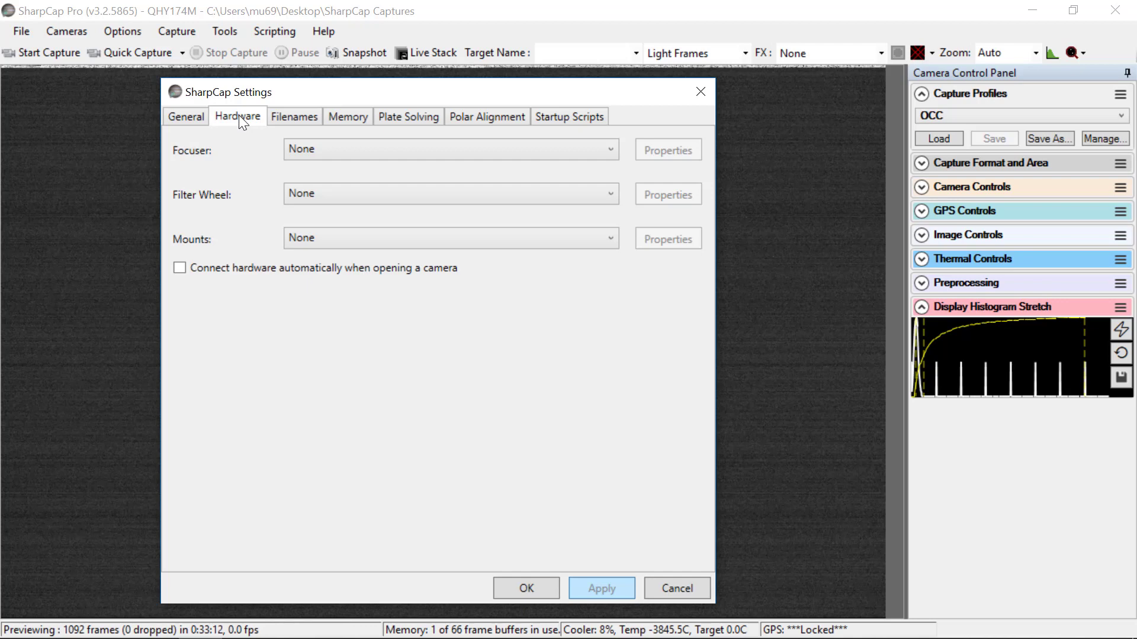
pyautogui.moveTo(289, 122)
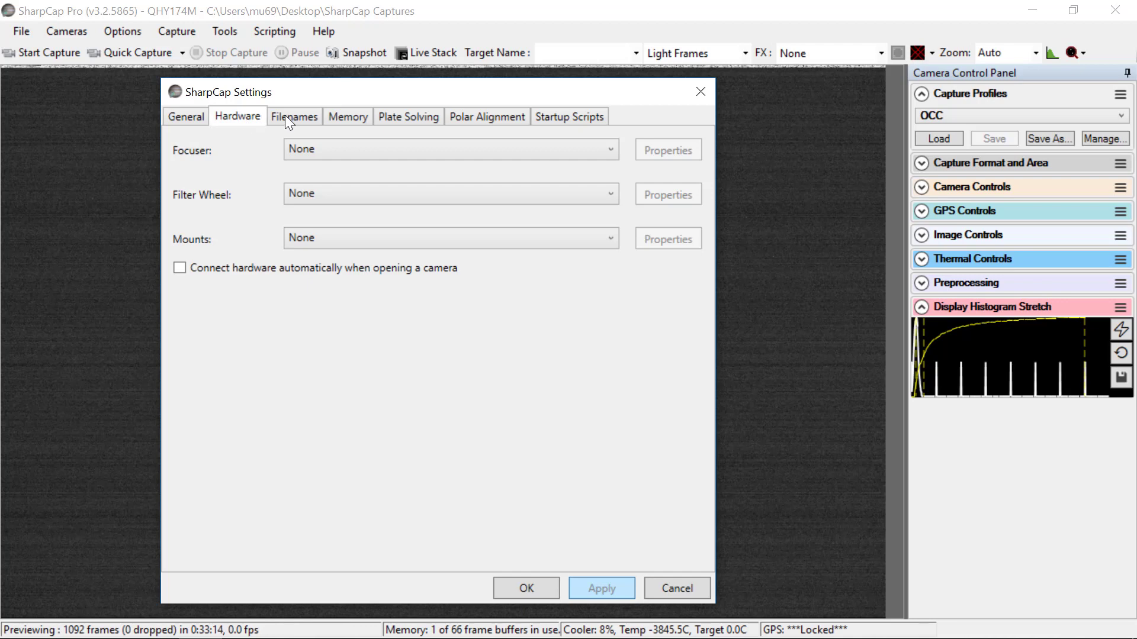
# Show the Filenames page with captures going to the SharpCap Captures folder by date.
pyautogui.click(295, 117)
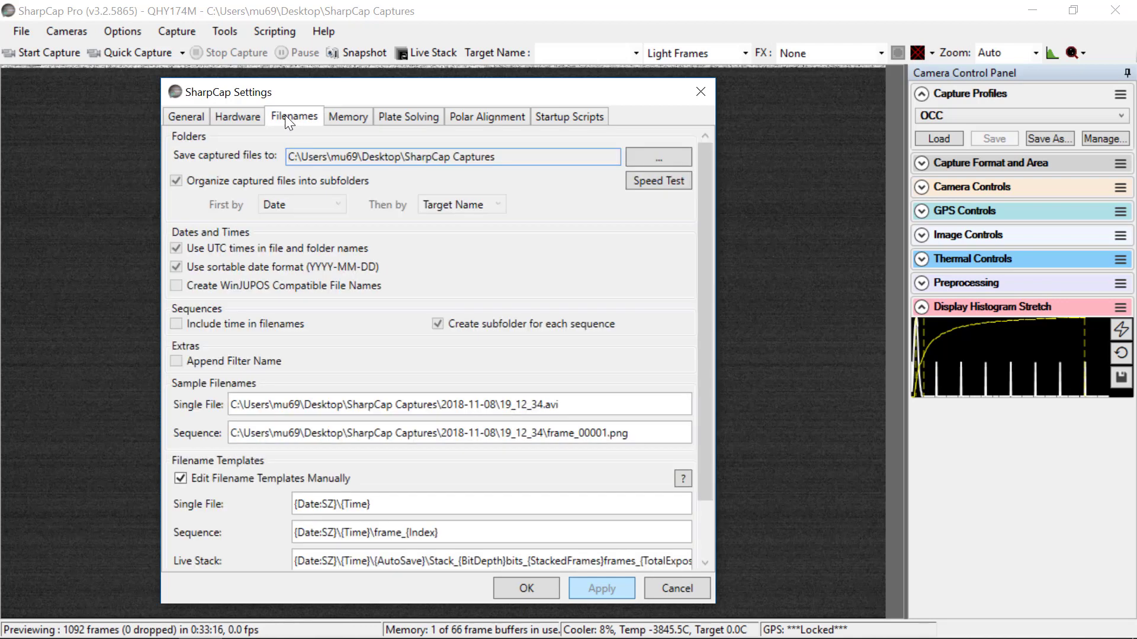
pyautogui.moveTo(409, 269)
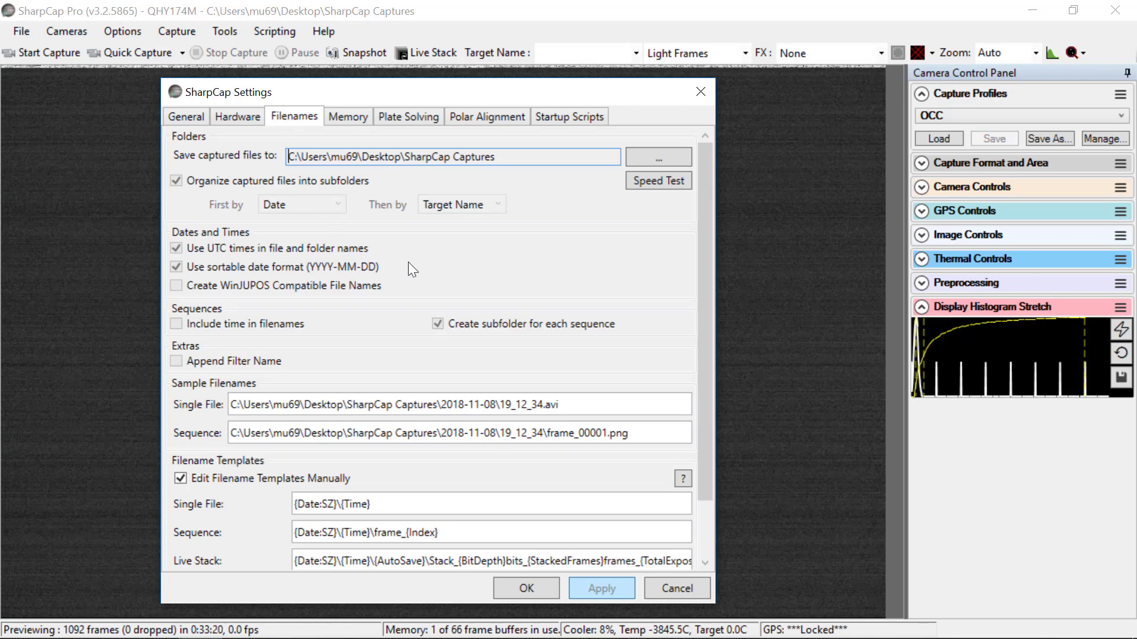
pyautogui.moveTo(268, 167)
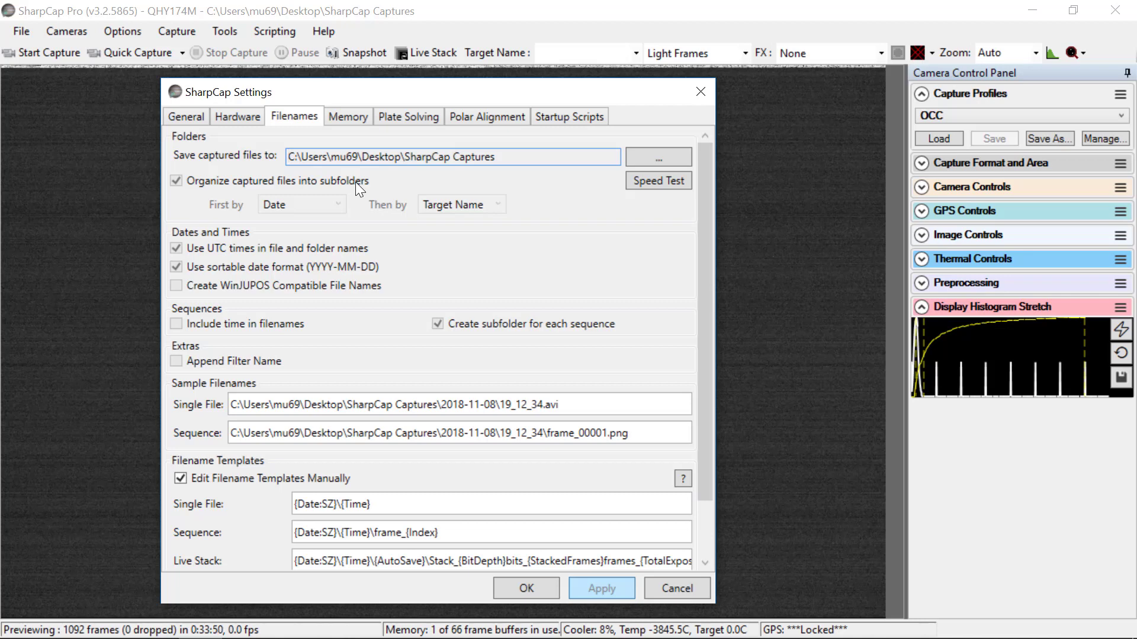
pyautogui.moveTo(310, 202)
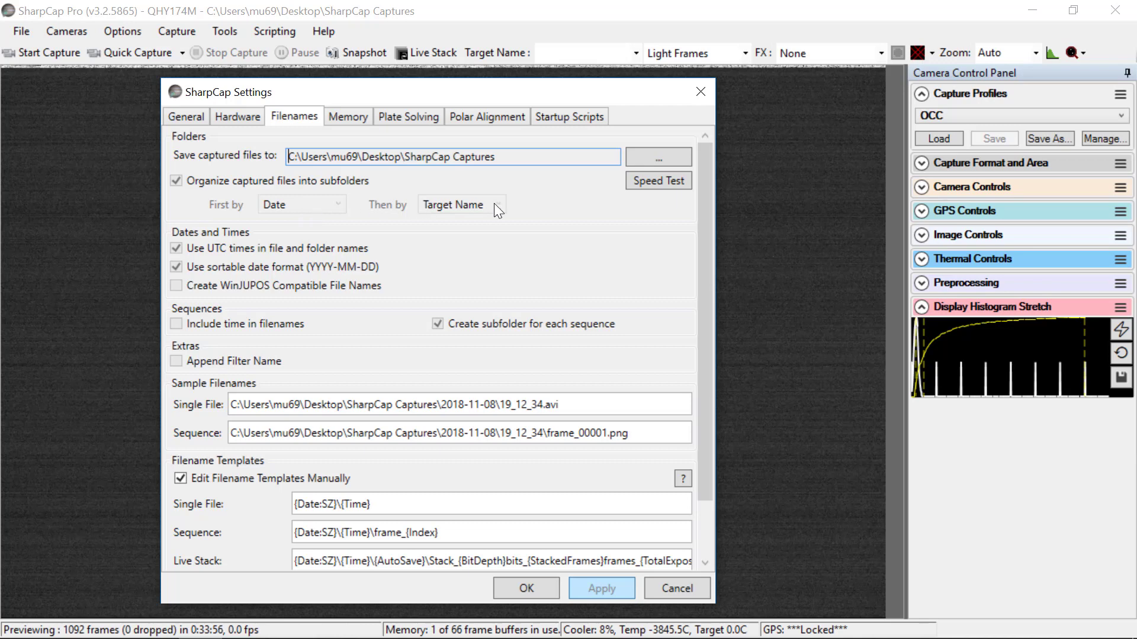
pyautogui.moveTo(459, 214)
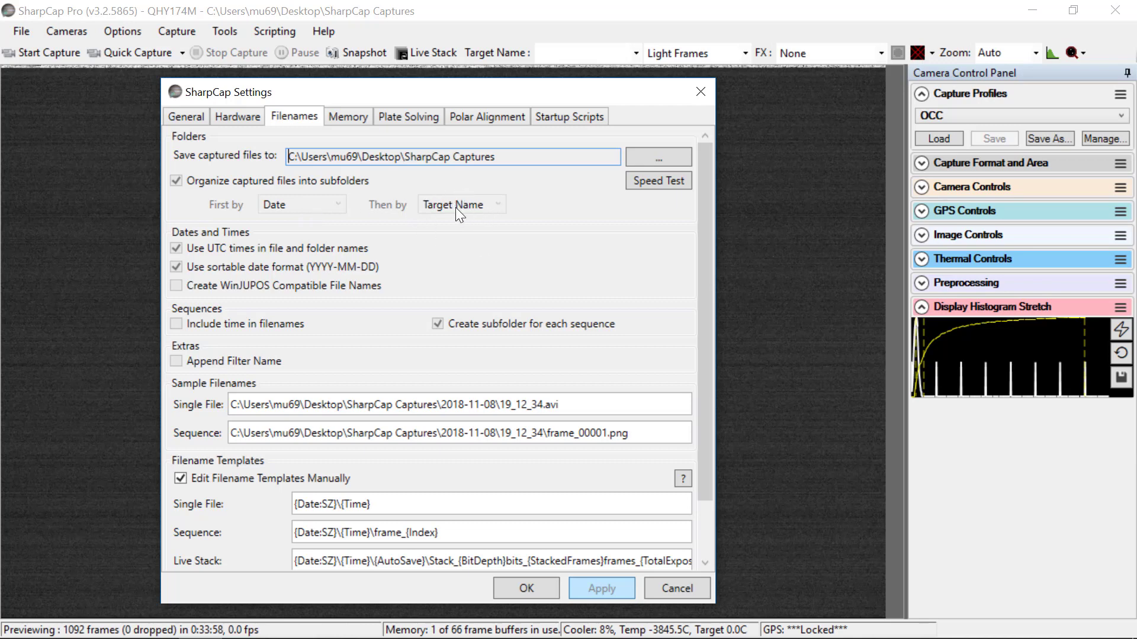
pyautogui.moveTo(455, 222)
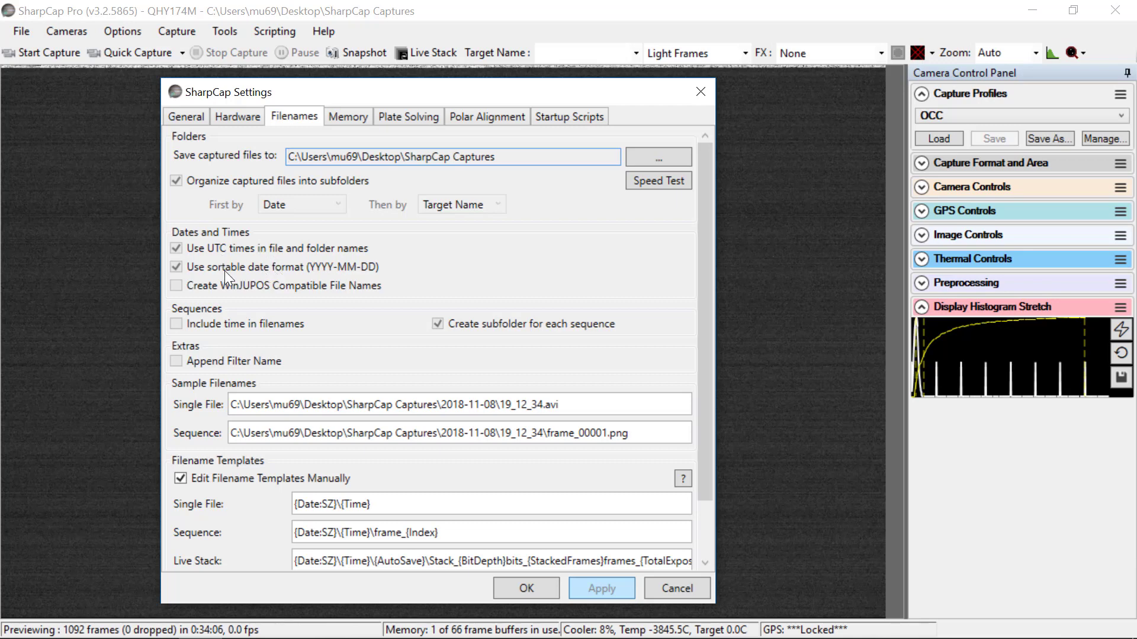
pyautogui.moveTo(377, 273)
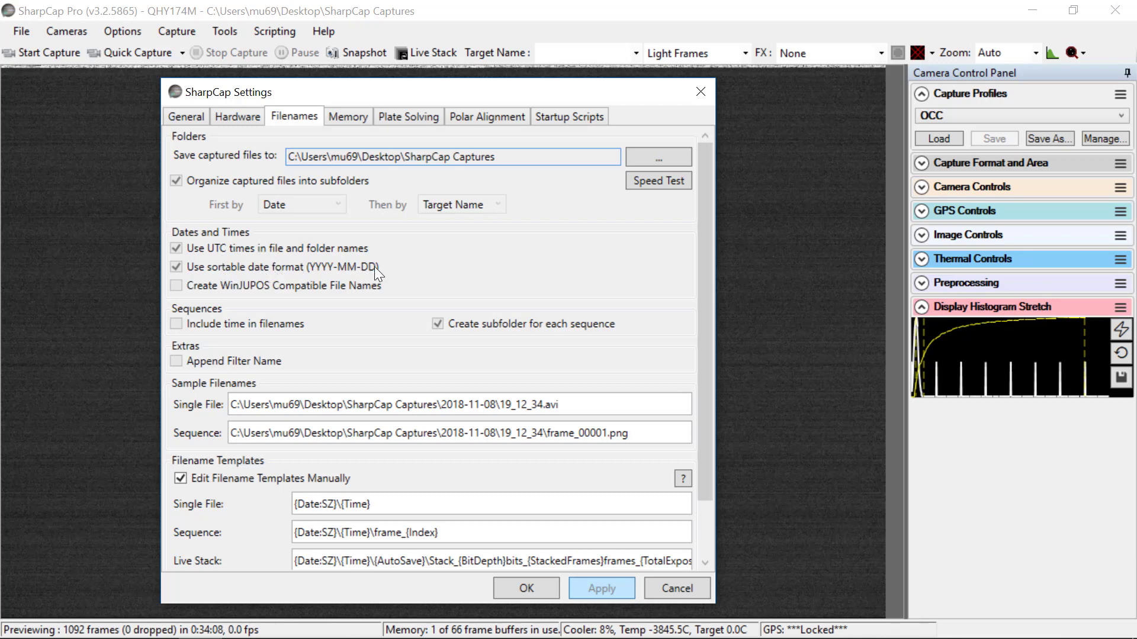
pyautogui.moveTo(215, 298)
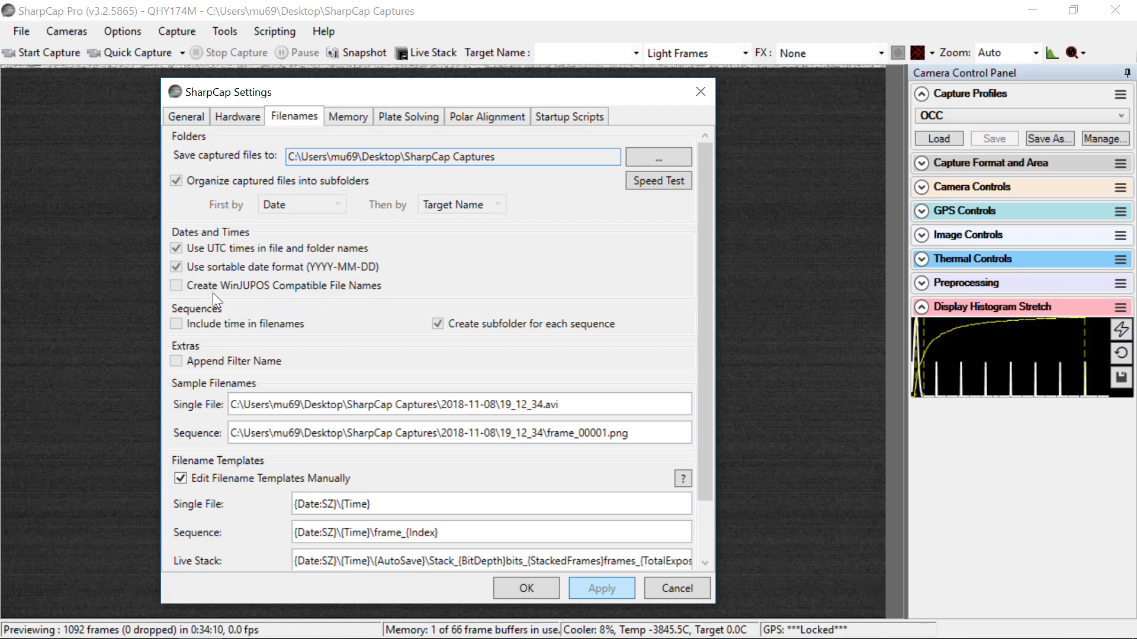
pyautogui.moveTo(297, 302)
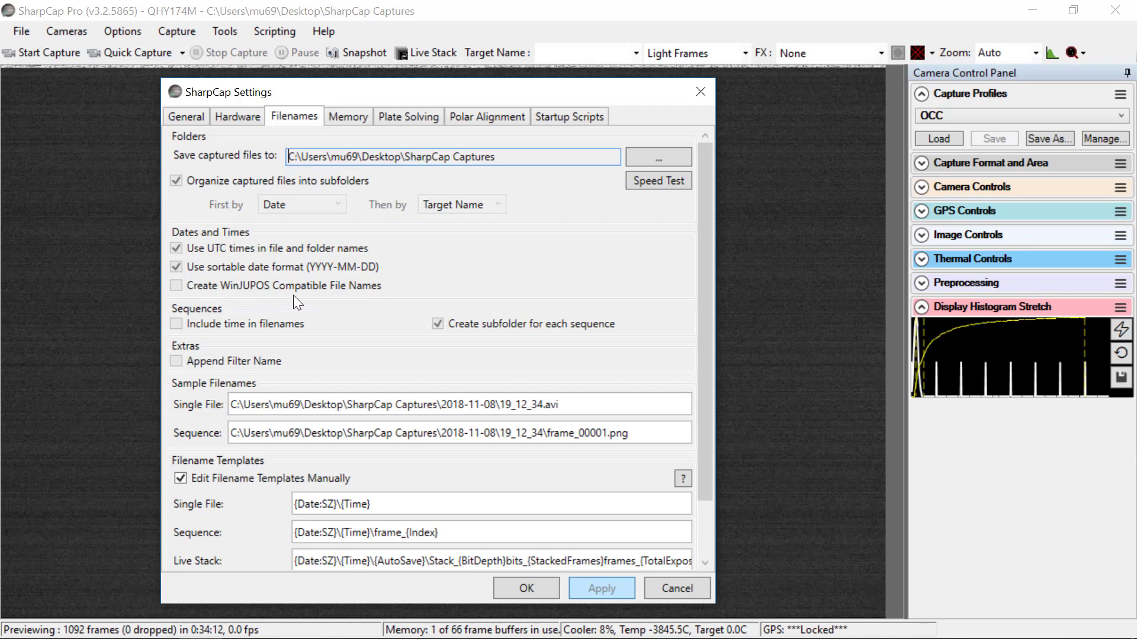
pyautogui.moveTo(228, 297)
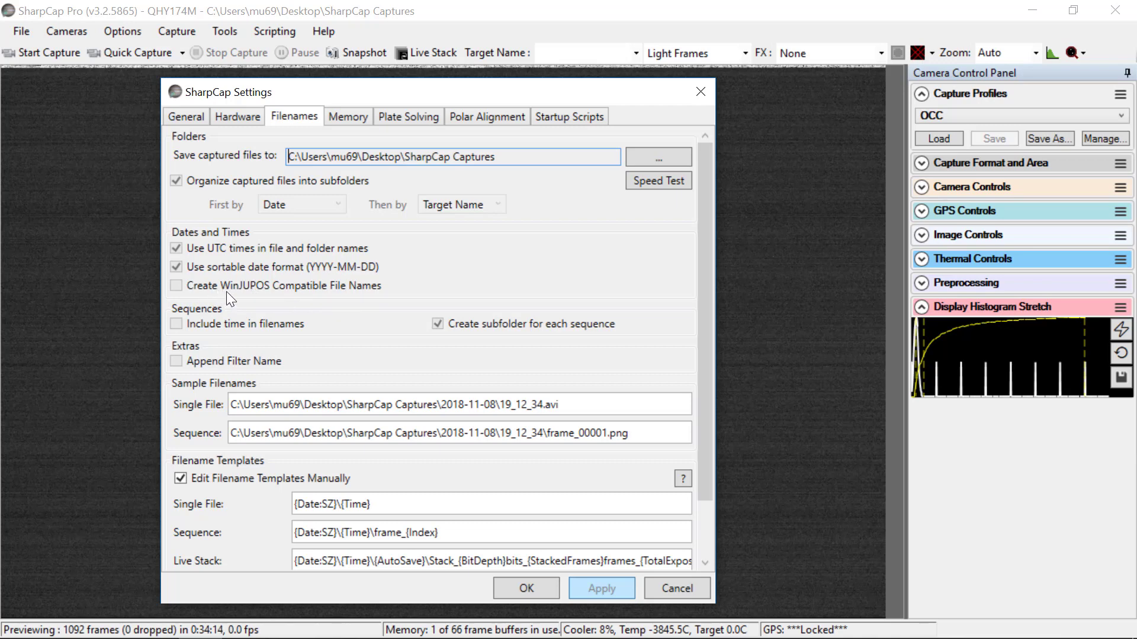
pyautogui.moveTo(205, 337)
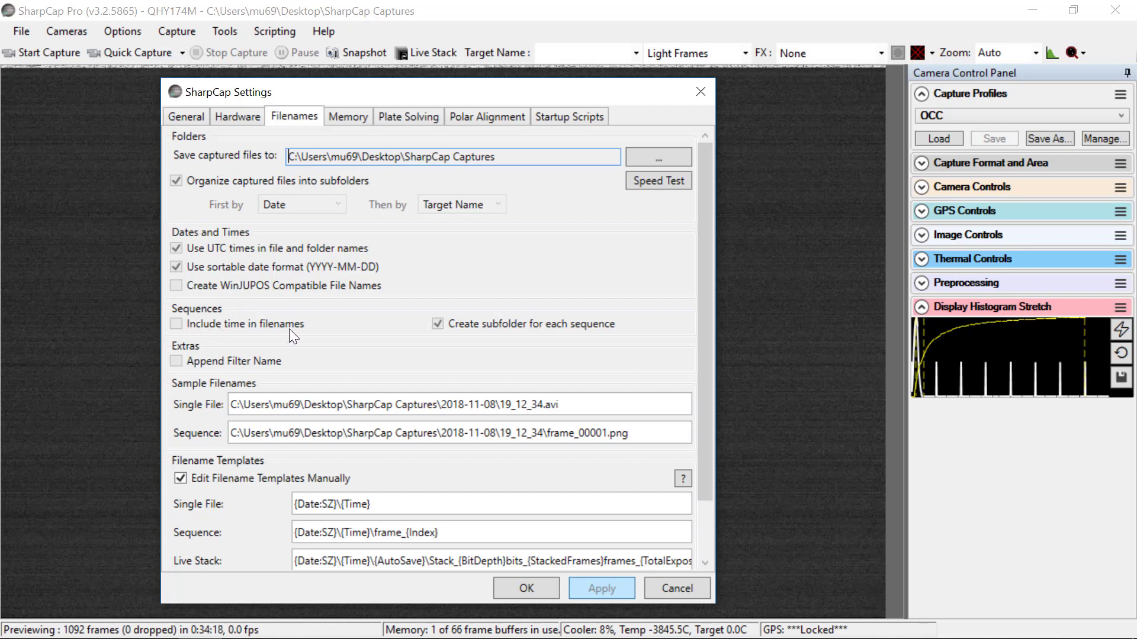
pyautogui.moveTo(417, 330)
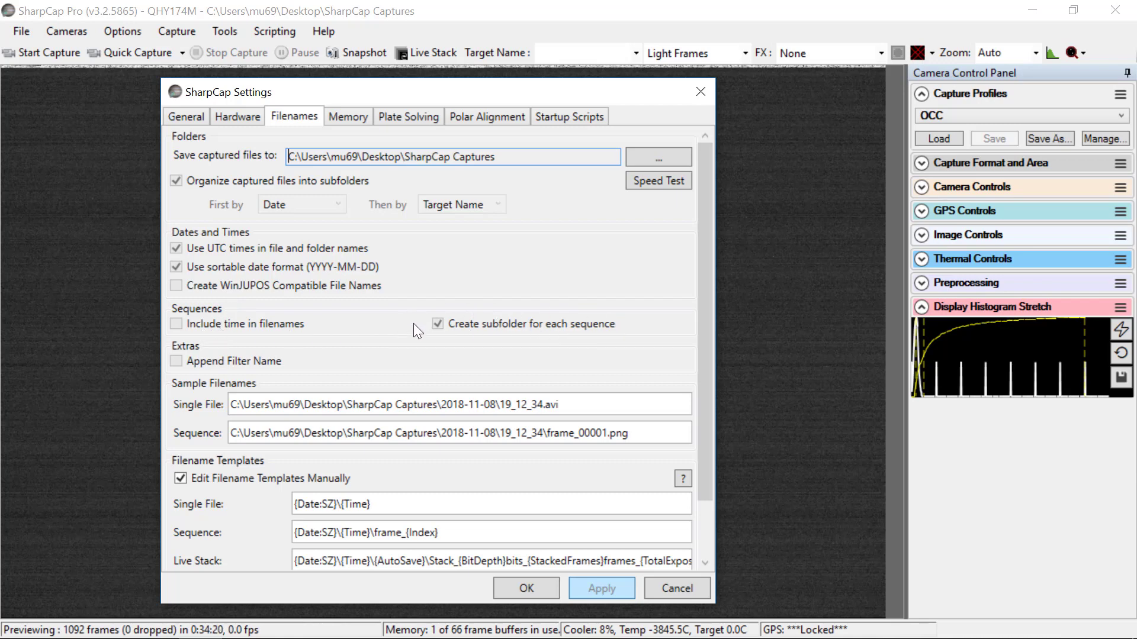
pyautogui.moveTo(450, 323)
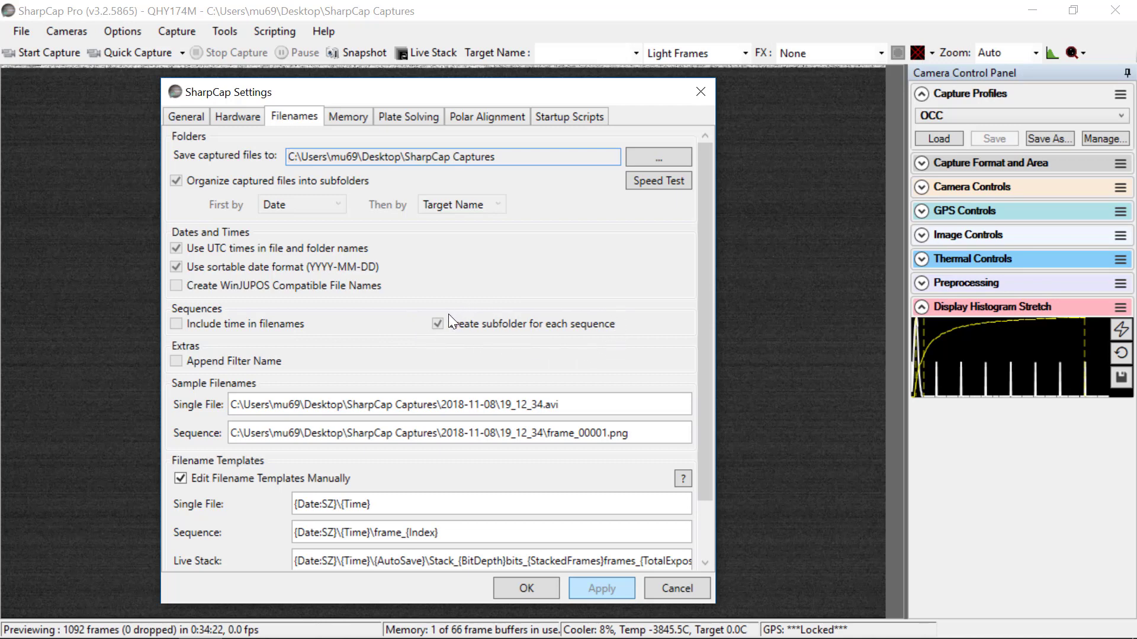
pyautogui.moveTo(222, 370)
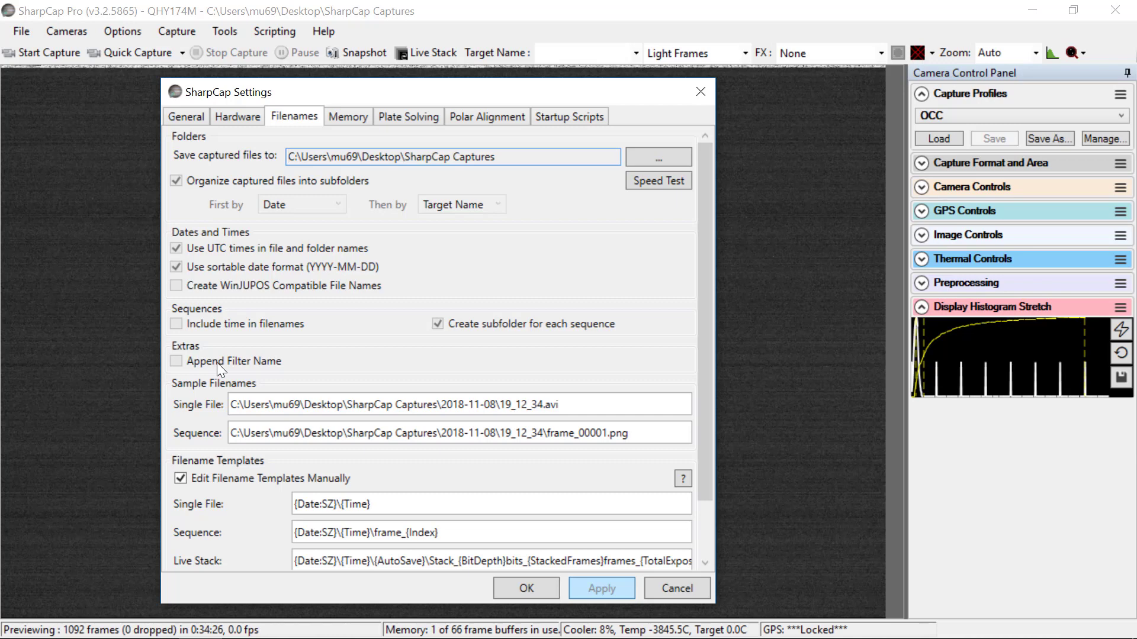
pyautogui.moveTo(222, 373)
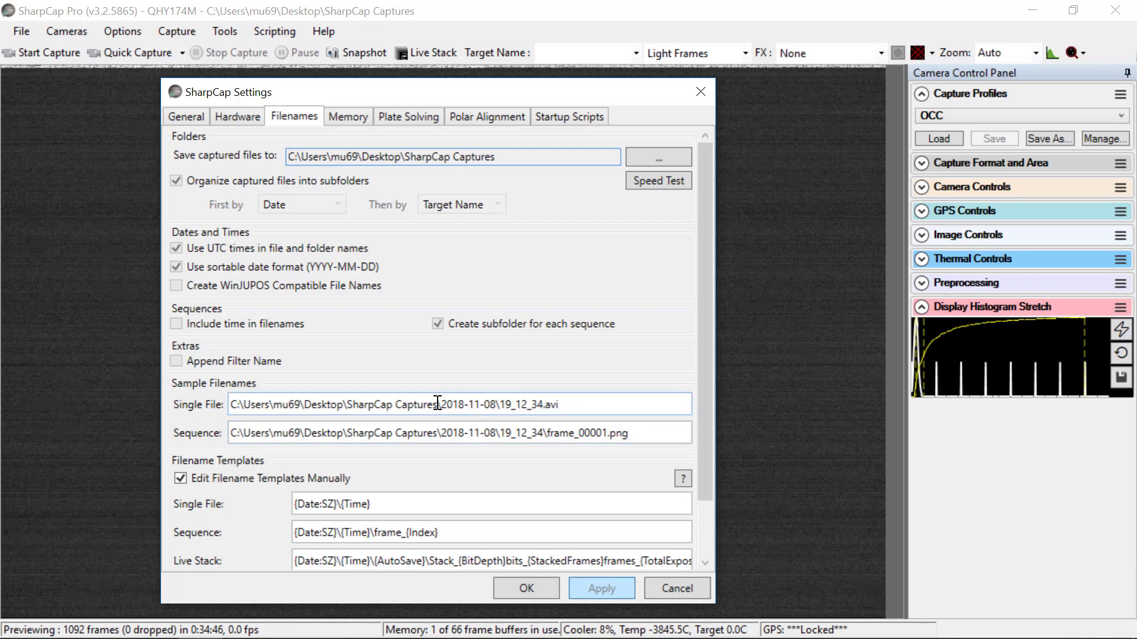
pyautogui.moveTo(533, 399)
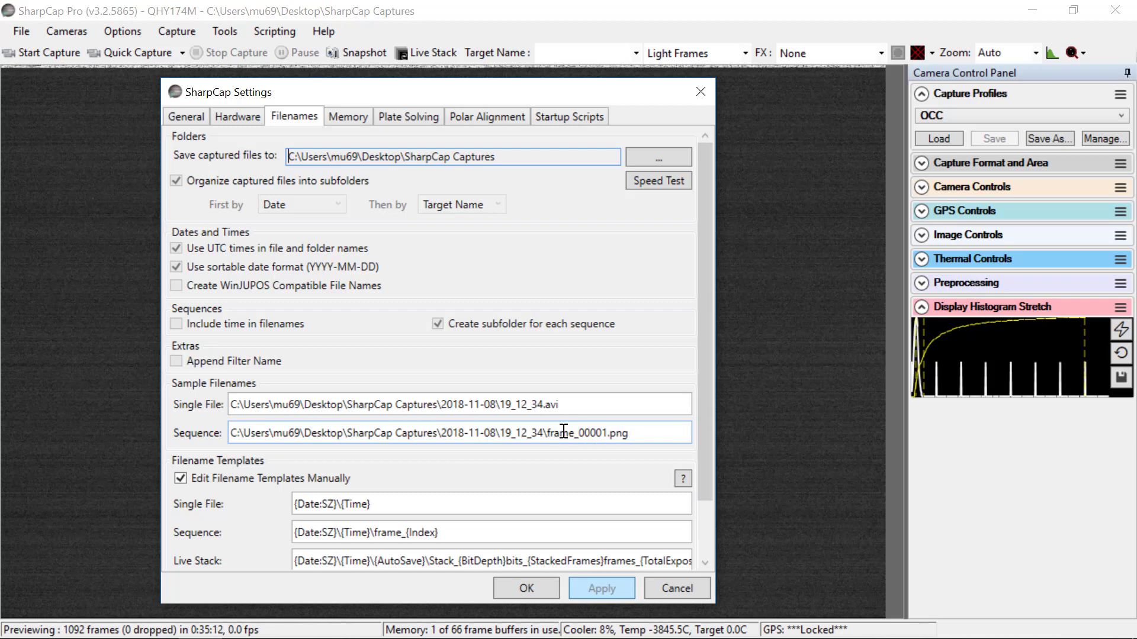
pyautogui.click(609, 432)
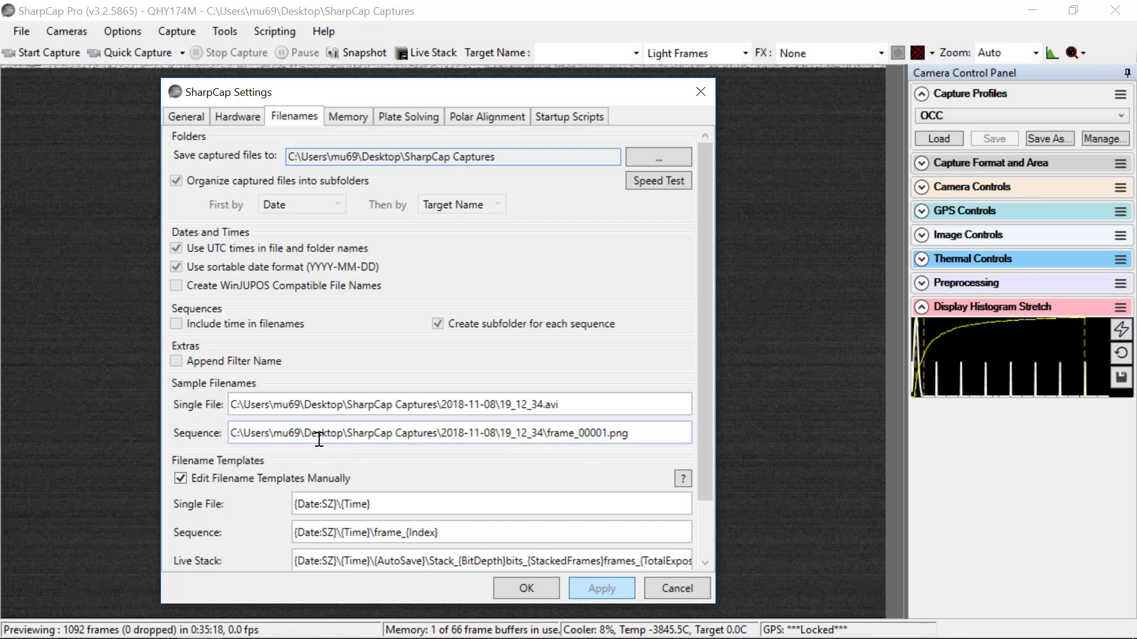
# Review the dated-subfolder and sample filename options on the Filenames page.
pyautogui.scroll(-3)
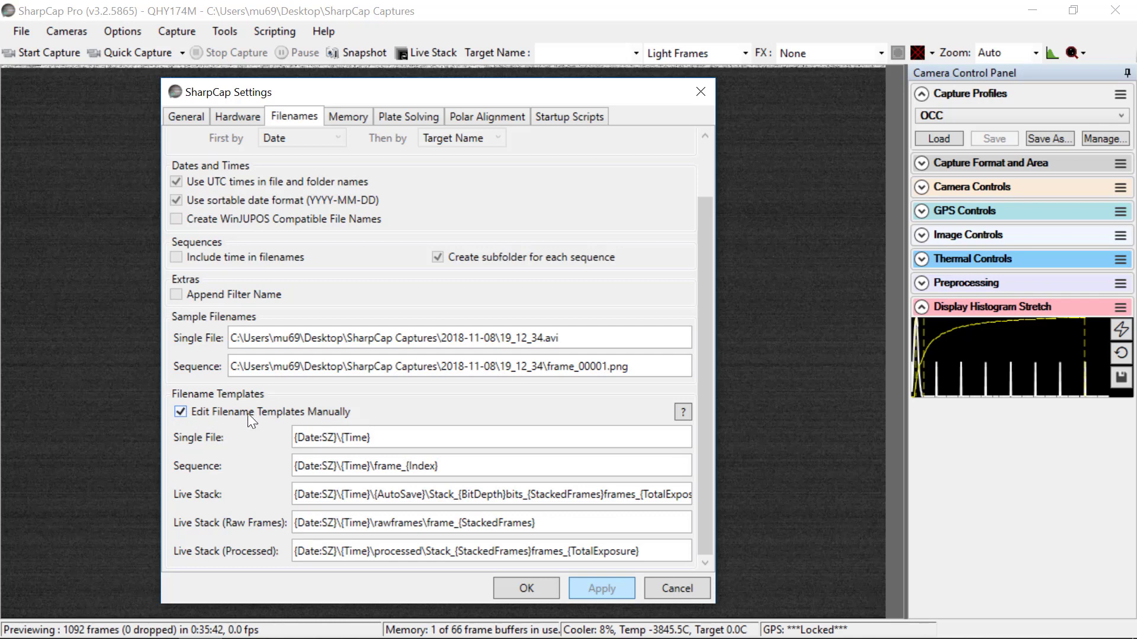
pyautogui.moveTo(240, 176)
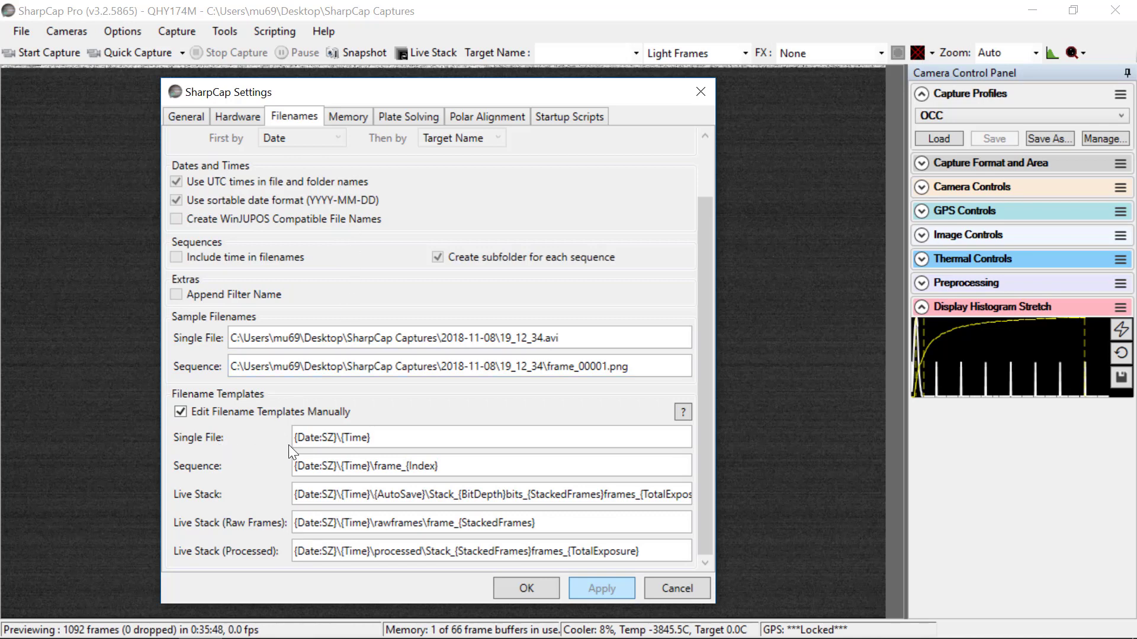
pyautogui.click(490, 466)
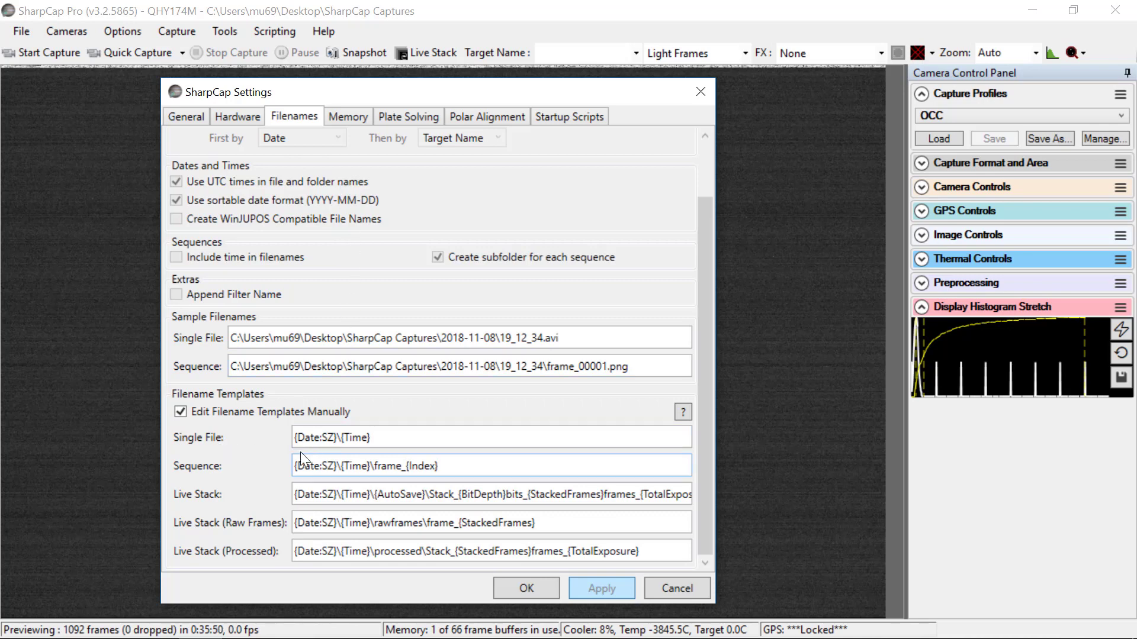
pyautogui.click(330, 437)
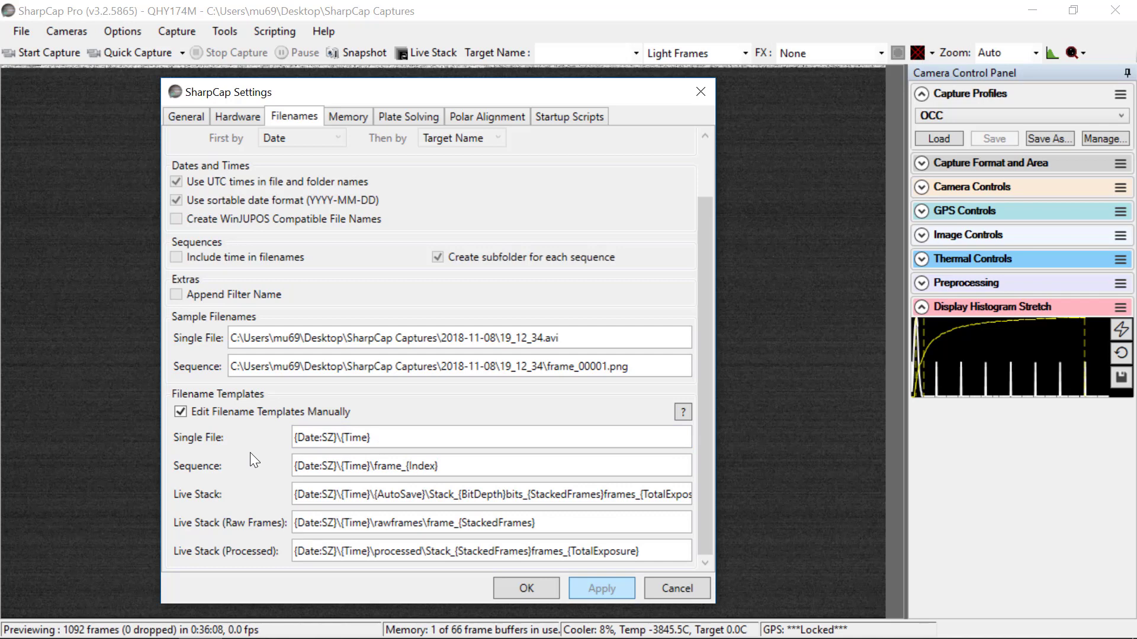
pyautogui.click(331, 465)
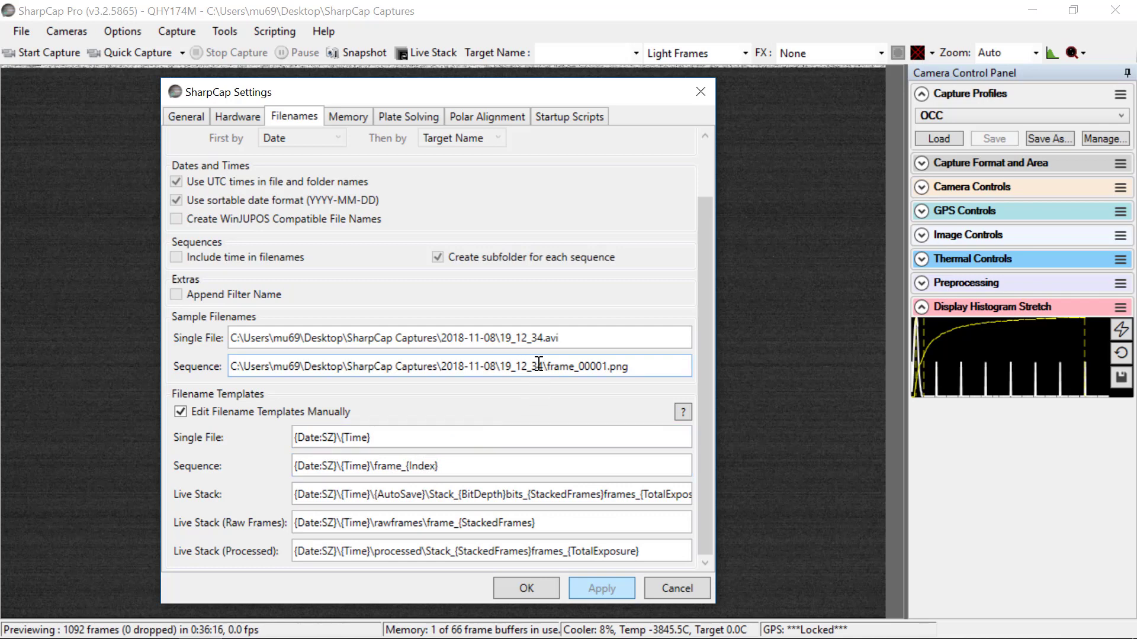
pyautogui.click(431, 366)
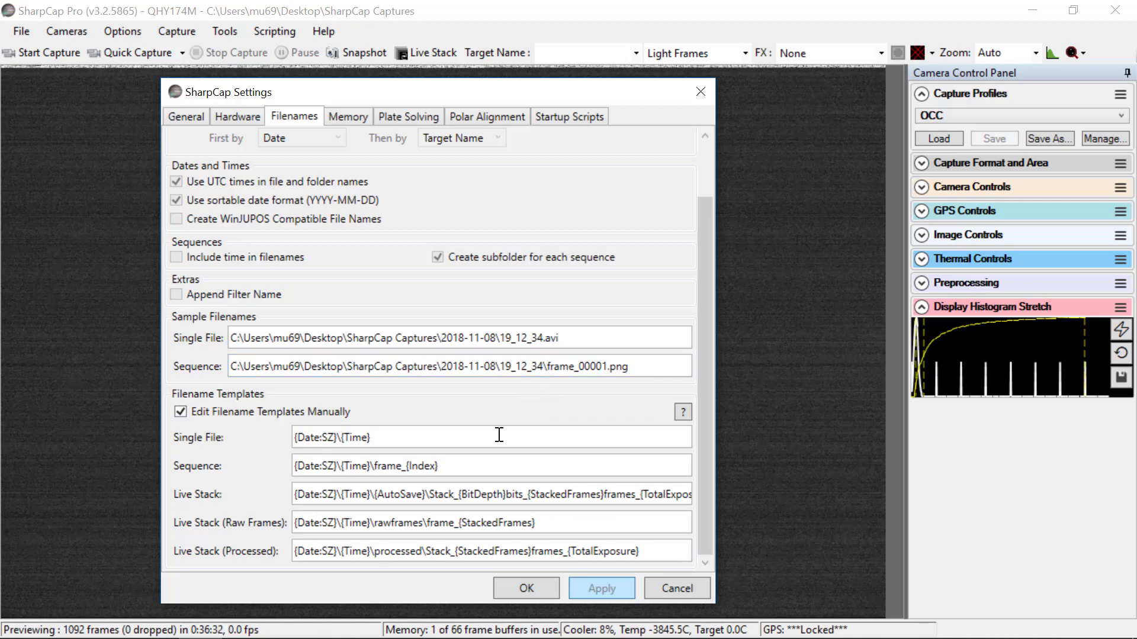
pyautogui.click(447, 365)
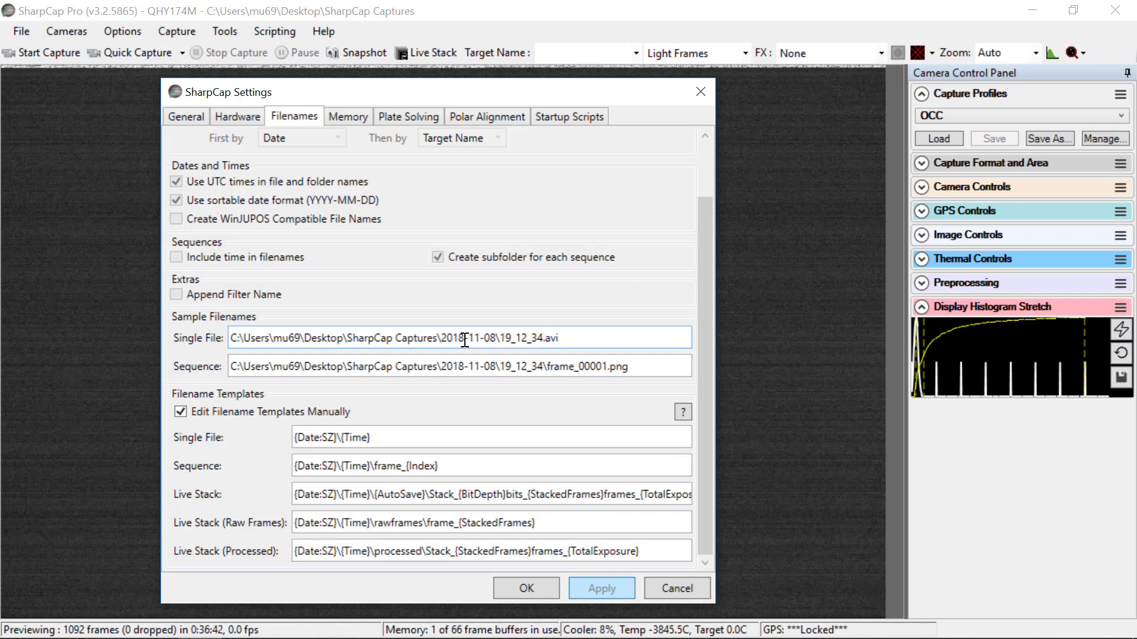
pyautogui.moveTo(493, 358)
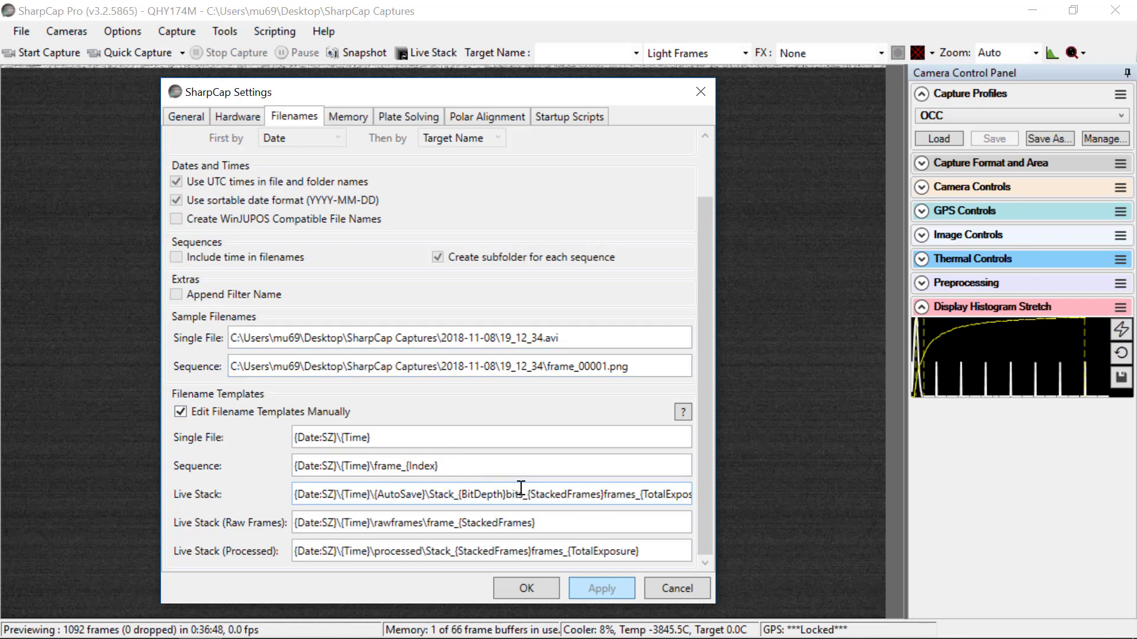
# Review the manually edited filename templates for single files, sequences and live stacks.
pyautogui.click(510, 522)
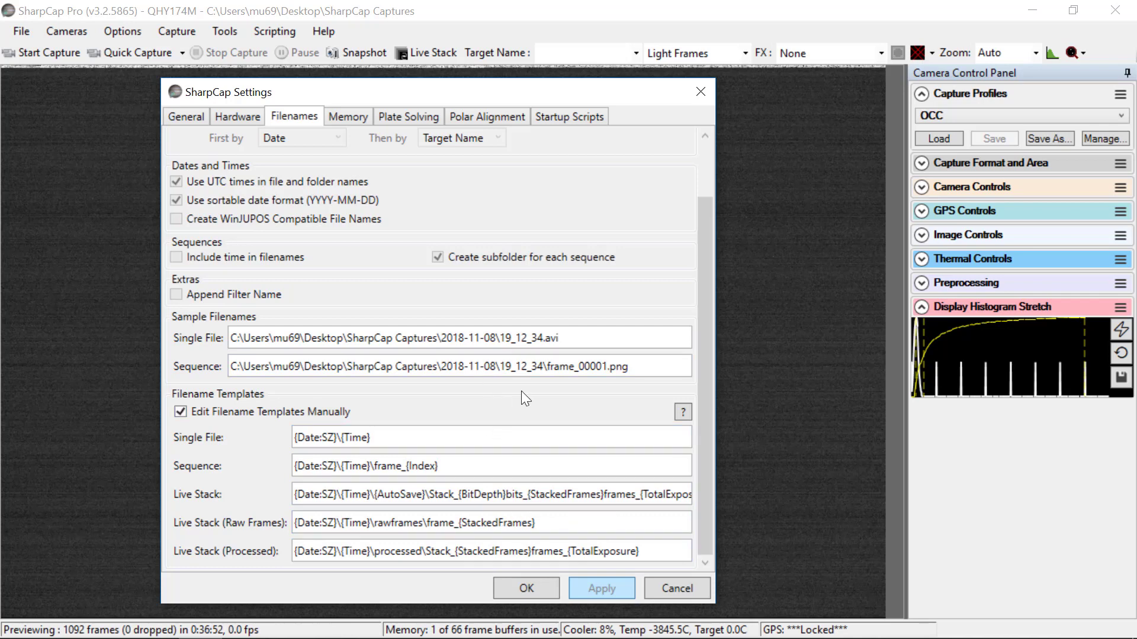
pyautogui.click(490, 522)
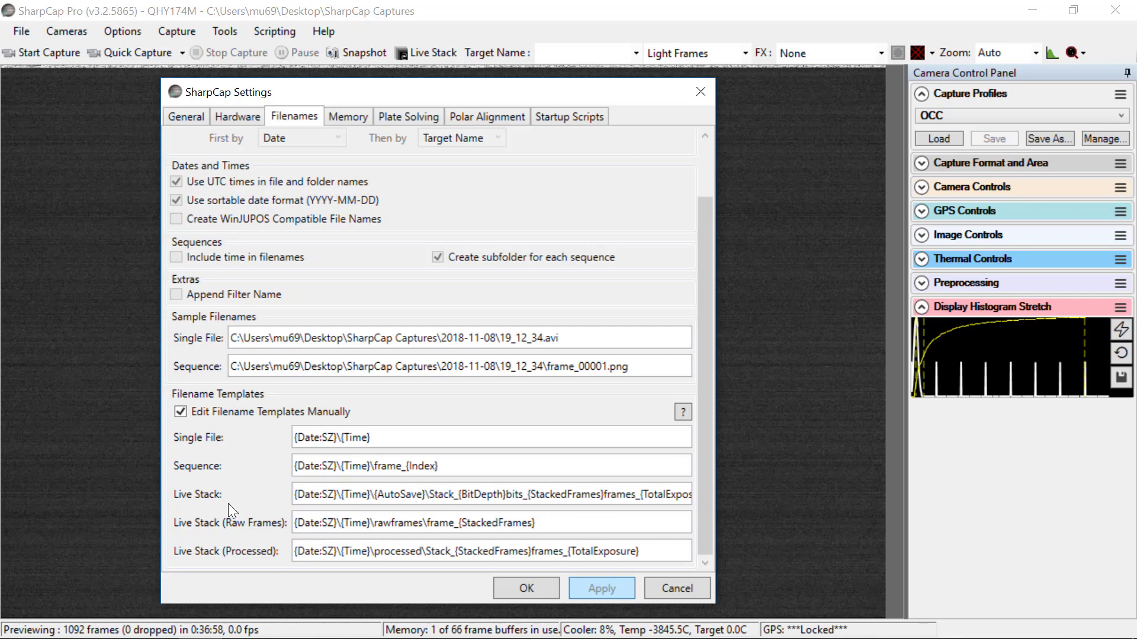
pyautogui.moveTo(229, 512)
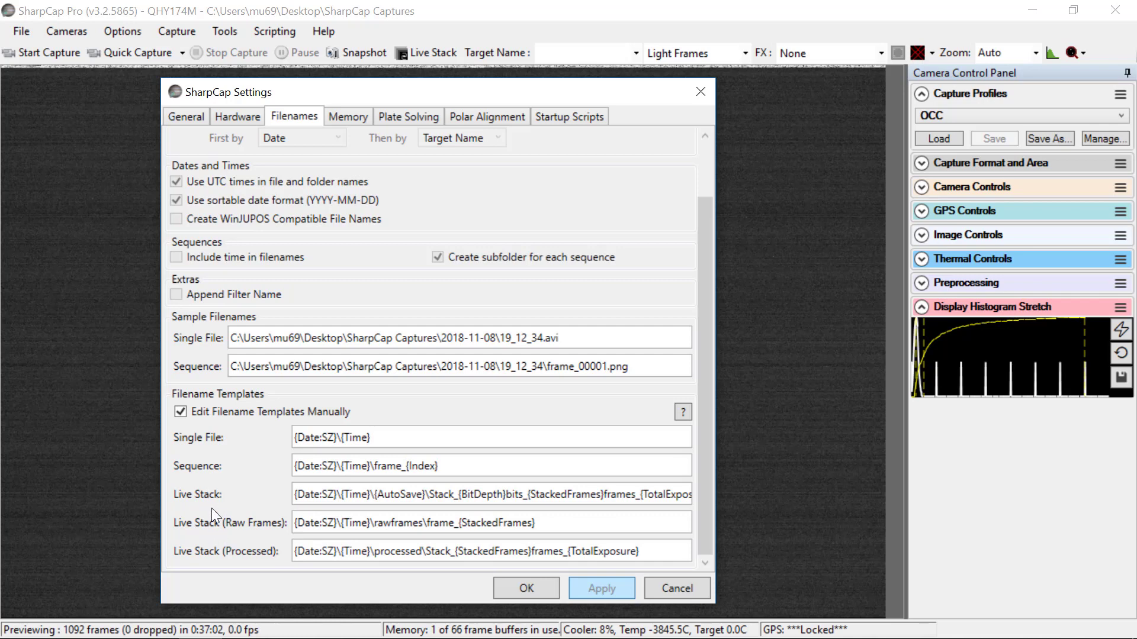
pyautogui.moveTo(256, 529)
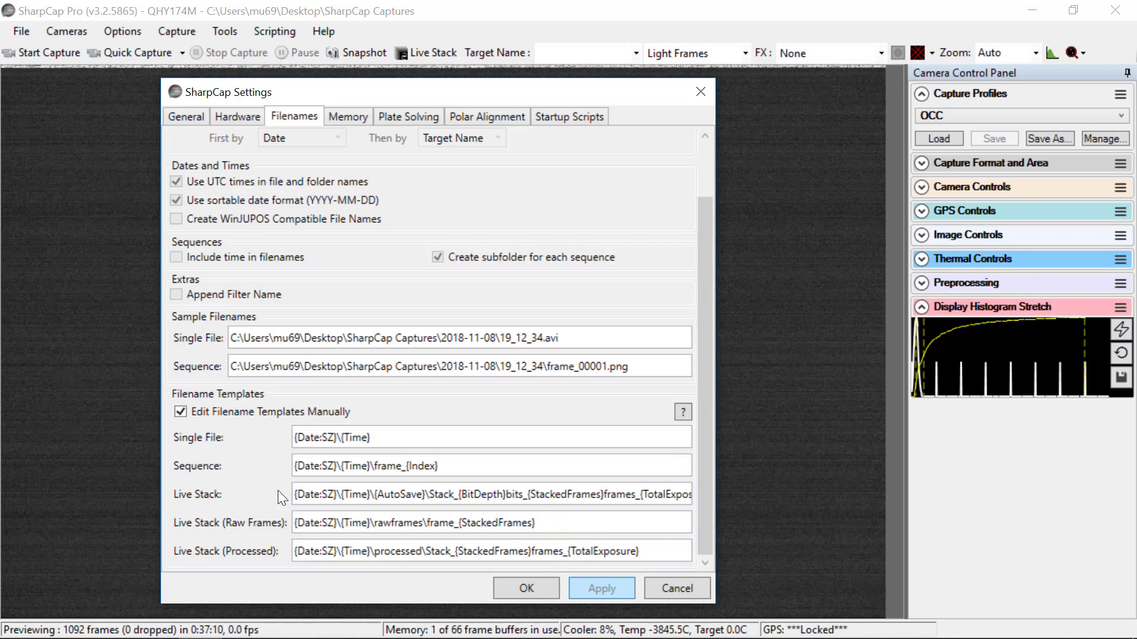
pyautogui.click(490, 495)
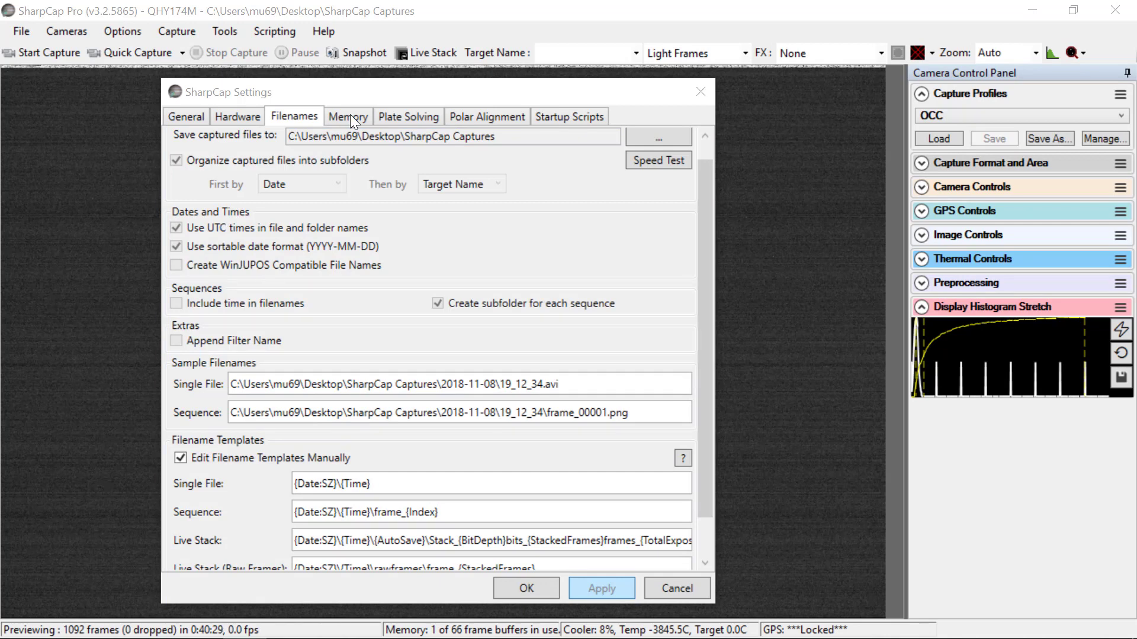
# Review the Memory, Plate Solving and Polar Alignment pages, ending on the empty Startup Scripts list.
pyautogui.click(347, 117)
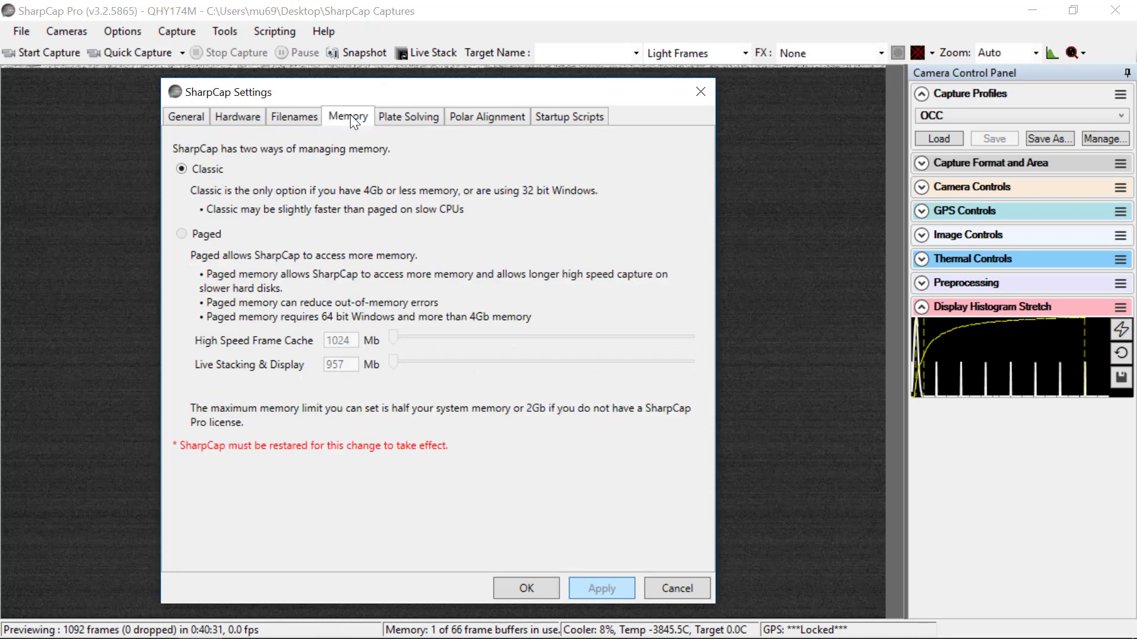
pyautogui.click(181, 170)
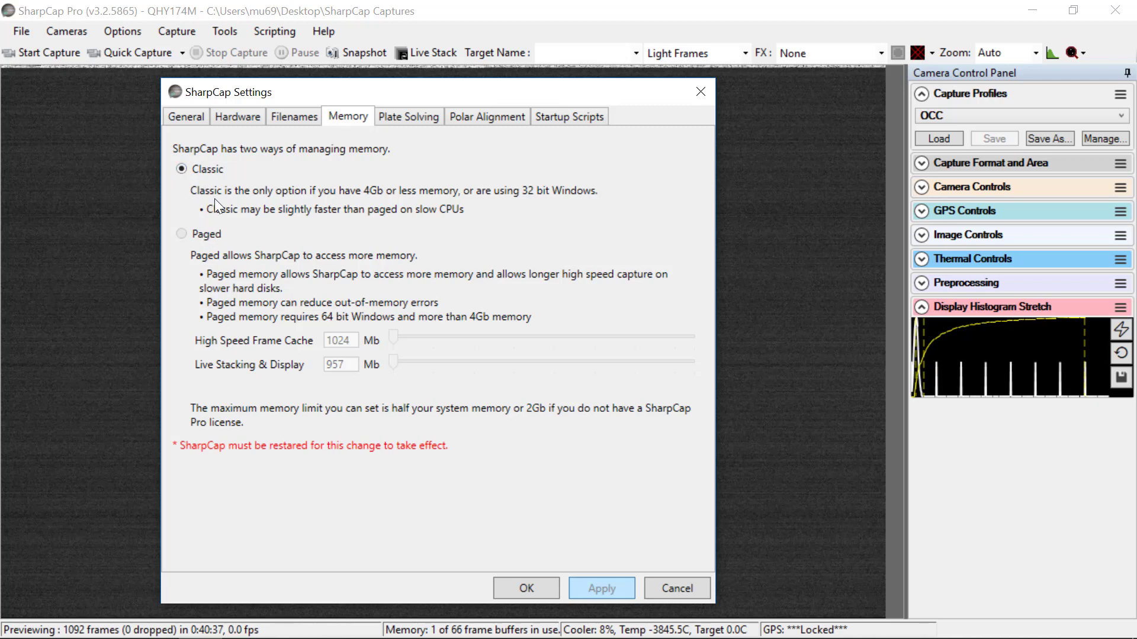
pyautogui.click(407, 116)
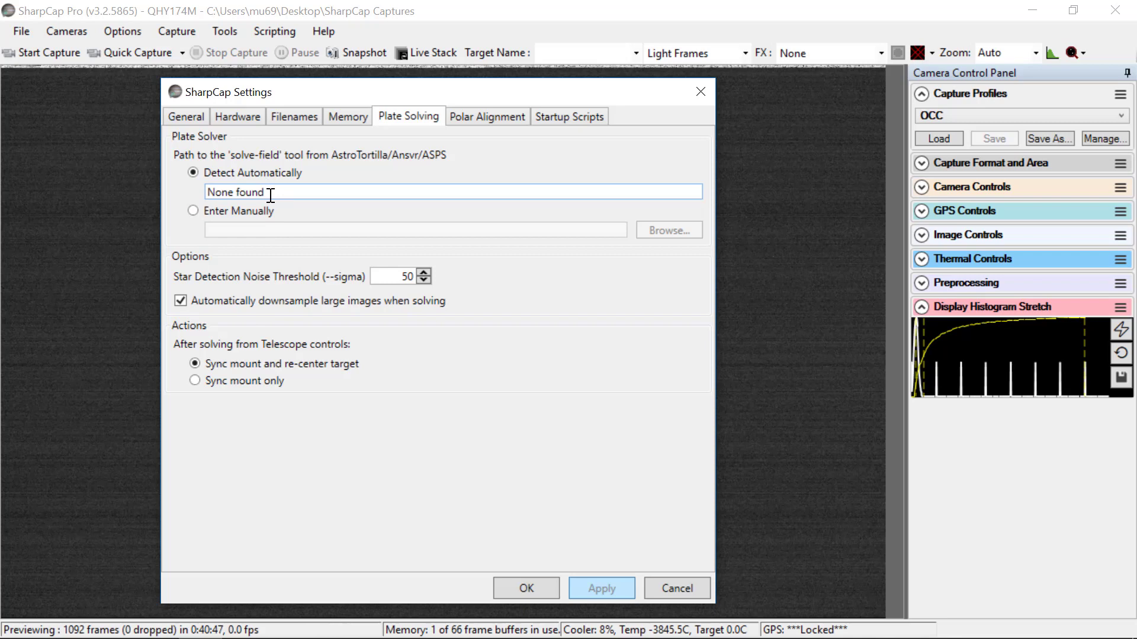
pyautogui.moveTo(327, 283)
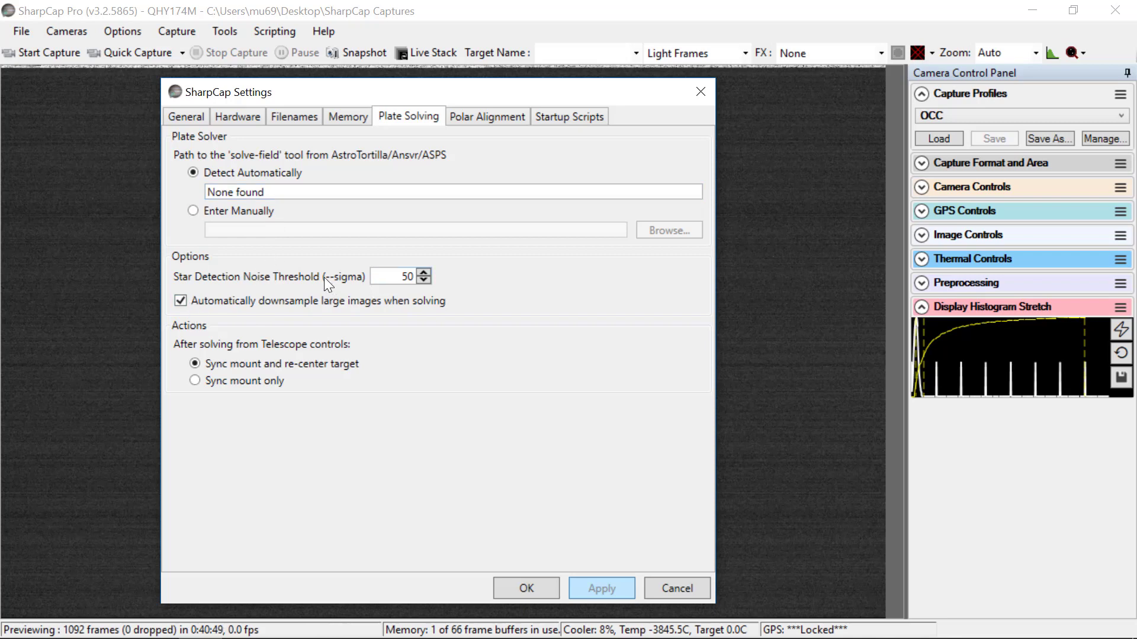
pyautogui.click(395, 277)
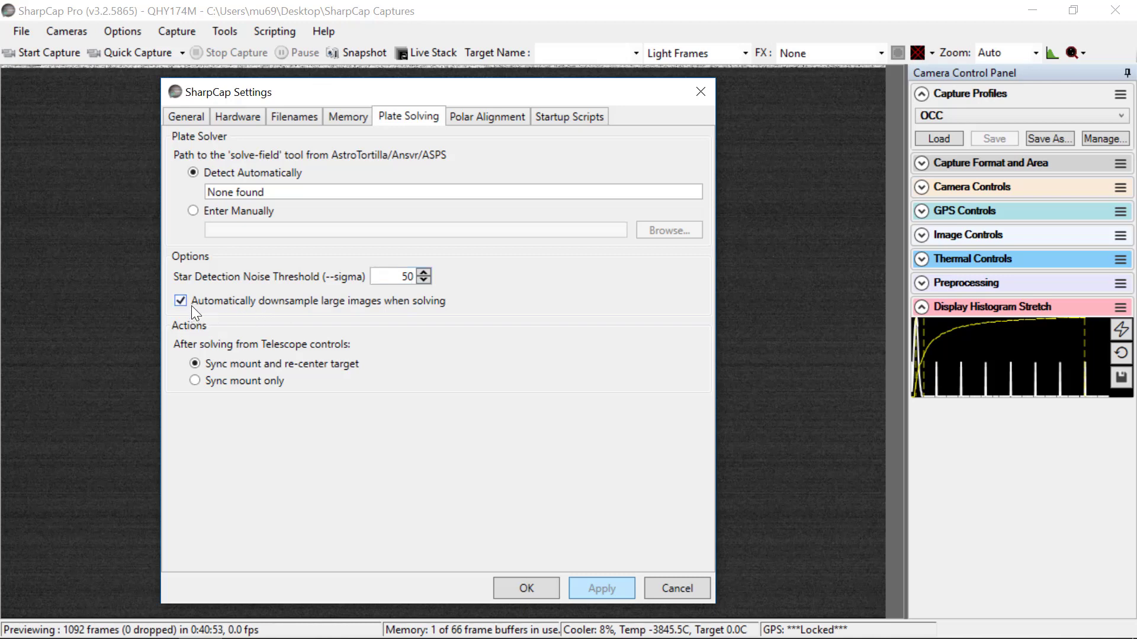
pyautogui.moveTo(388, 305)
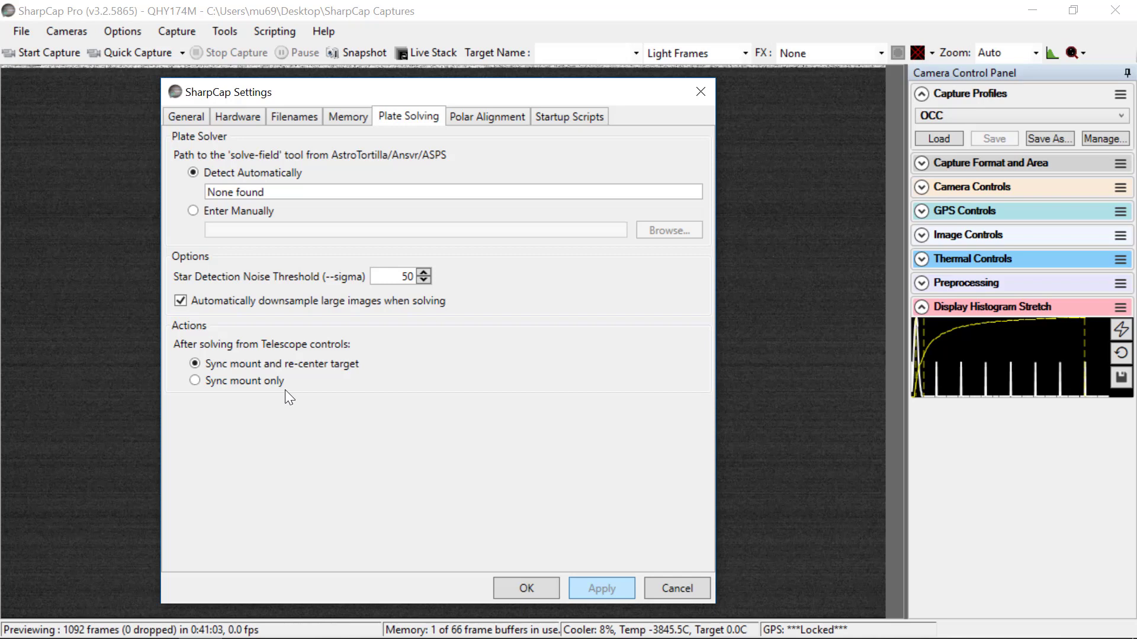
pyautogui.moveTo(521, 123)
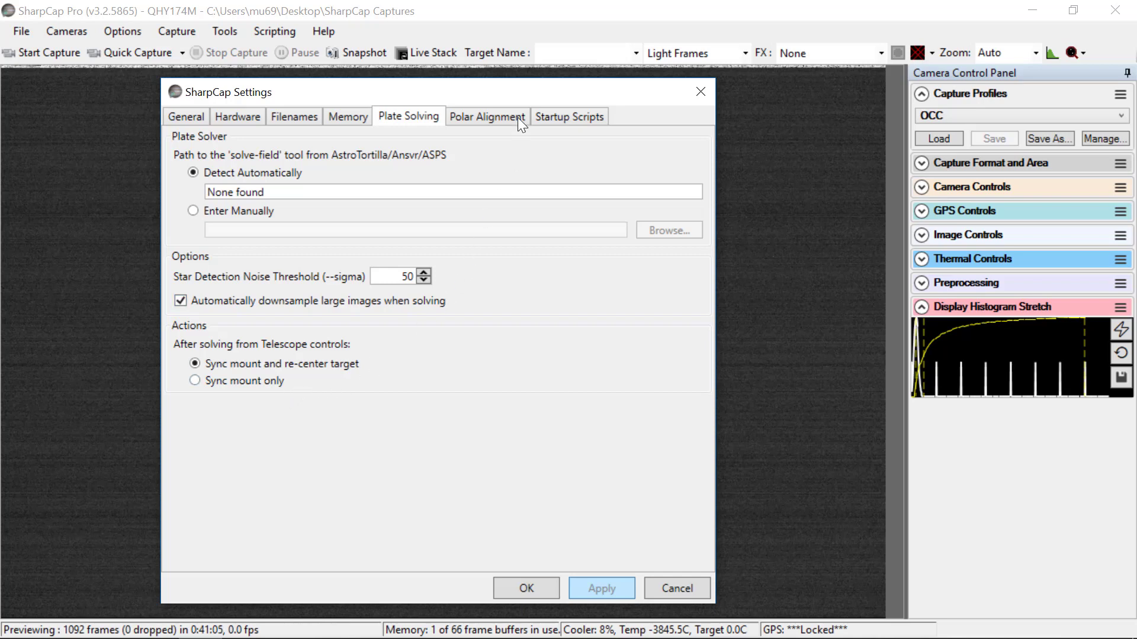
pyautogui.click(487, 116)
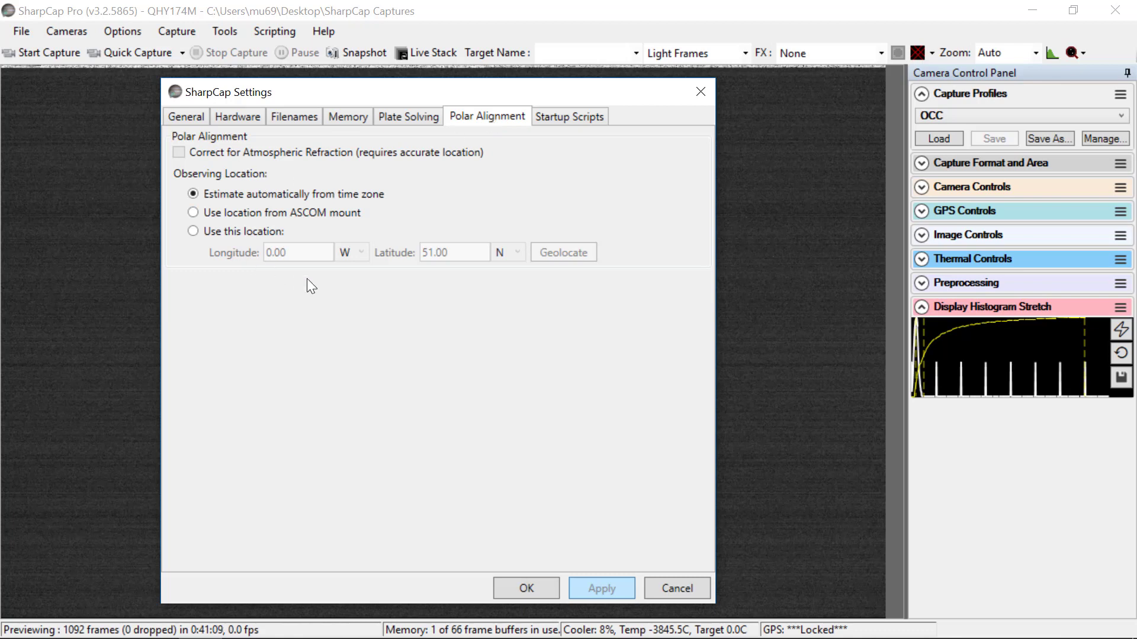
pyautogui.moveTo(570, 137)
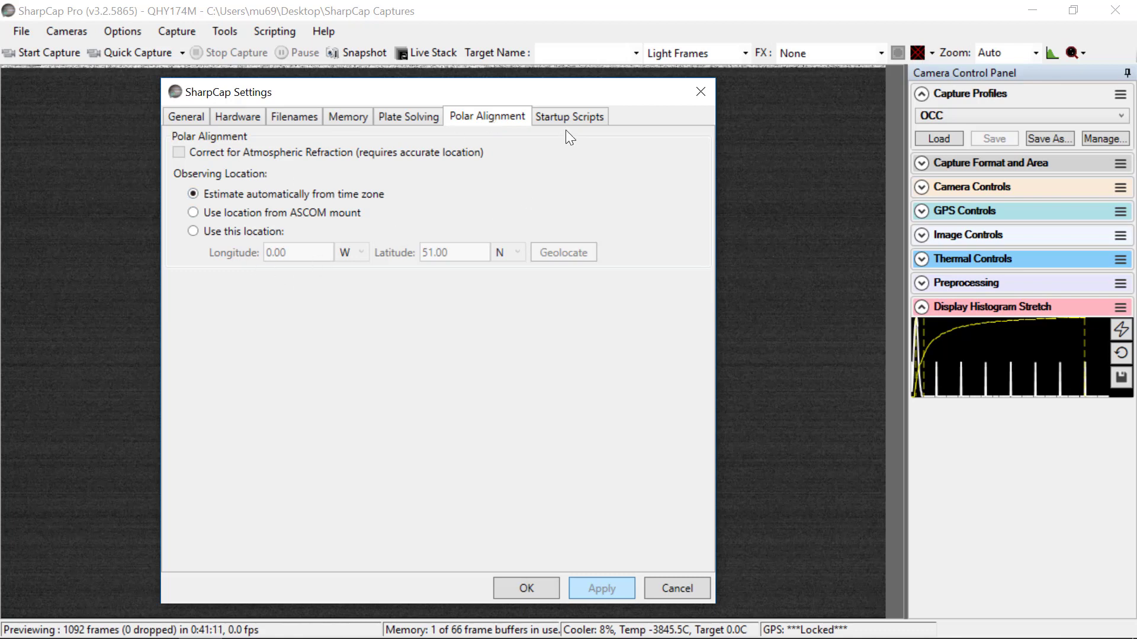
pyautogui.click(570, 116)
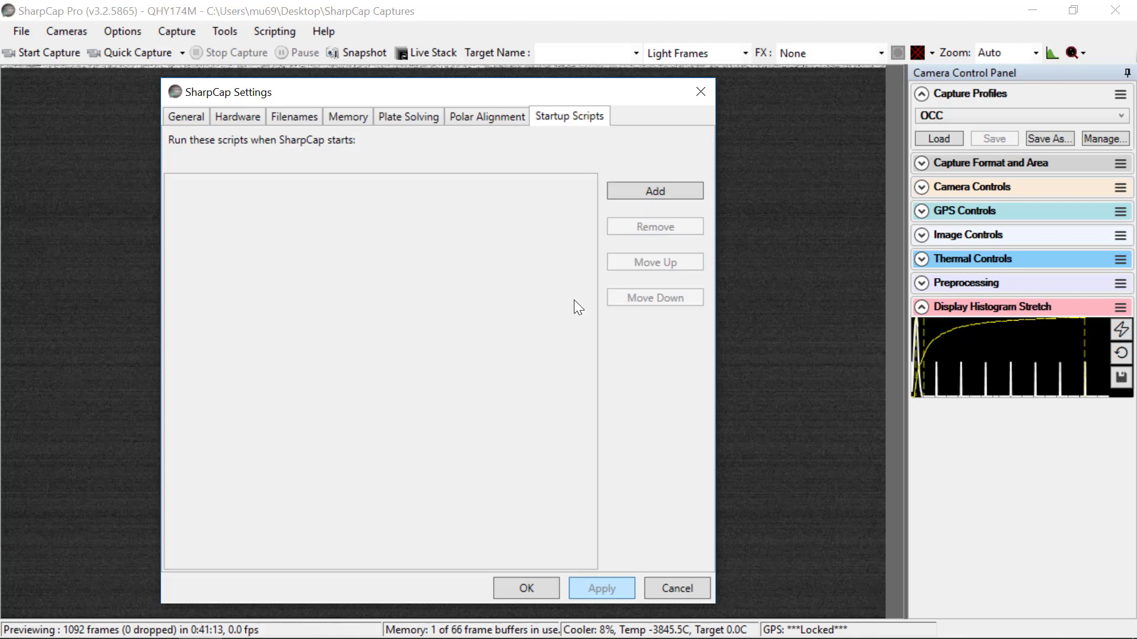
pyautogui.moveTo(526, 171)
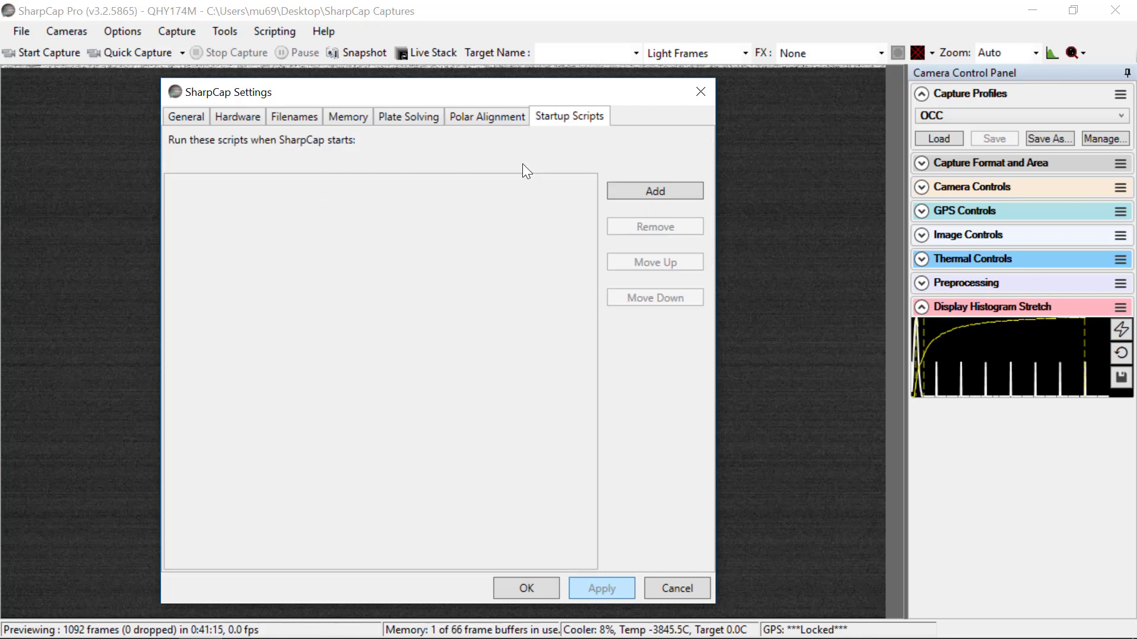
pyautogui.moveTo(664, 452)
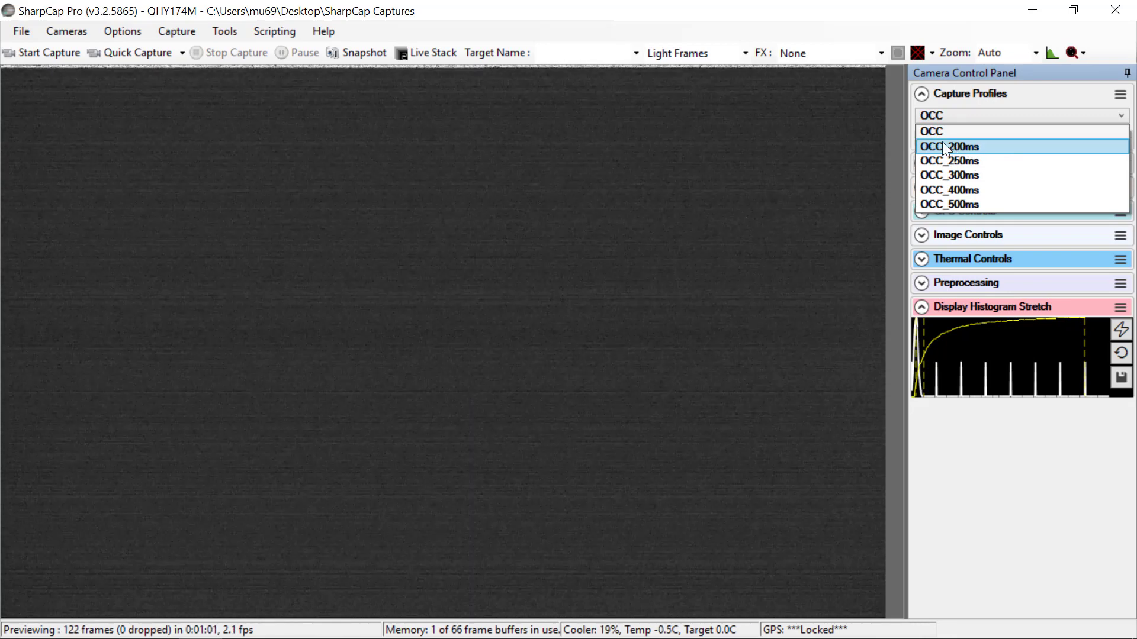
pyautogui.moveTo(942, 131)
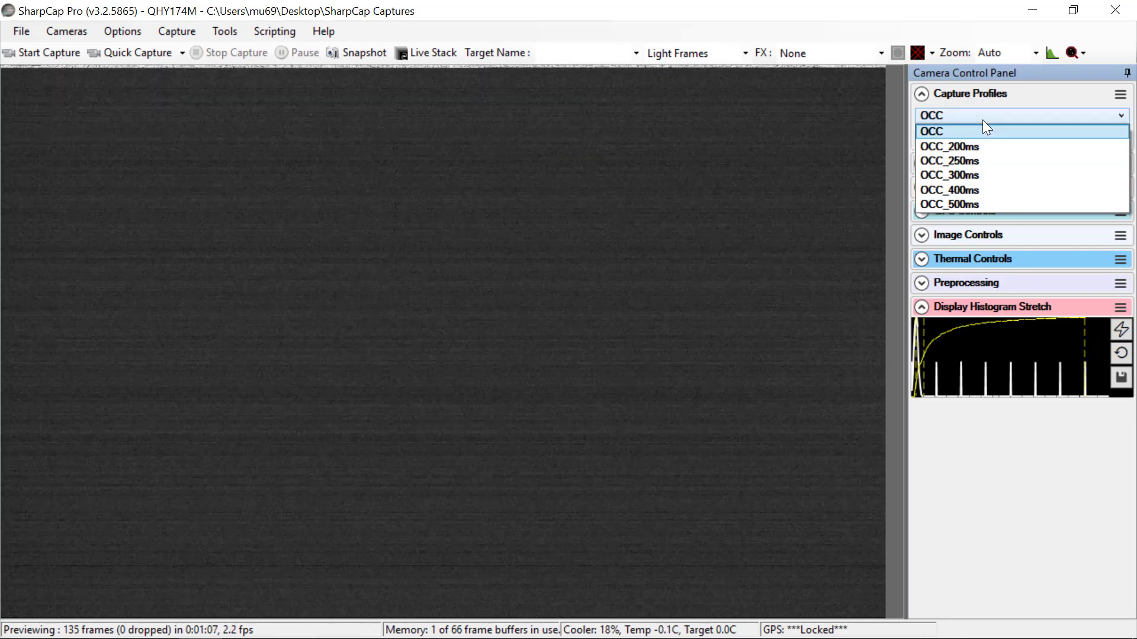
# Keep OCC as the chosen capture profile.
pyautogui.click(931, 132)
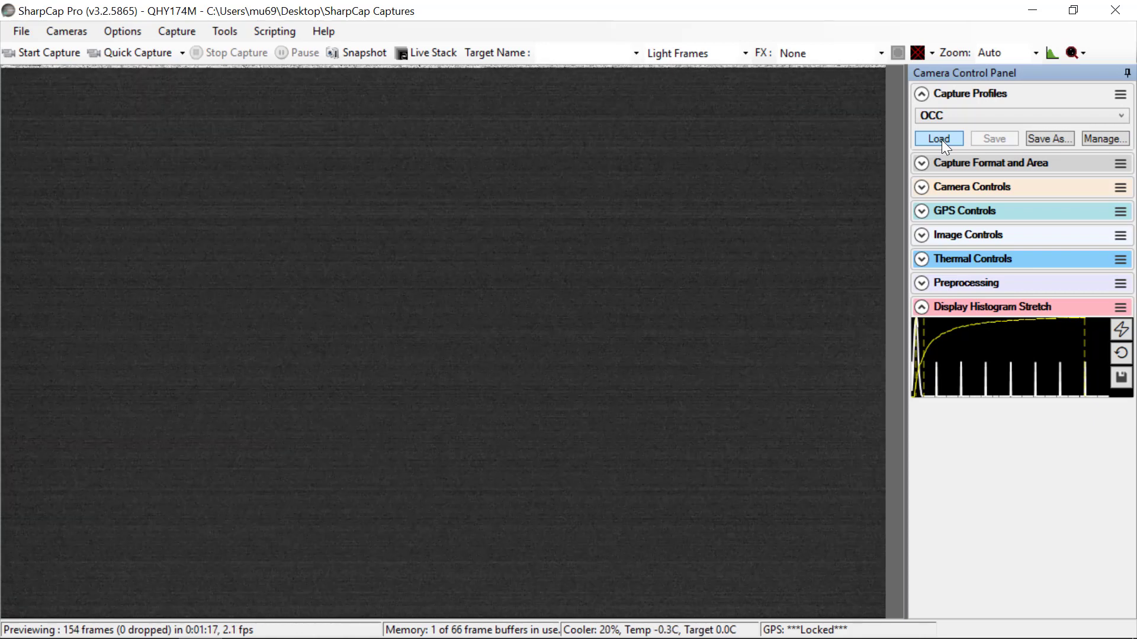
pyautogui.moveTo(1045, 309)
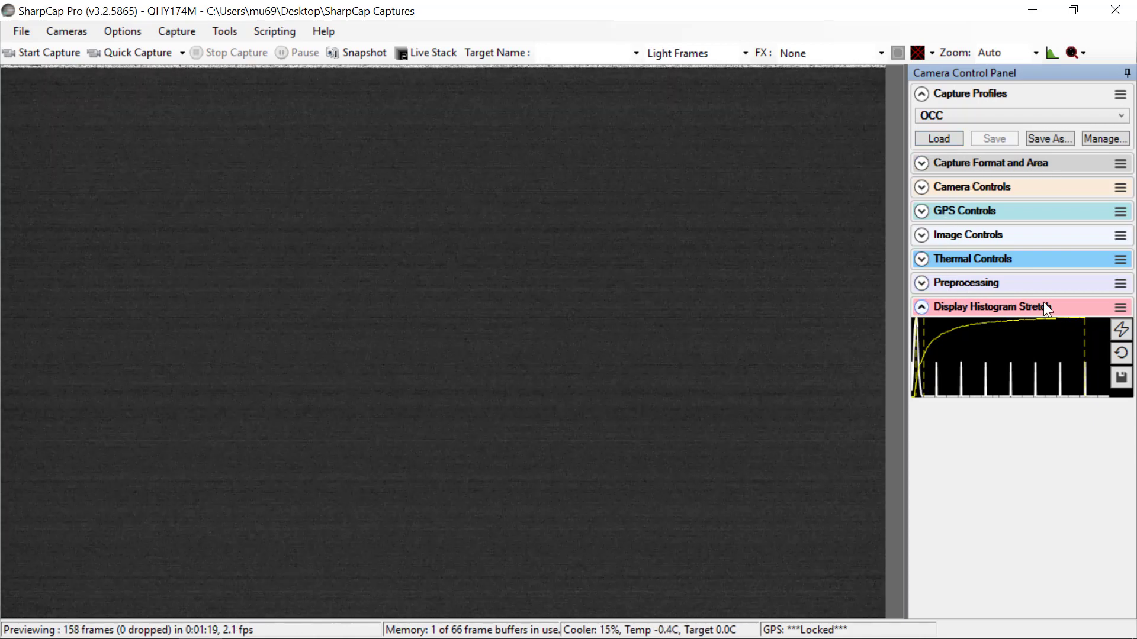
pyautogui.moveTo(957, 313)
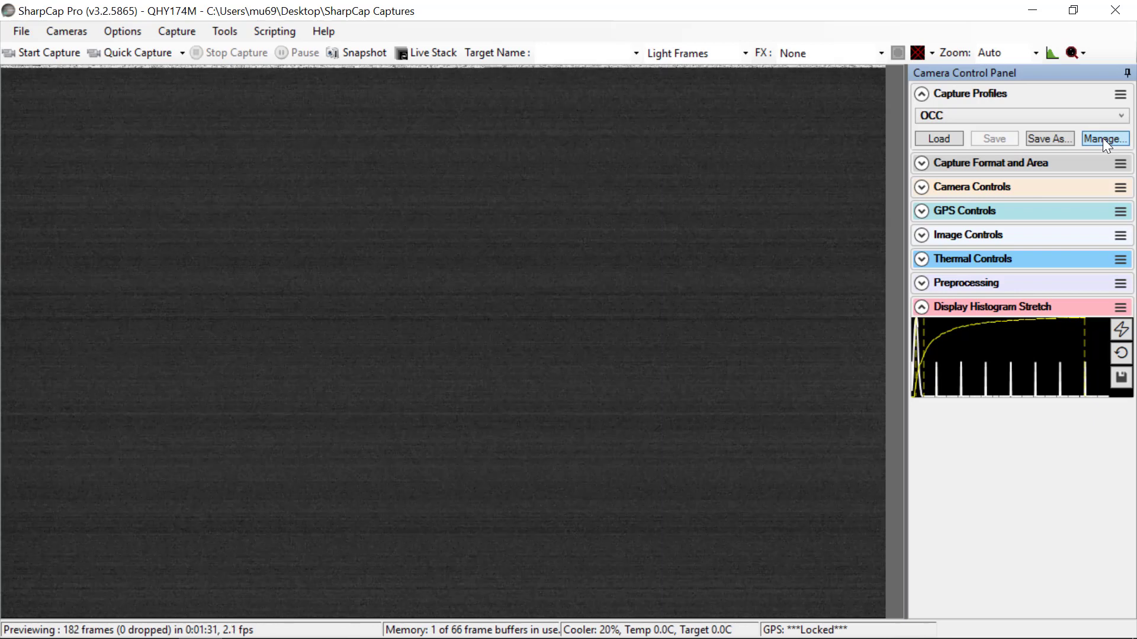
pyautogui.click(1104, 138)
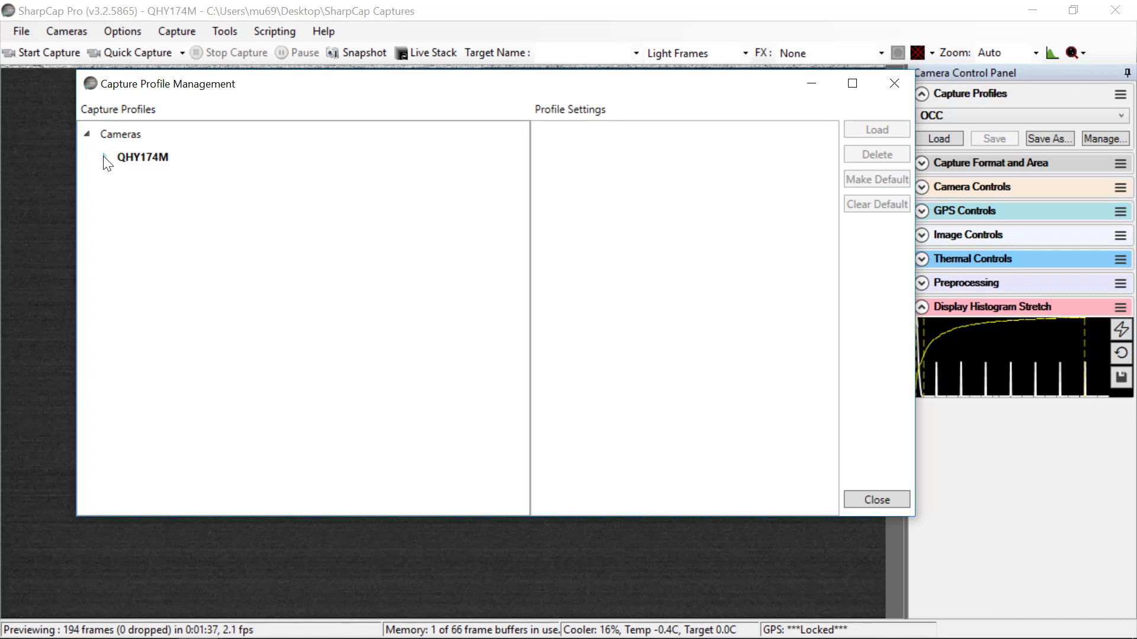
pyautogui.click(86, 158)
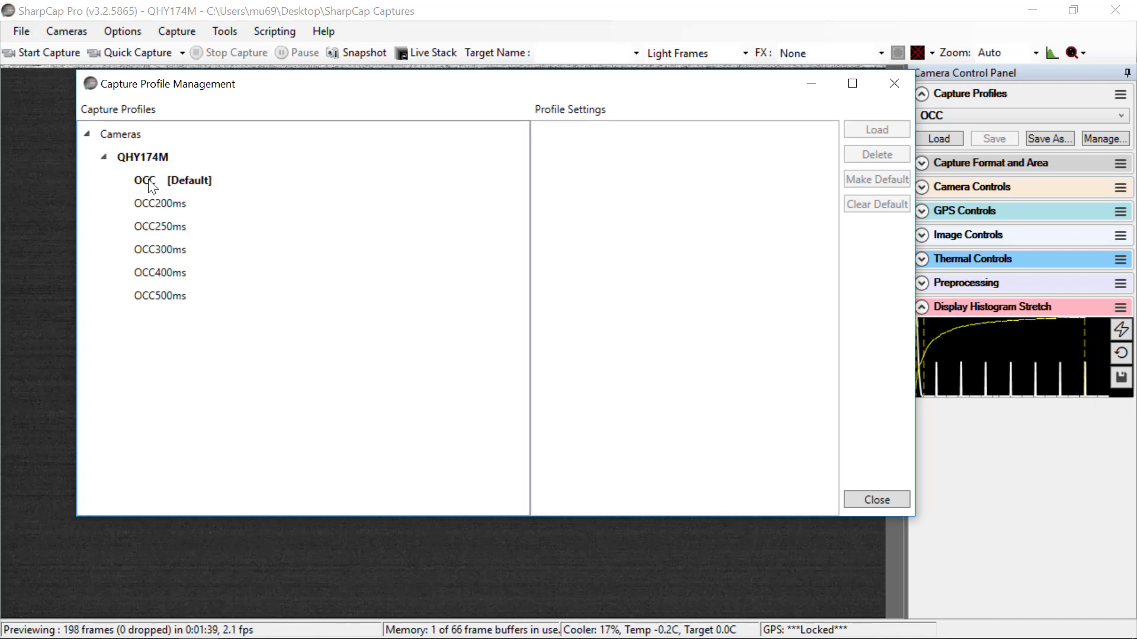
pyautogui.moveTo(178, 190)
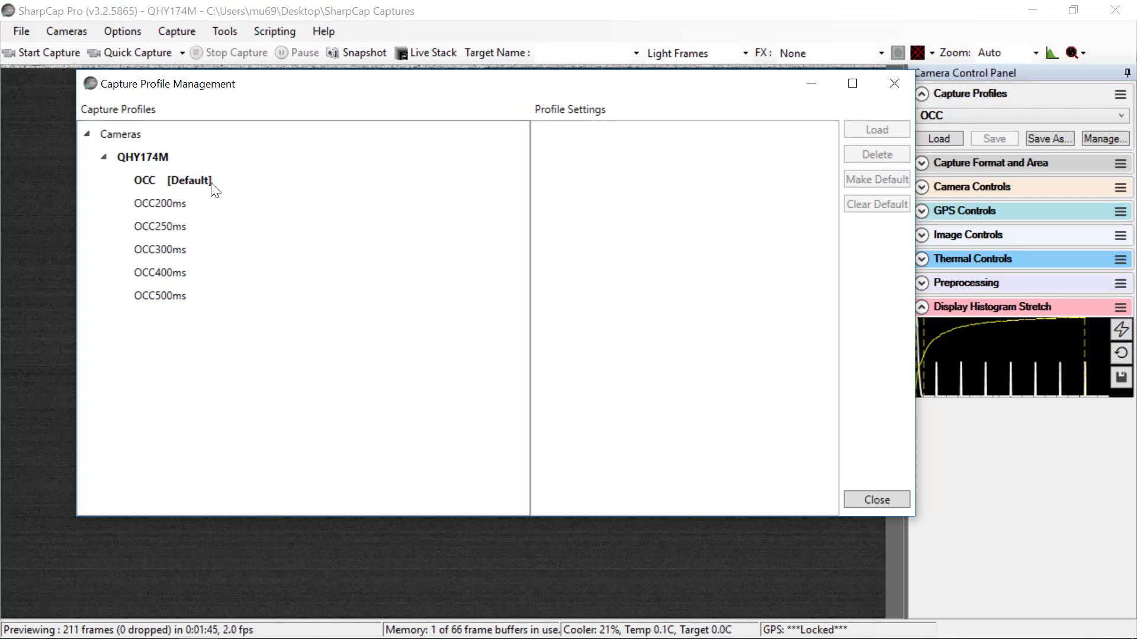
pyautogui.moveTo(152, 195)
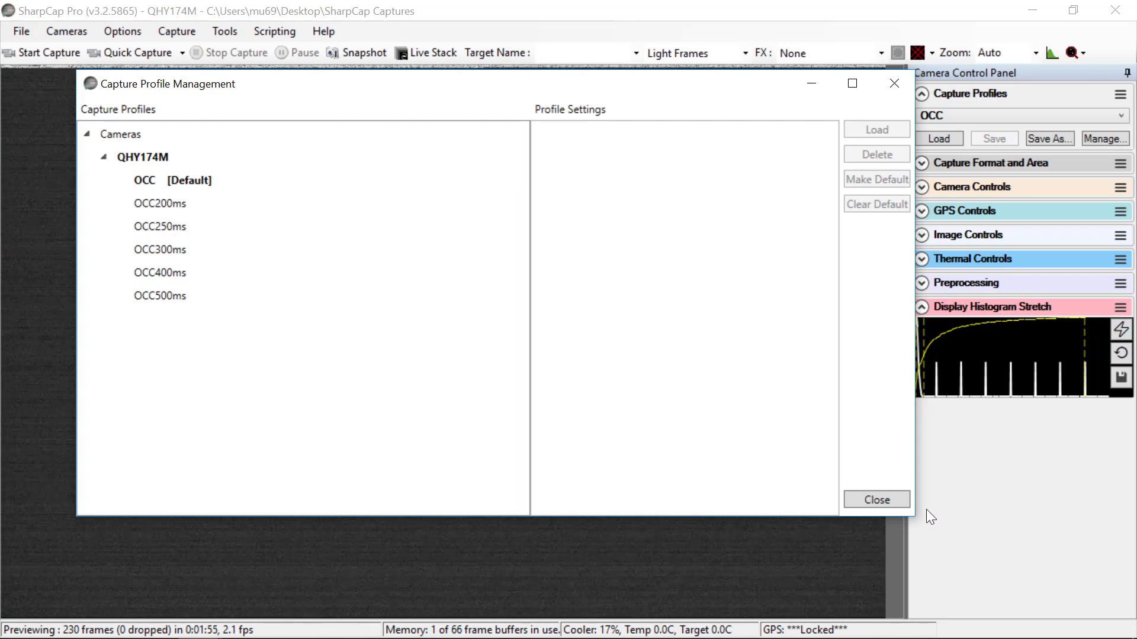
pyautogui.click(876, 499)
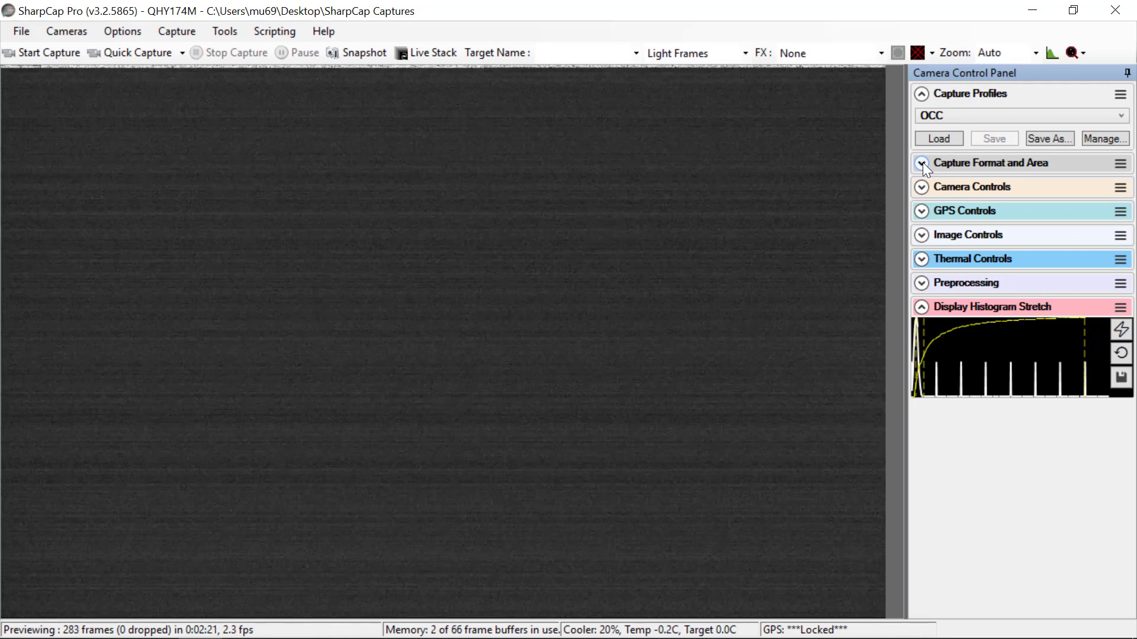
# Confirm the OCC capture format: 1920x1200 area, 1x1 binning, FITS output.
pyautogui.click(922, 162)
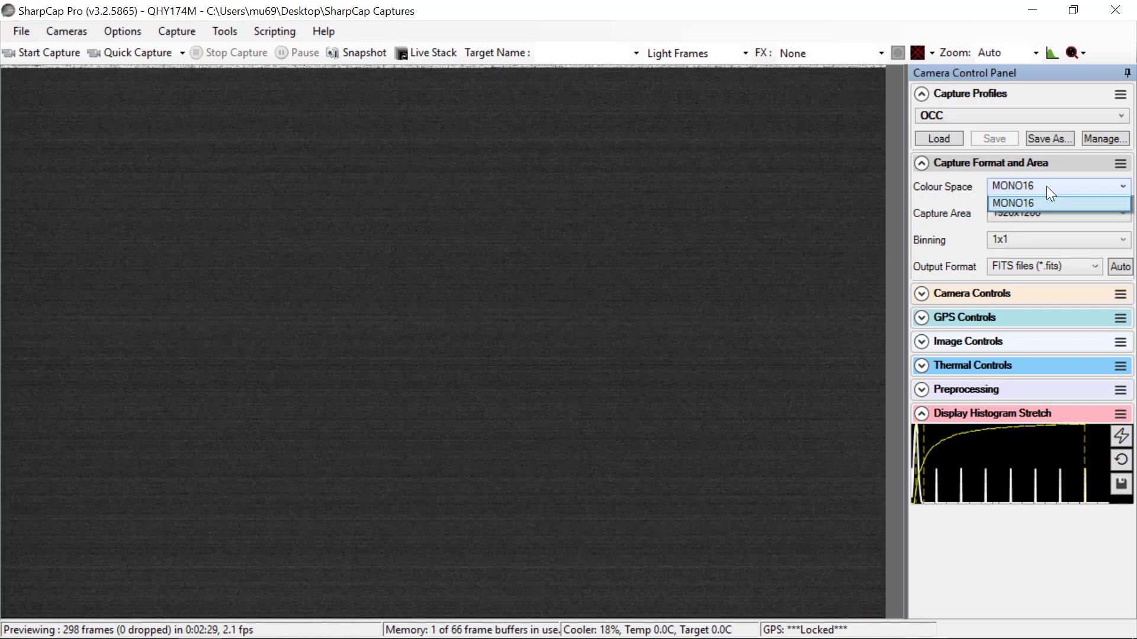
pyautogui.moveTo(1010, 202)
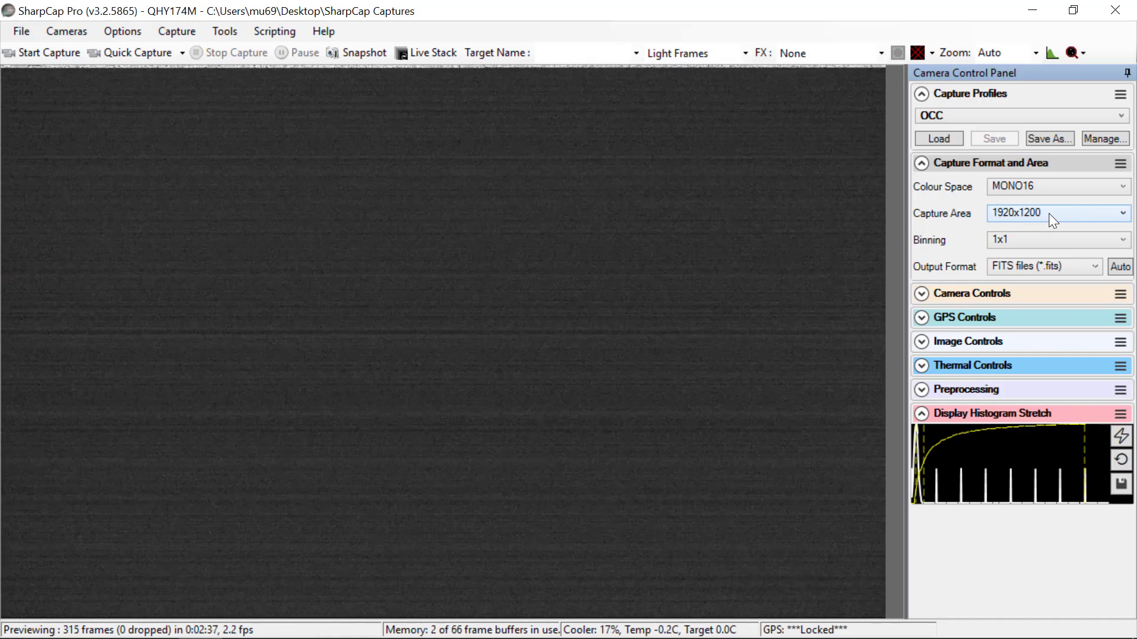
pyautogui.click(1058, 211)
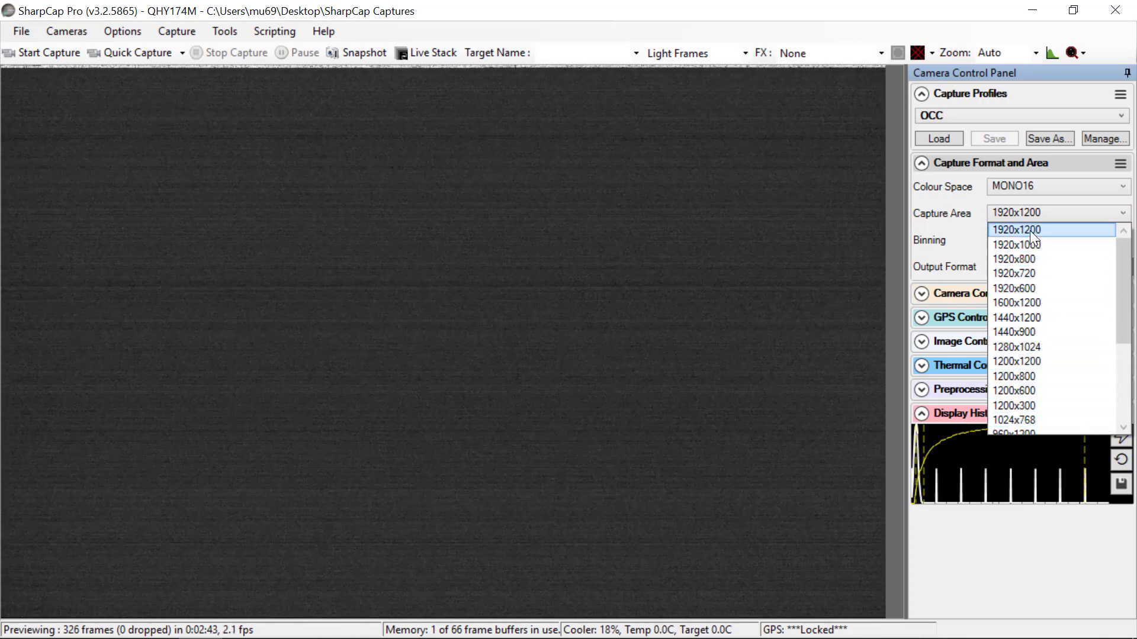
pyautogui.click(1015, 230)
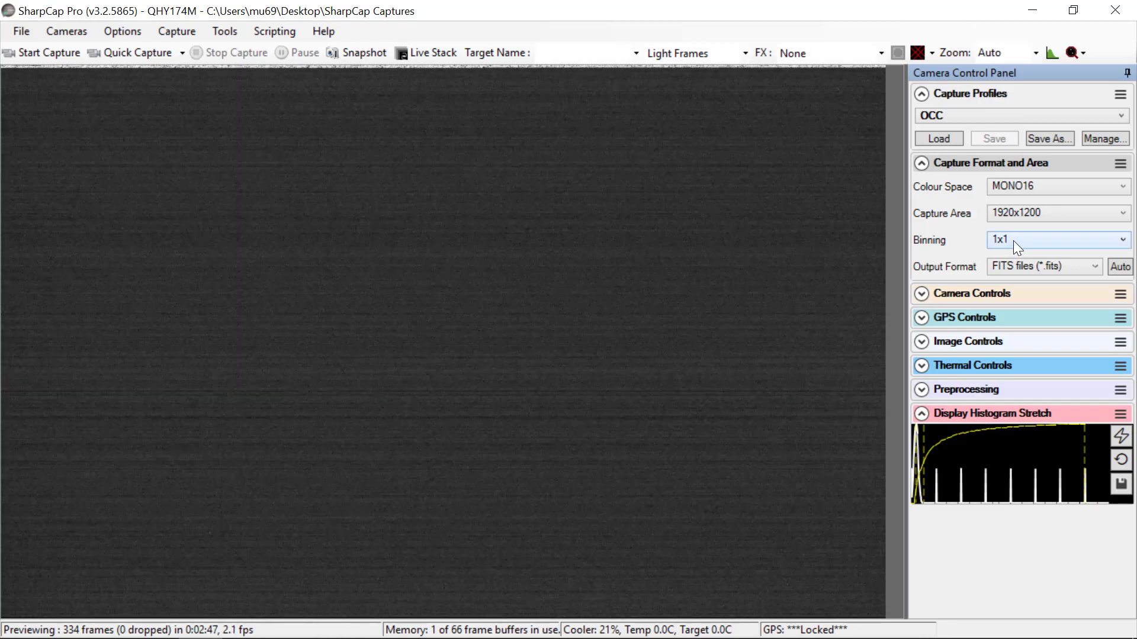
pyautogui.click(1055, 240)
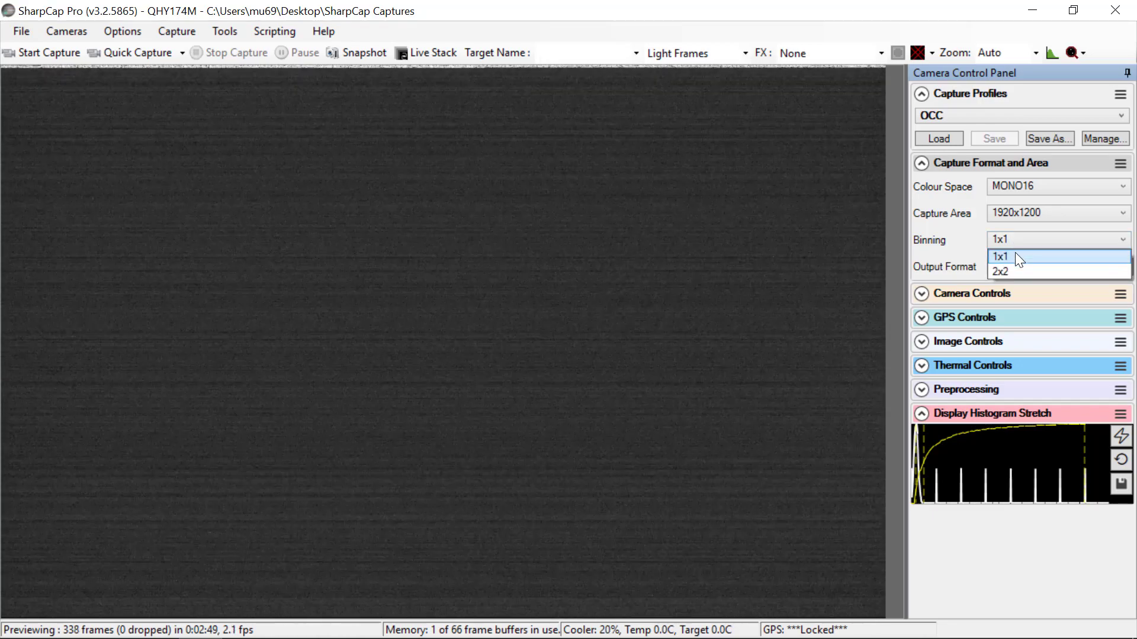
pyautogui.click(999, 257)
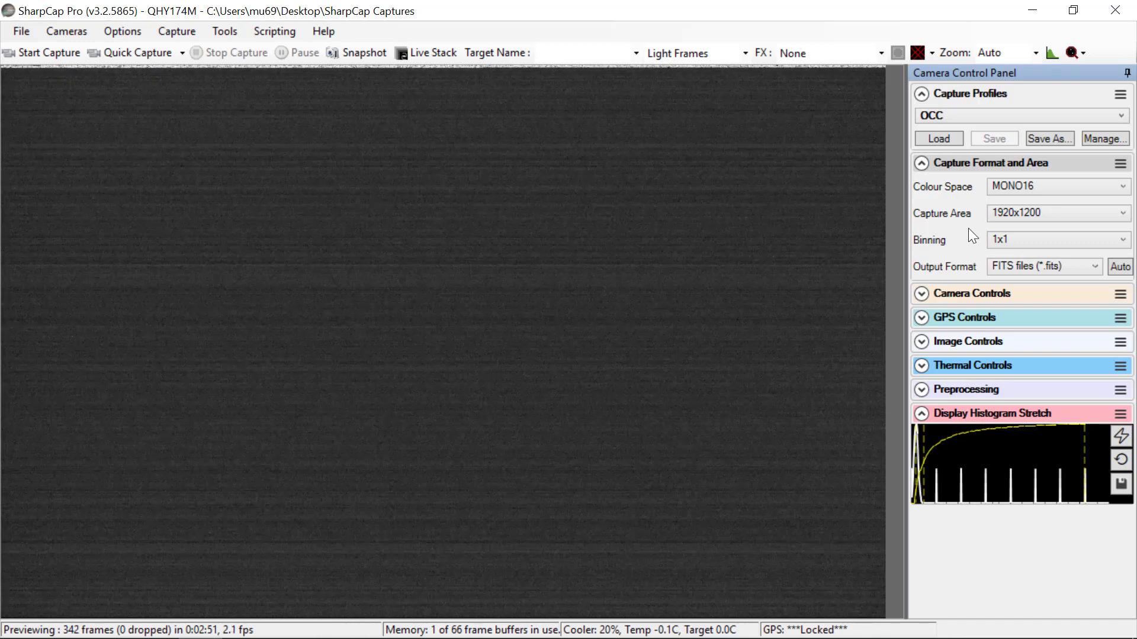
pyautogui.moveTo(1033, 249)
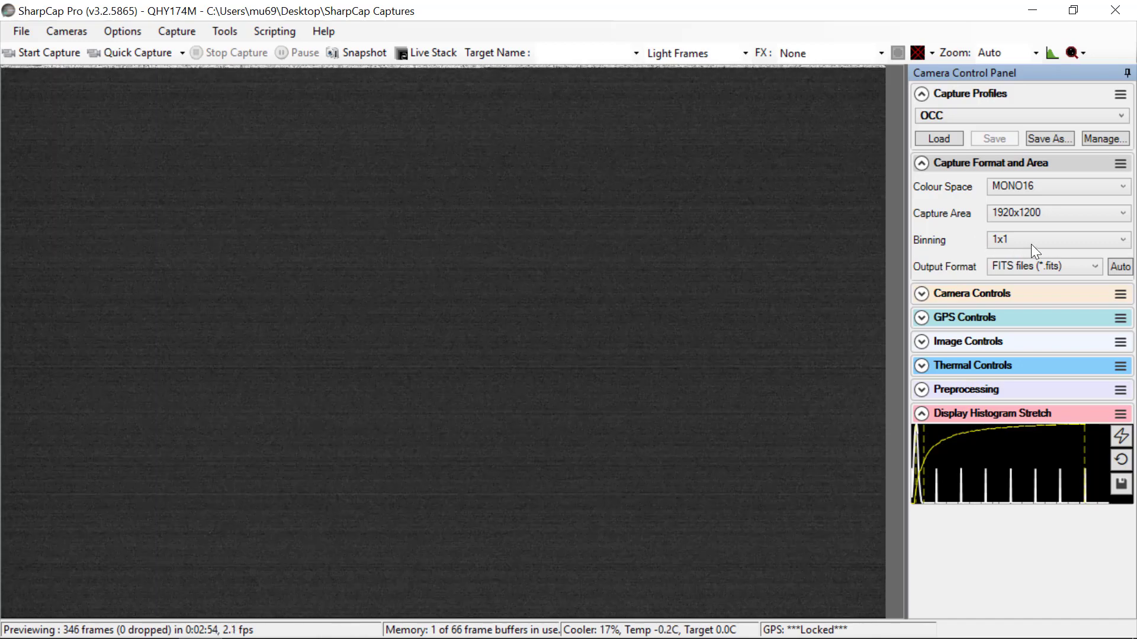
pyautogui.moveTo(947, 270)
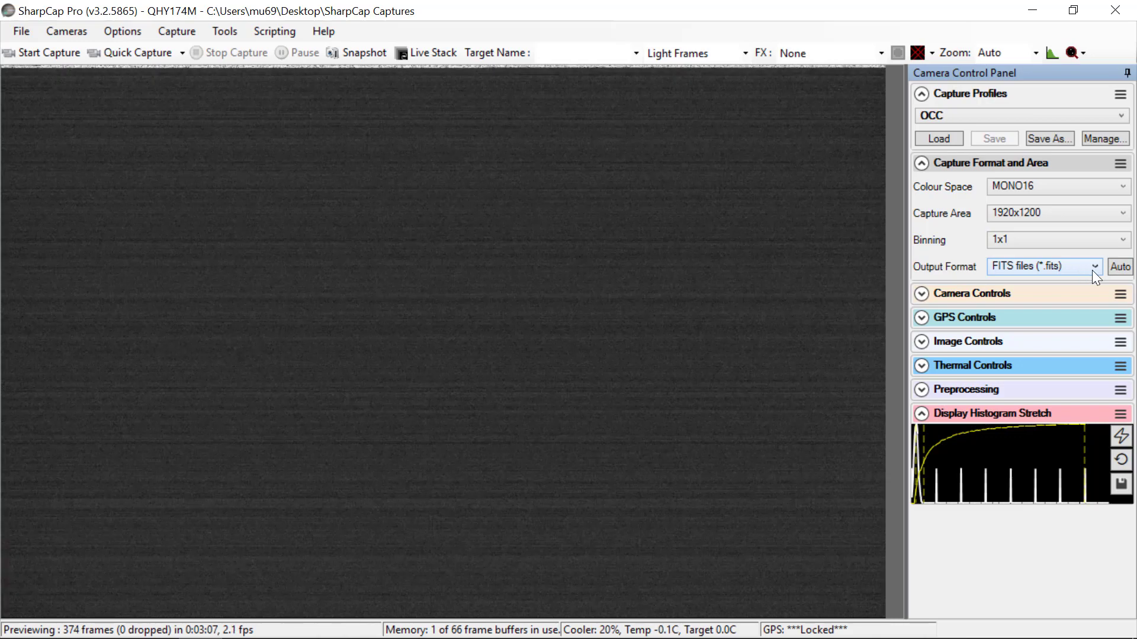
pyautogui.click(1095, 267)
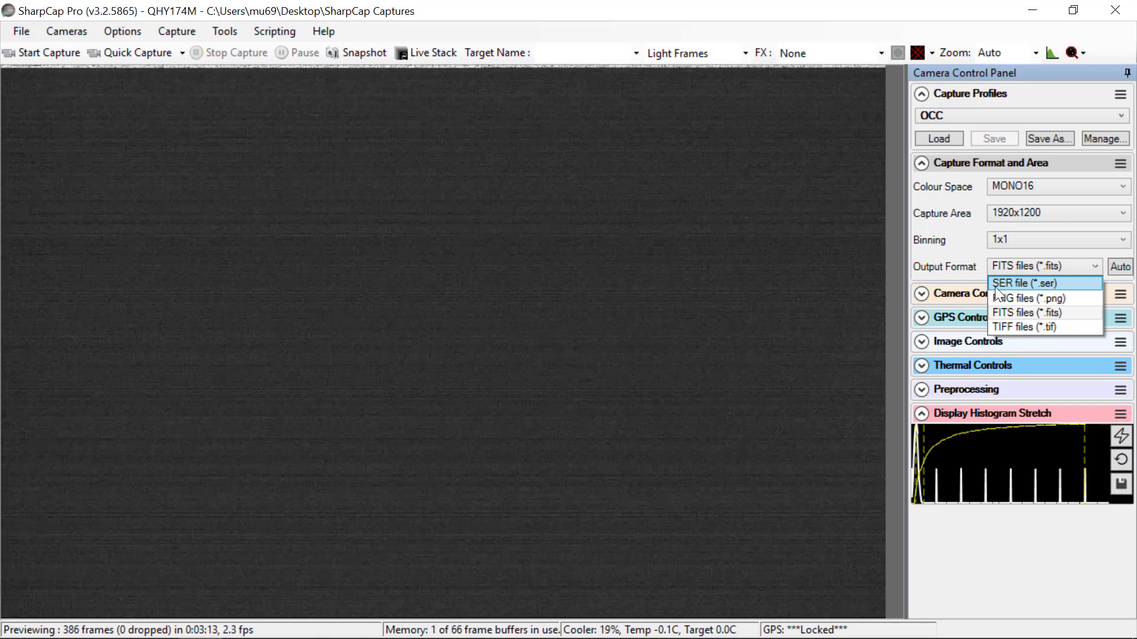
pyautogui.moveTo(1042, 312)
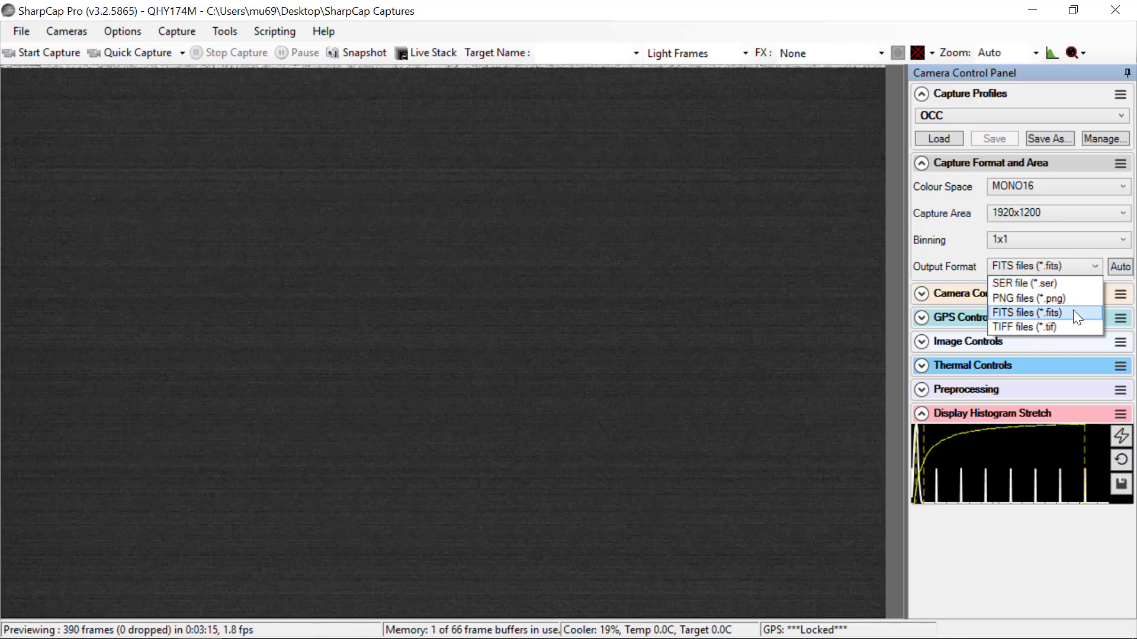
pyautogui.click(1024, 313)
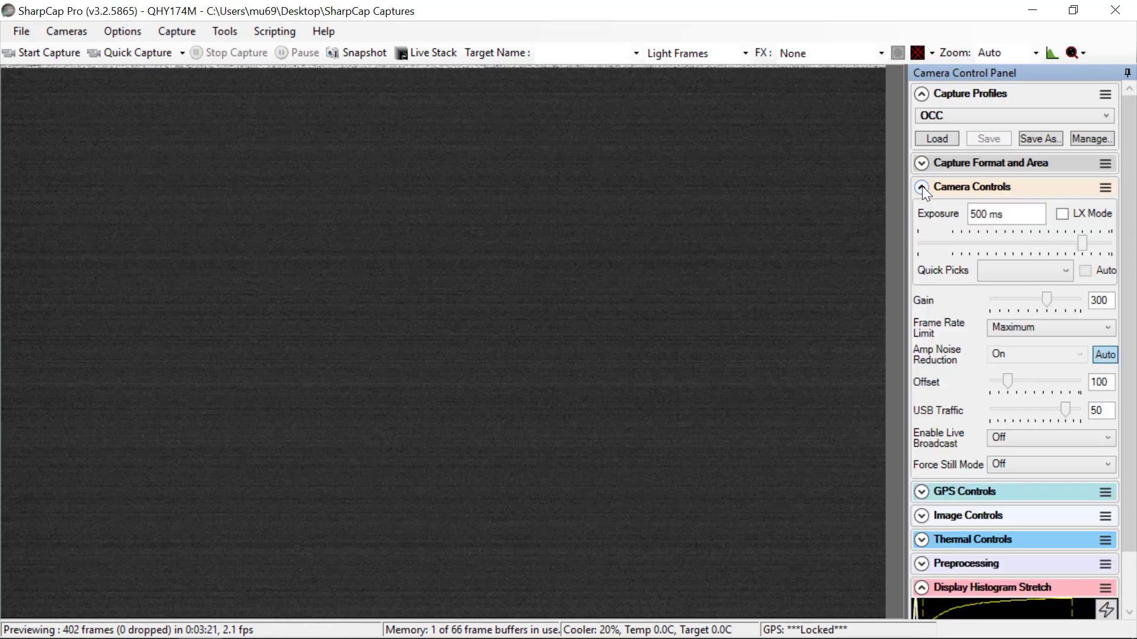
pyautogui.click(1005, 213)
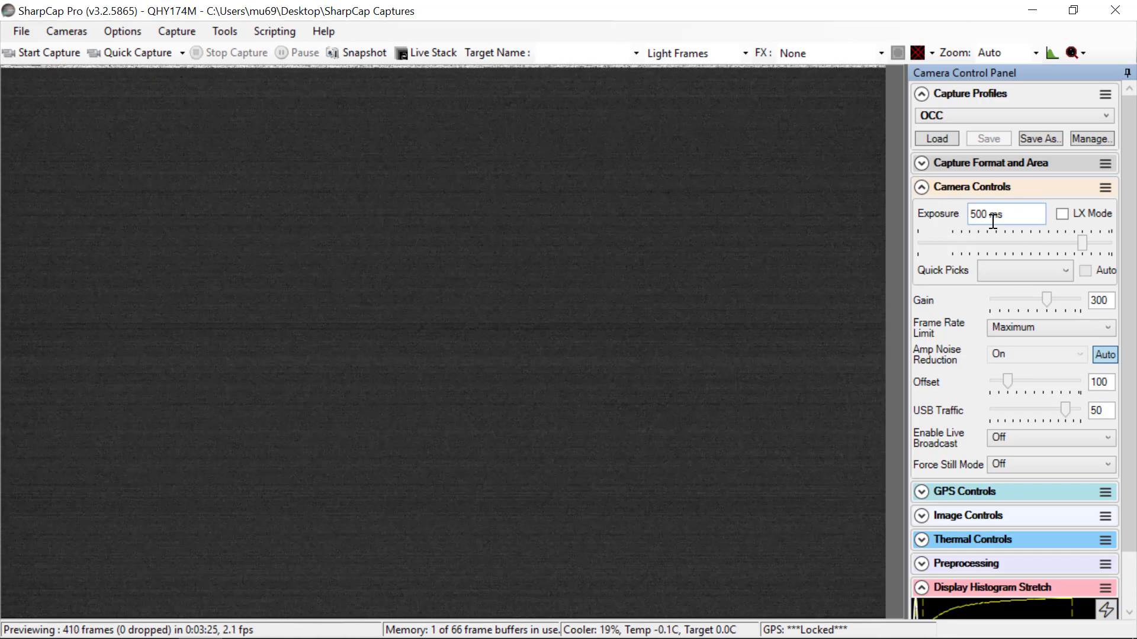
pyautogui.moveTo(1022, 215)
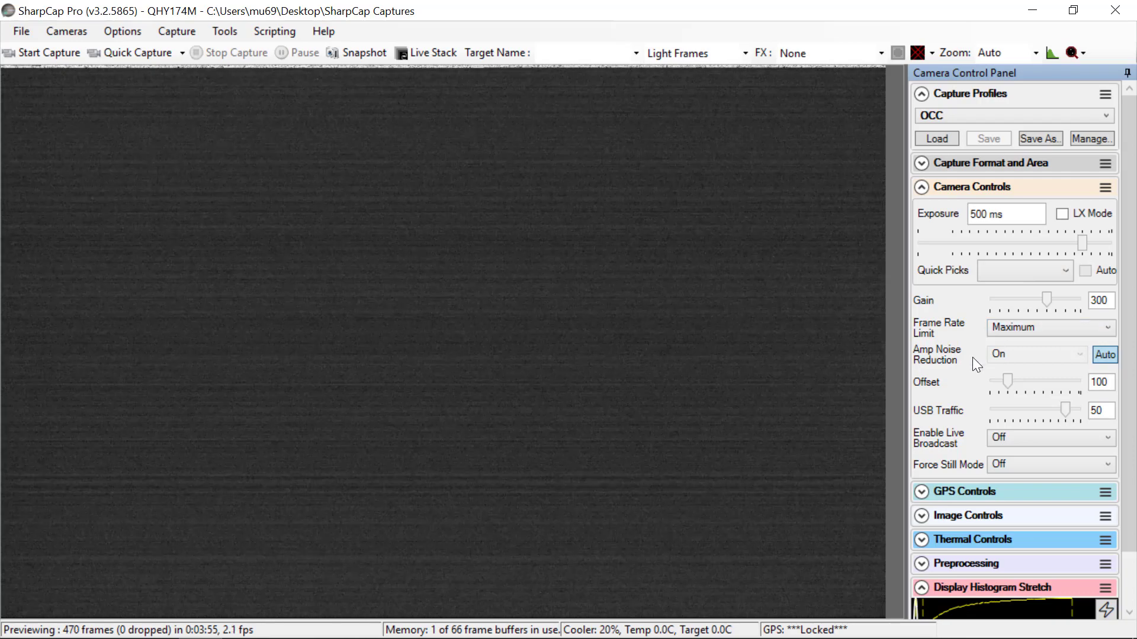
pyautogui.moveTo(1054, 390)
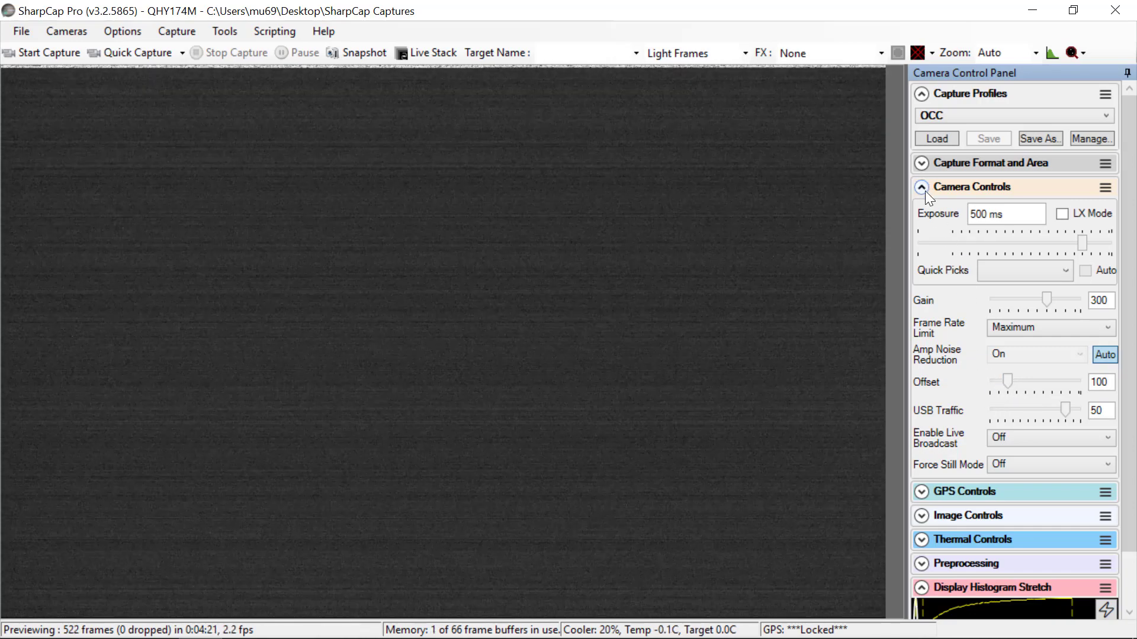
# Set the PC clock to GPS time from the GPS Status window, acknowledge it, and close the window.
pyautogui.click(921, 185)
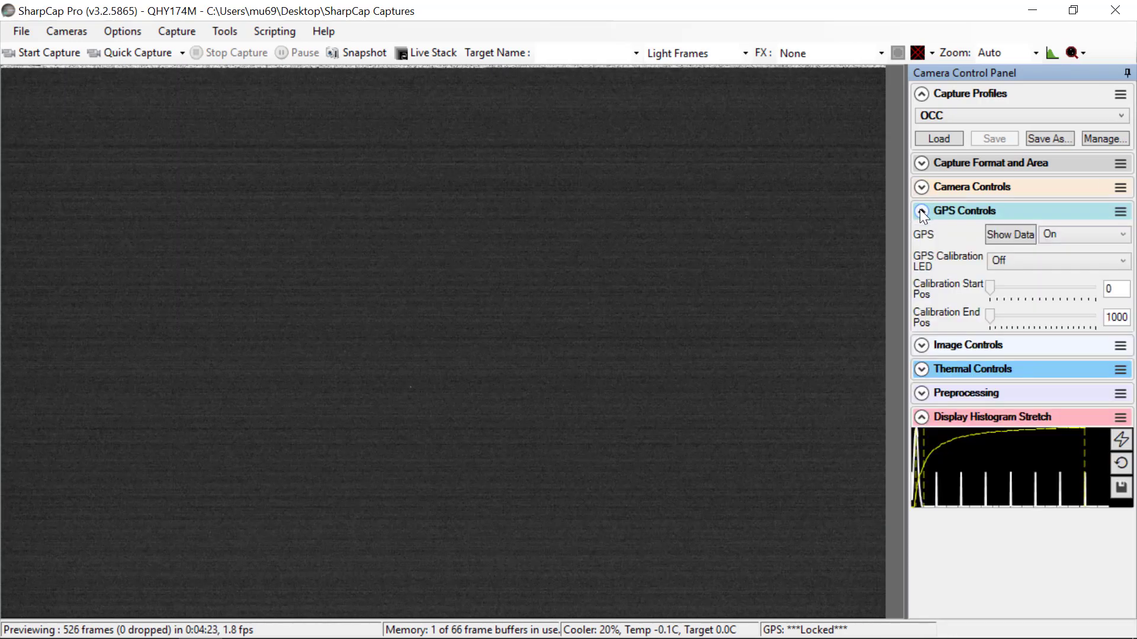
pyautogui.click(1009, 234)
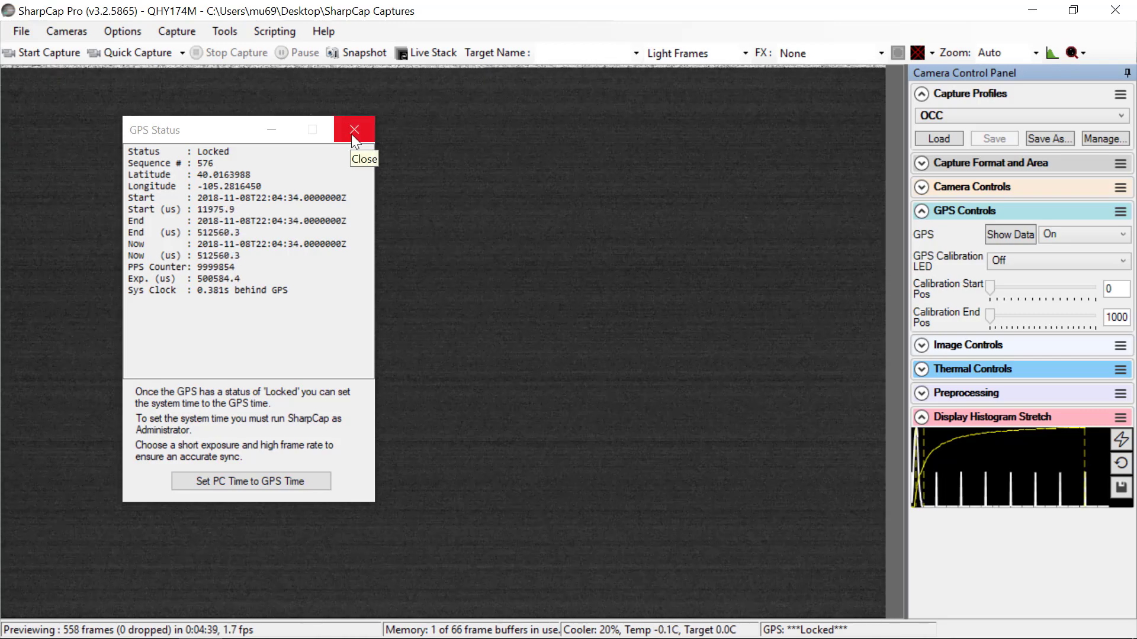
pyautogui.moveTo(228, 152)
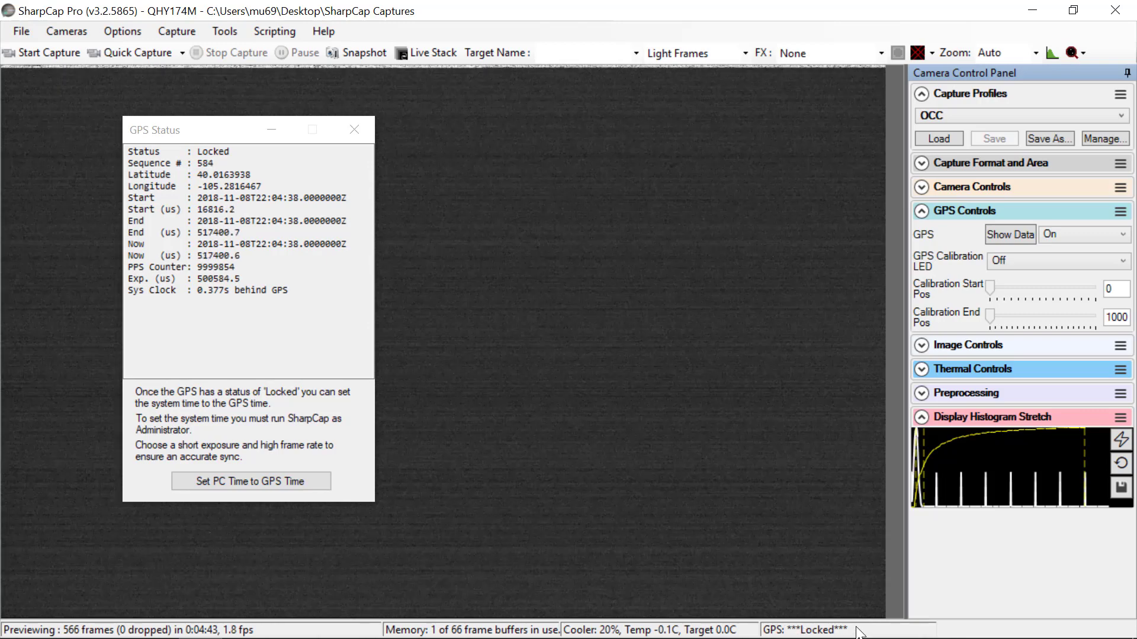
pyautogui.moveTo(809, 614)
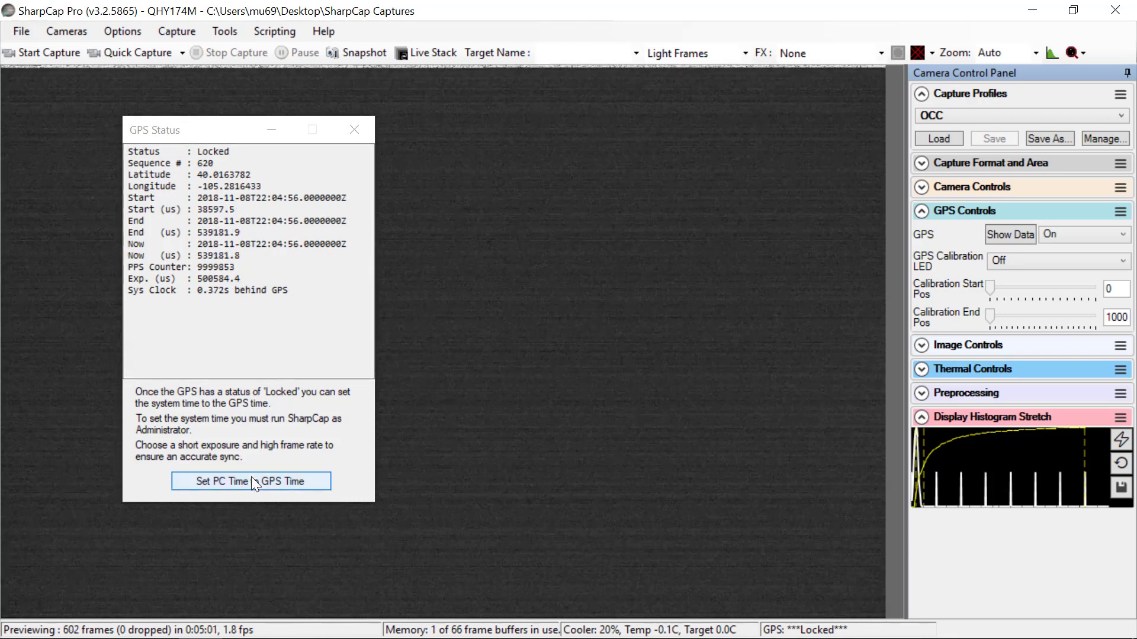
pyautogui.click(250, 480)
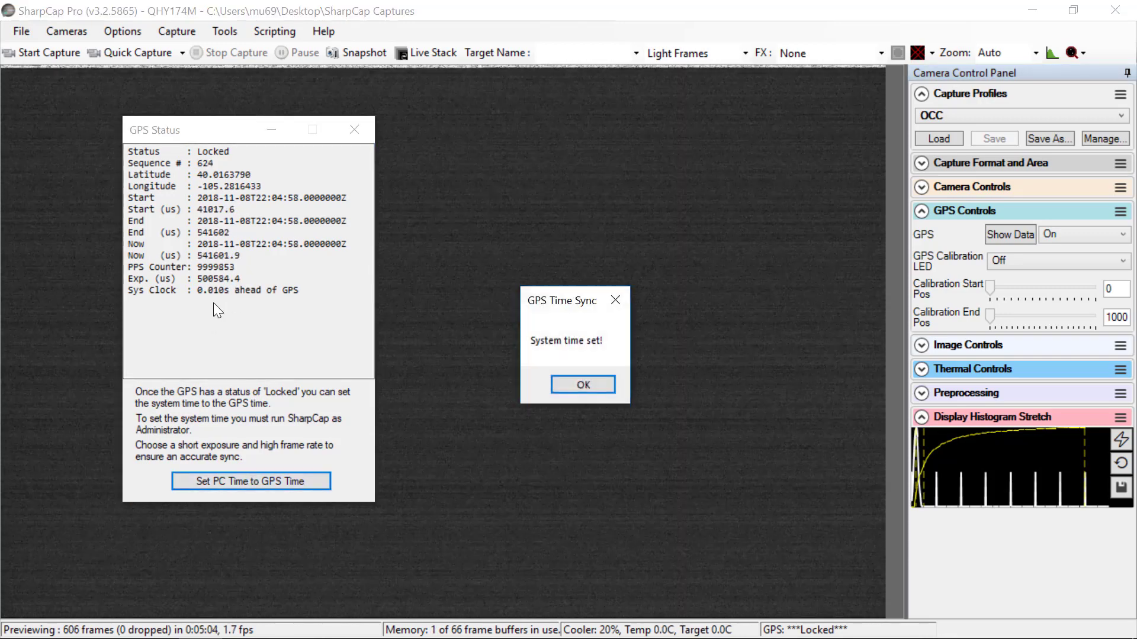
pyautogui.click(583, 384)
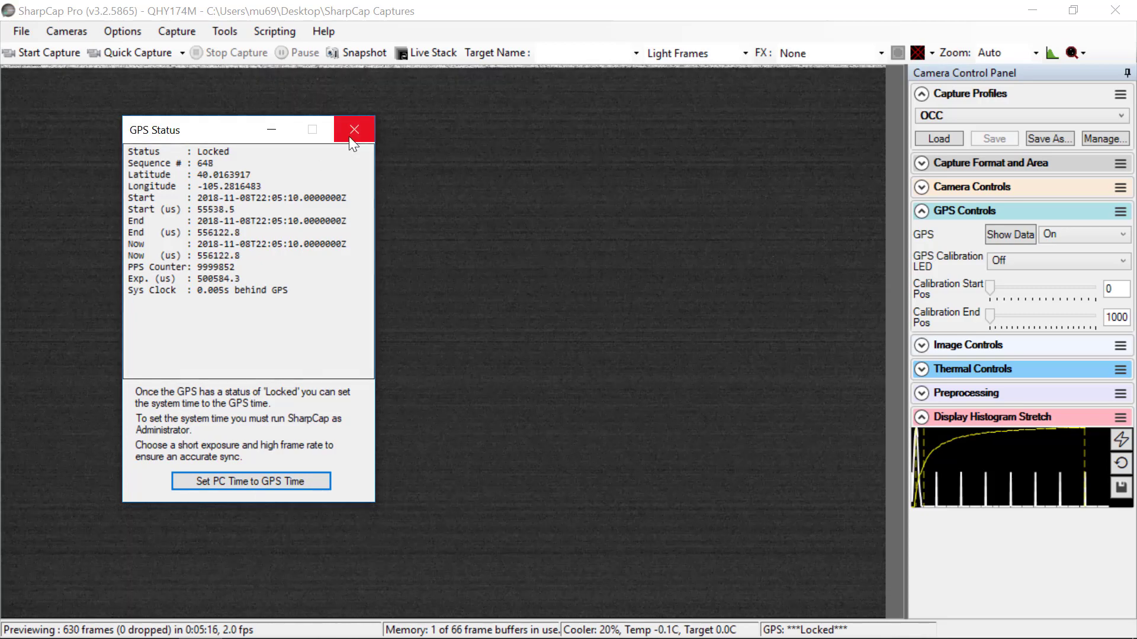
pyautogui.click(354, 129)
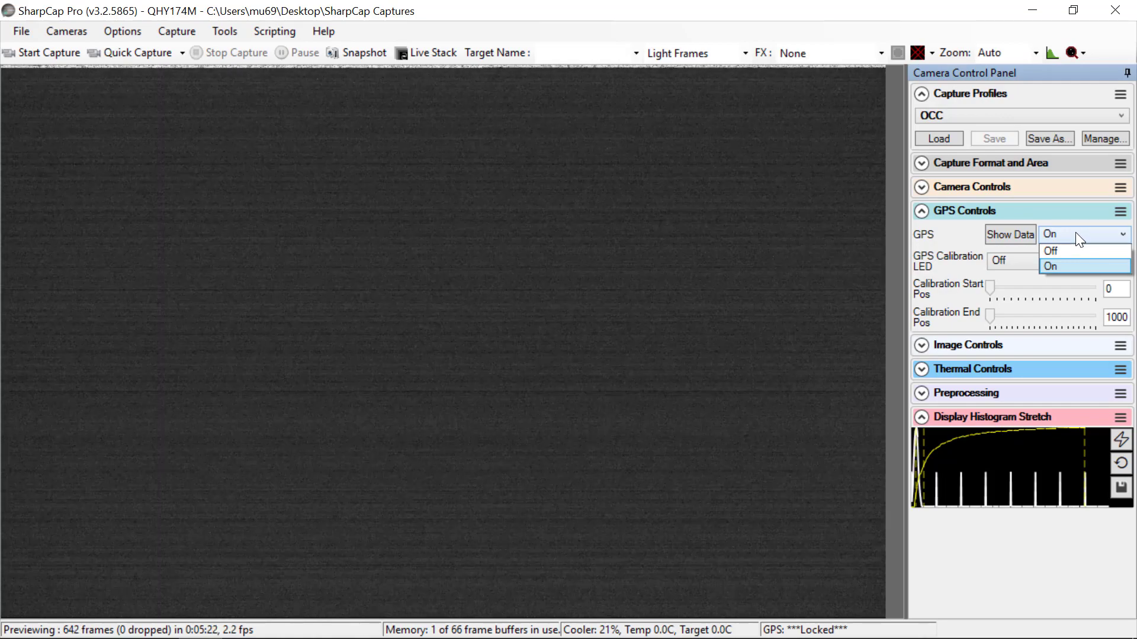
pyautogui.moveTo(1070, 251)
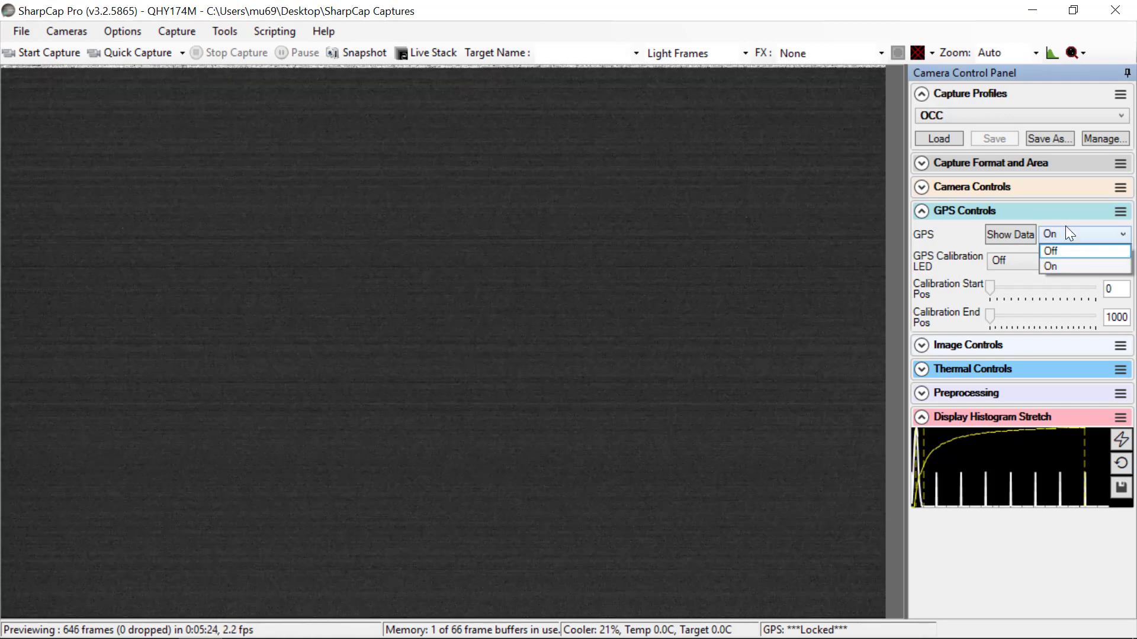
# Keep GPS set to On, adjust the calibration slider down, and collapse the GPS Controls group.
pyautogui.click(1048, 267)
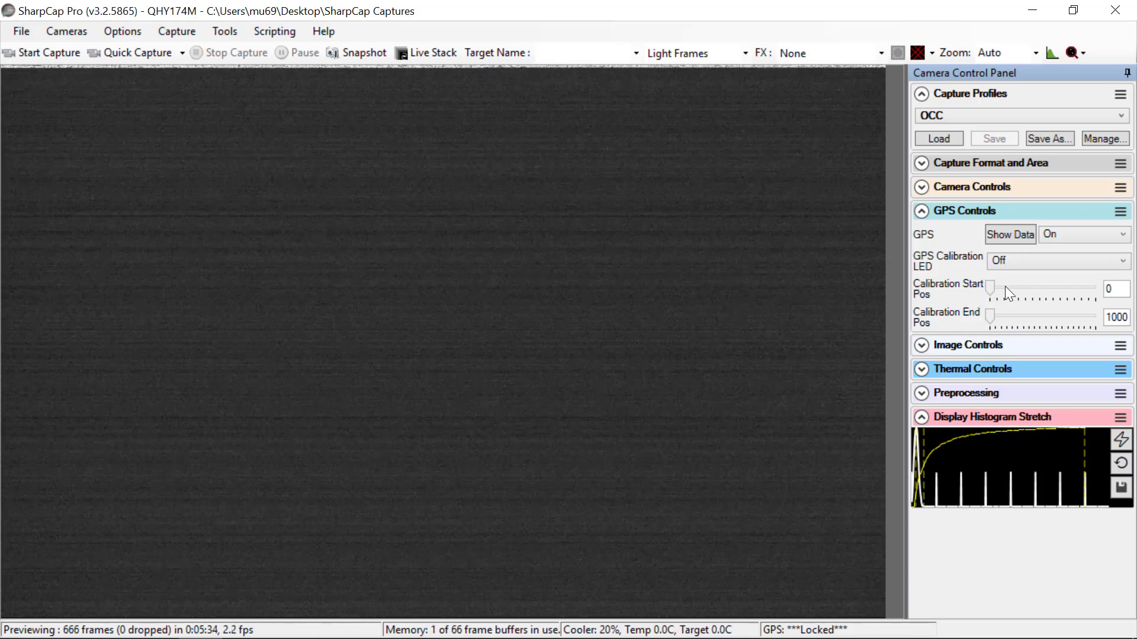
pyautogui.moveTo(1096, 317); pyautogui.dragTo(990, 318)
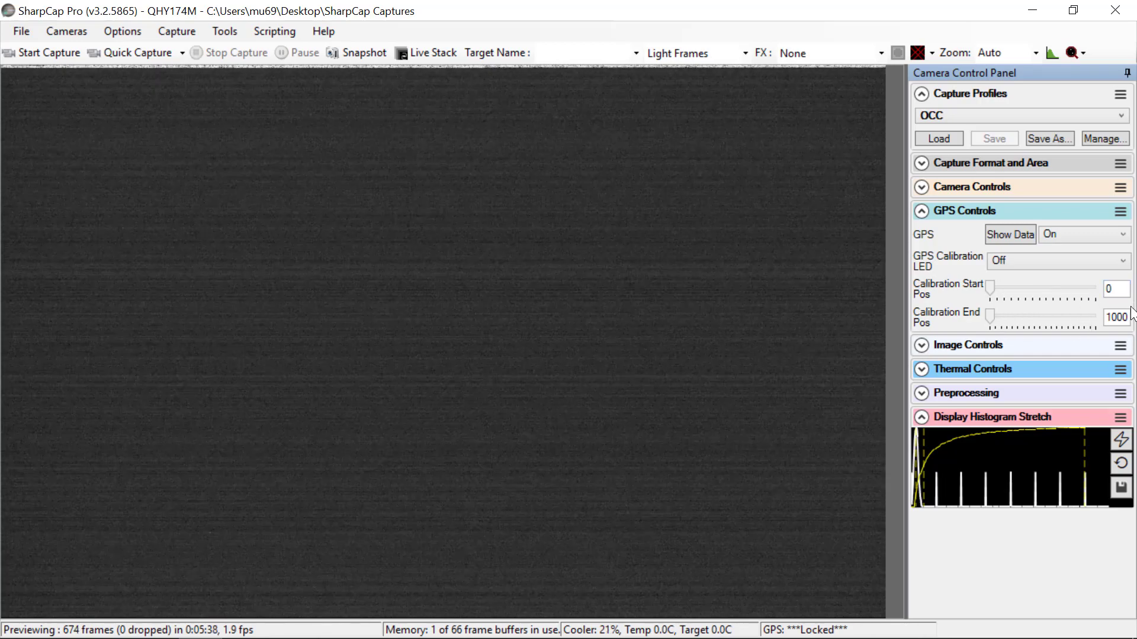
pyautogui.click(921, 210)
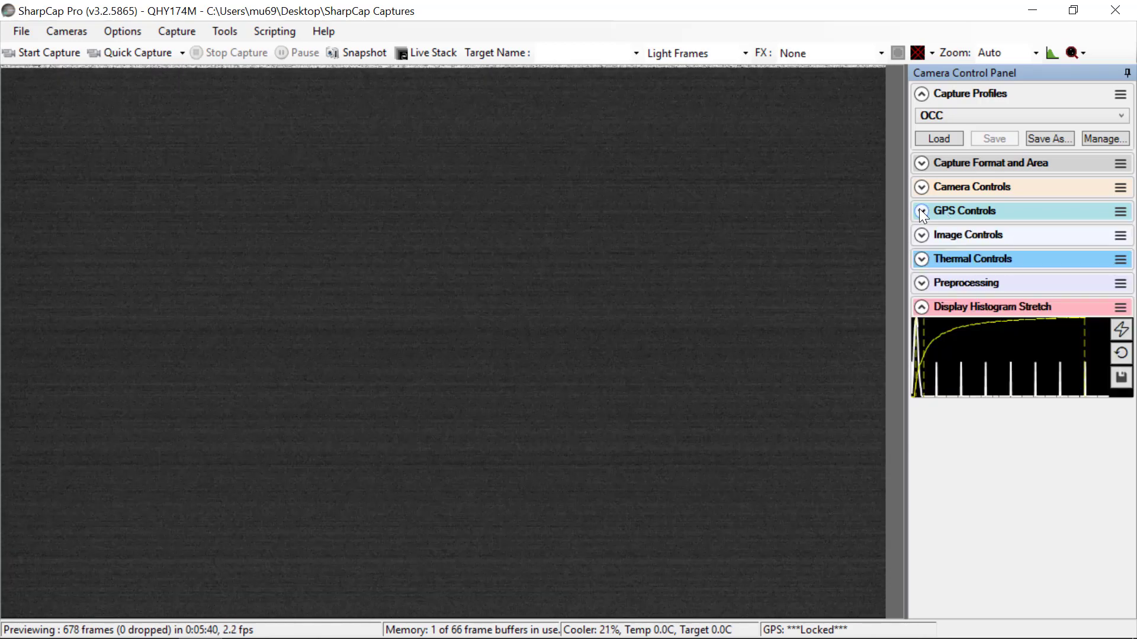
pyautogui.click(921, 235)
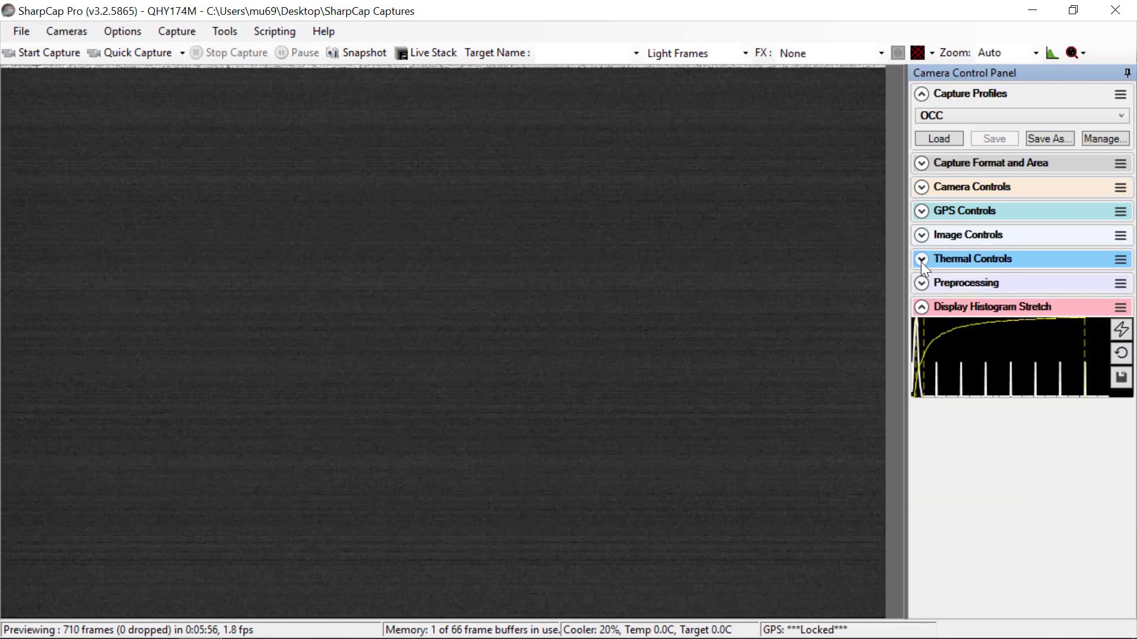
pyautogui.click(922, 259)
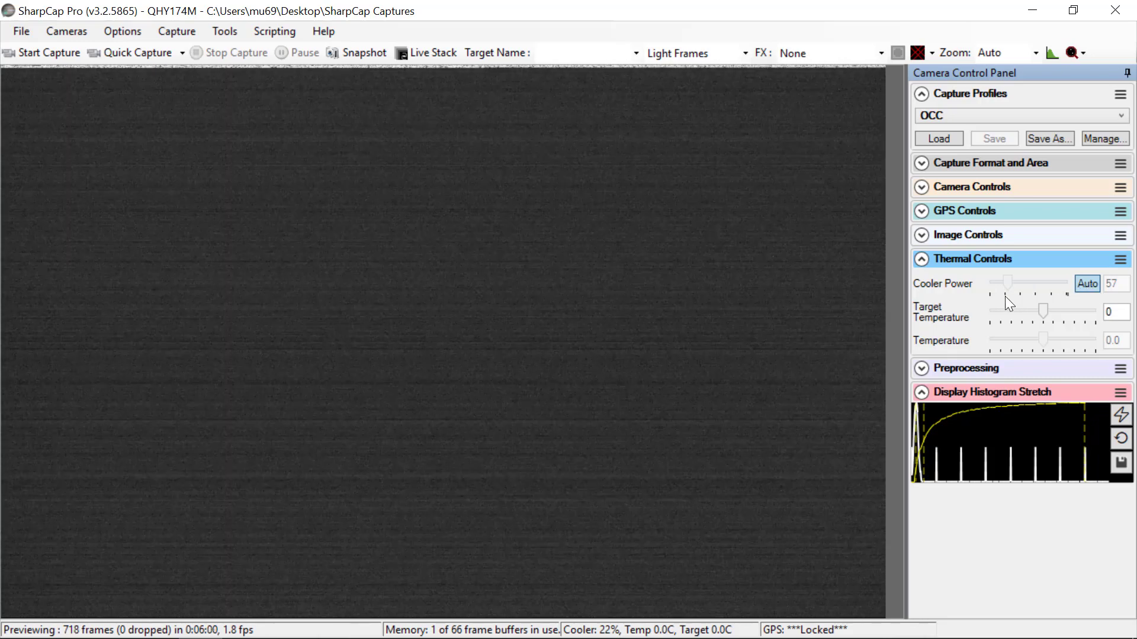
pyautogui.click(1113, 311)
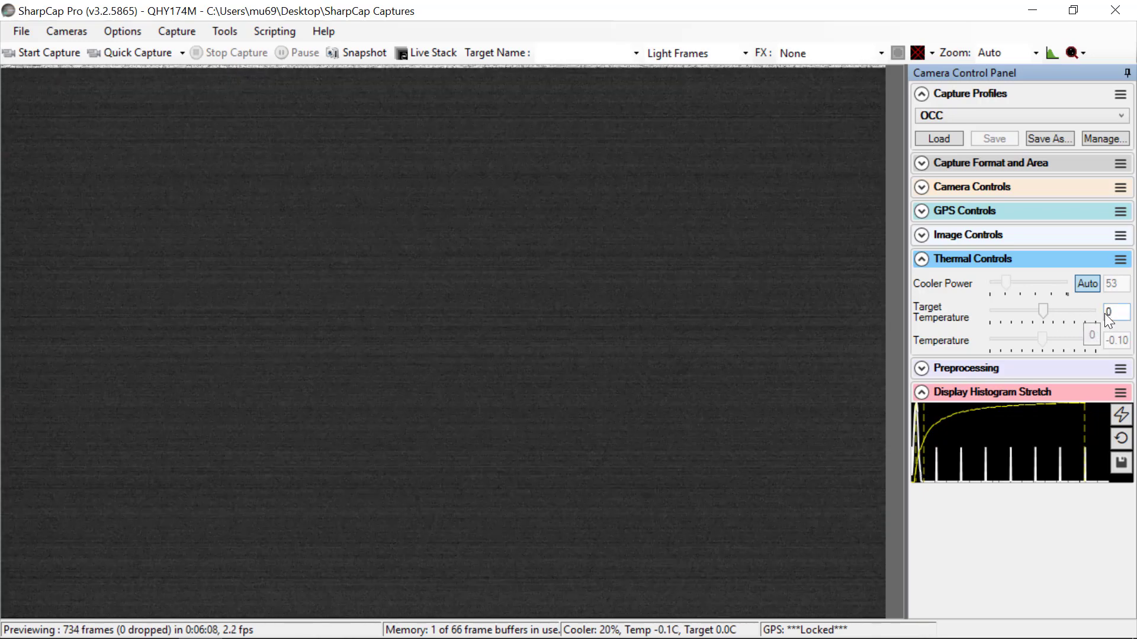
pyautogui.click(1116, 313)
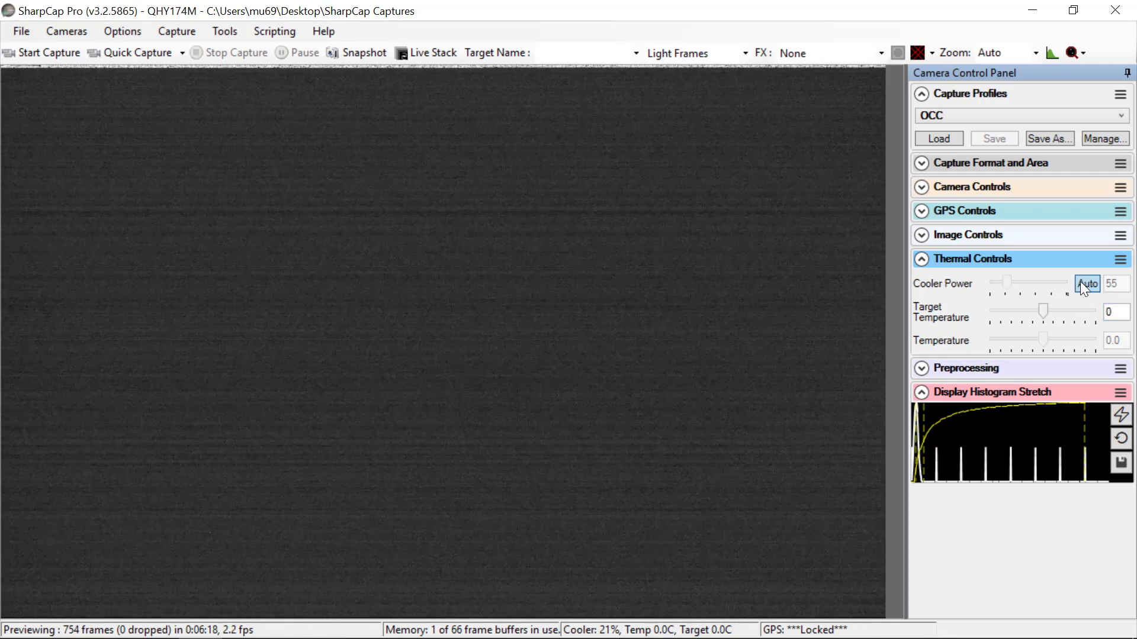
pyautogui.click(1115, 311)
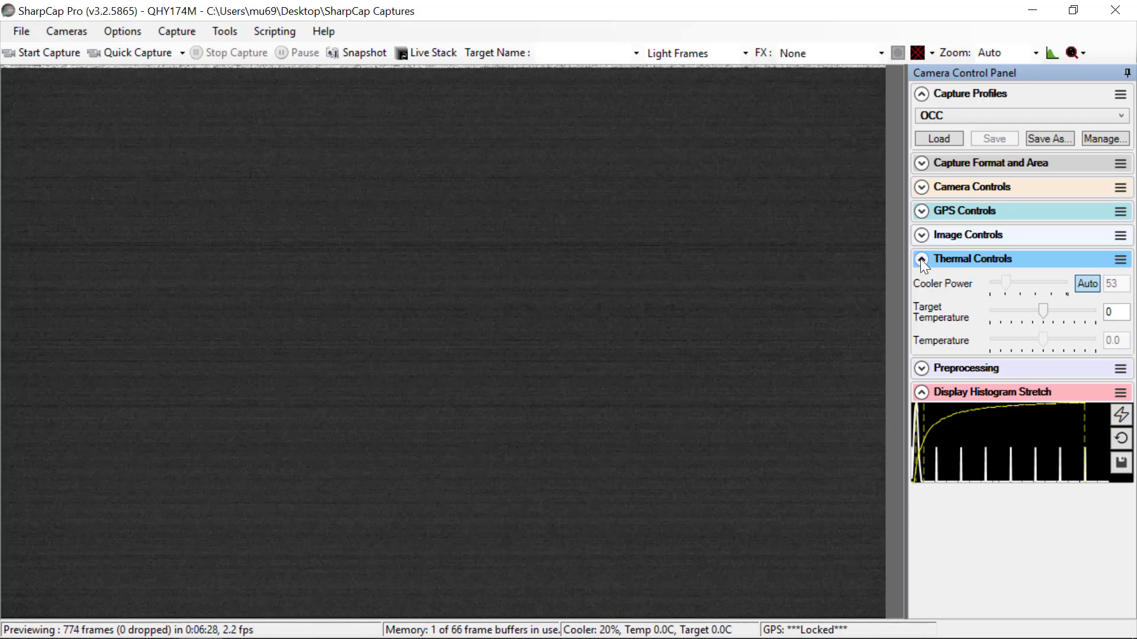
# Collapse Thermal Controls and Preprocessing after confirming Subtract Dark and Apply Flat are None.
pyautogui.click(921, 259)
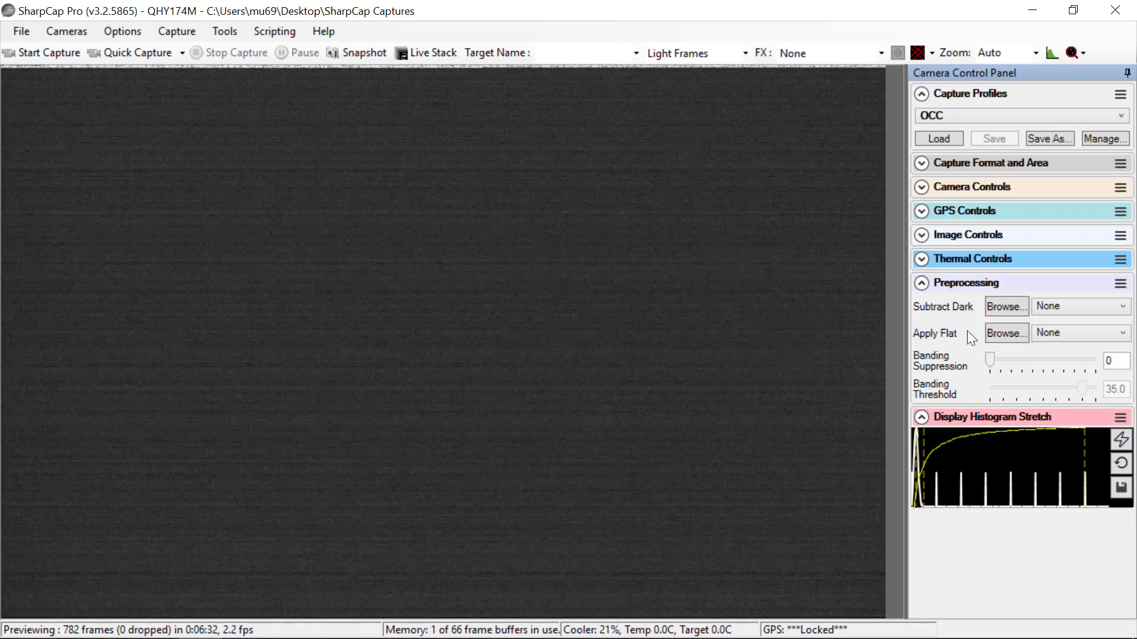
pyautogui.moveTo(962, 317)
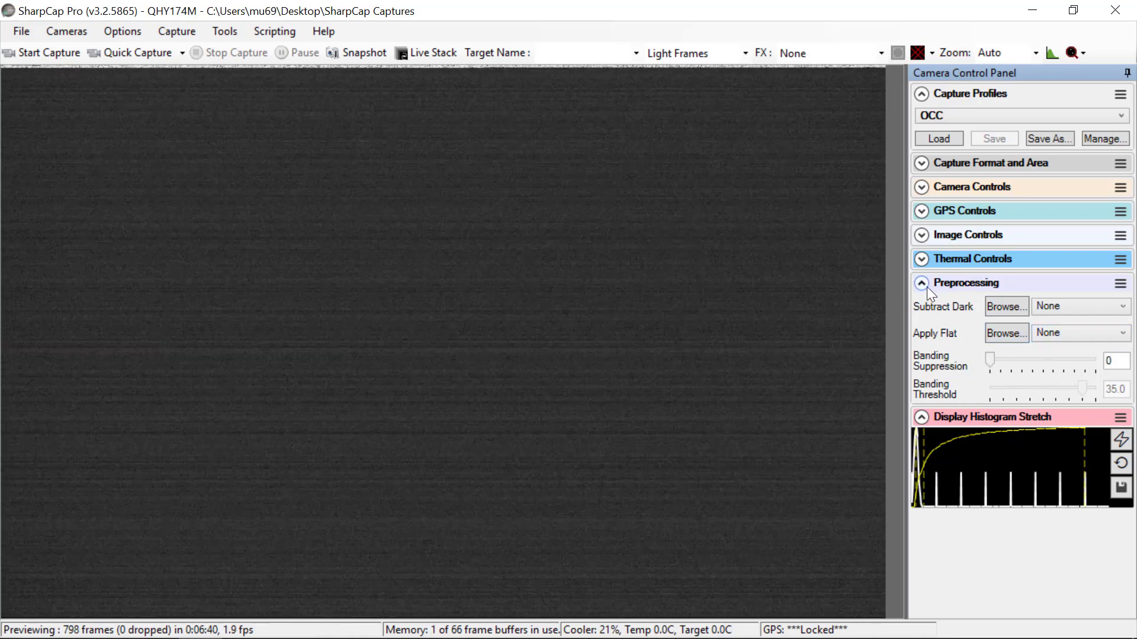
pyautogui.click(922, 283)
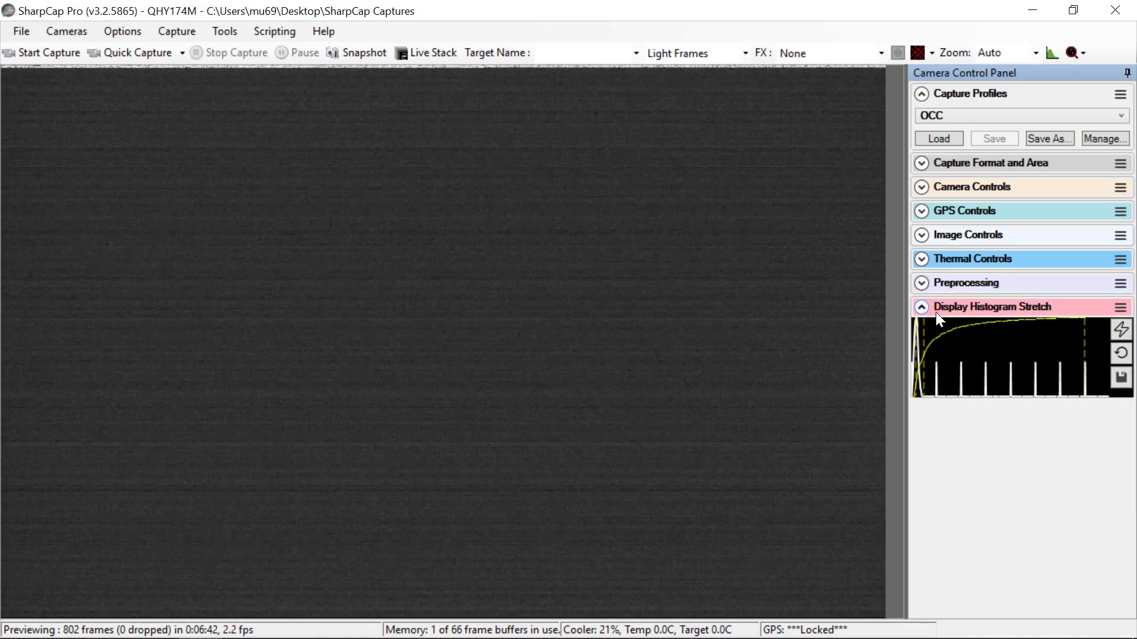
pyautogui.moveTo(1059, 312)
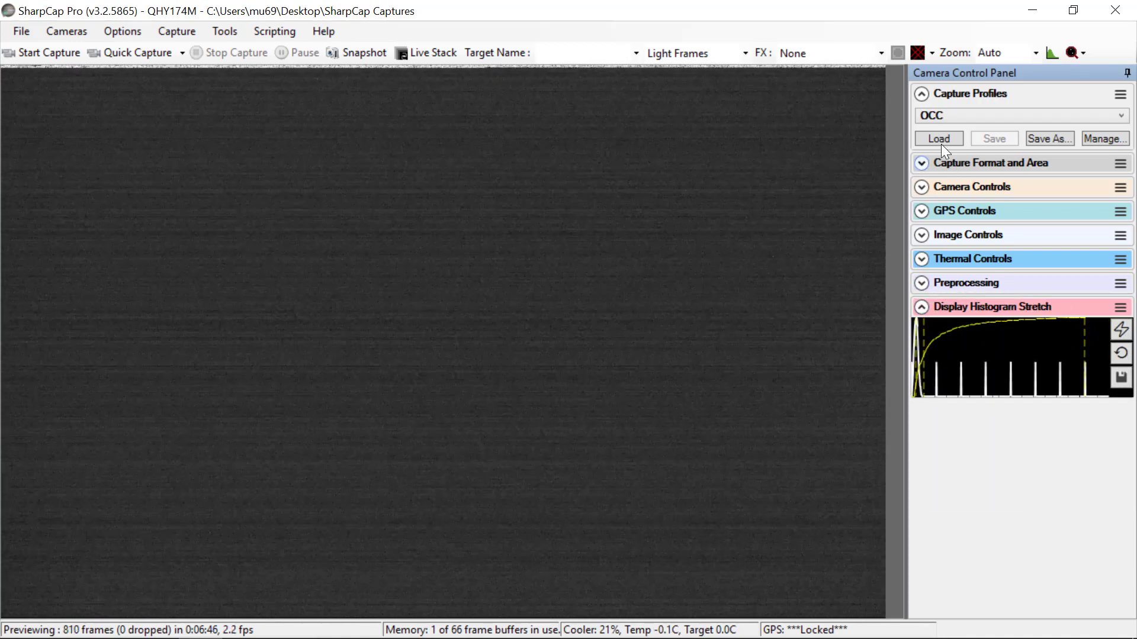
pyautogui.moveTo(968, 346)
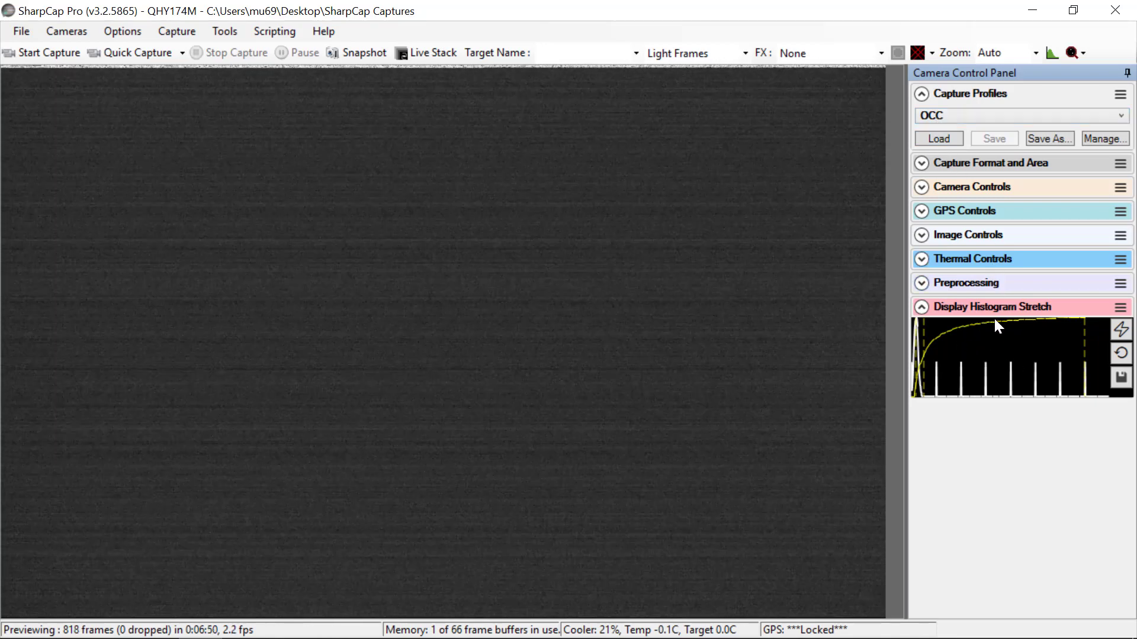
pyautogui.moveTo(371, 414)
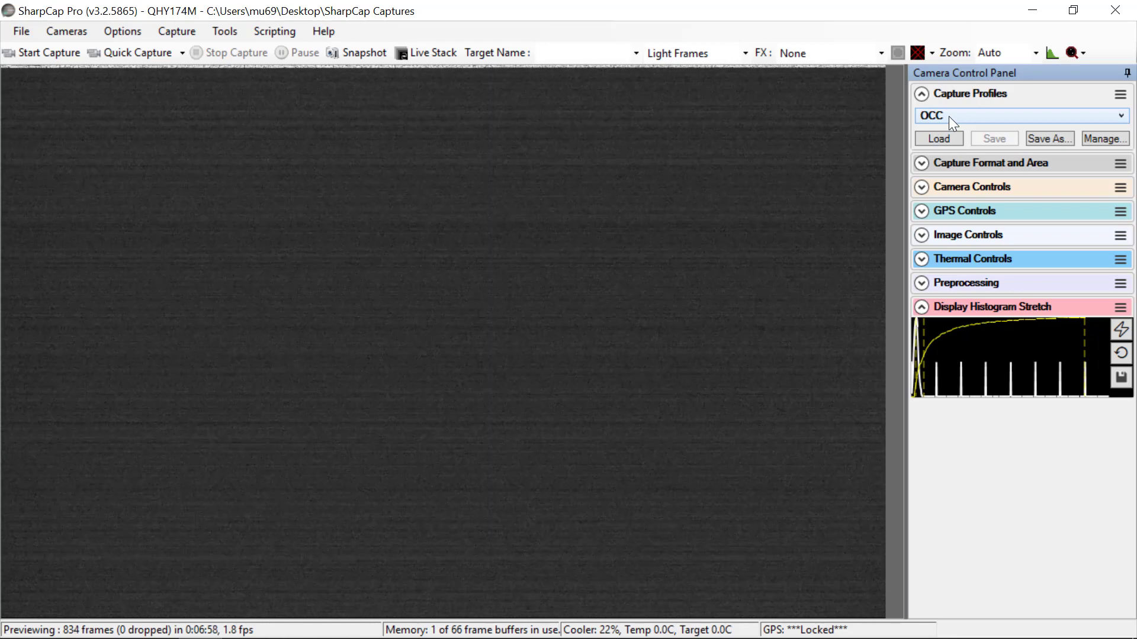
# Trial exposures of 1000 ms, 2.0 s and 2.5 s in Camera Controls, ending back at 500 ms.
pyautogui.click(975, 186)
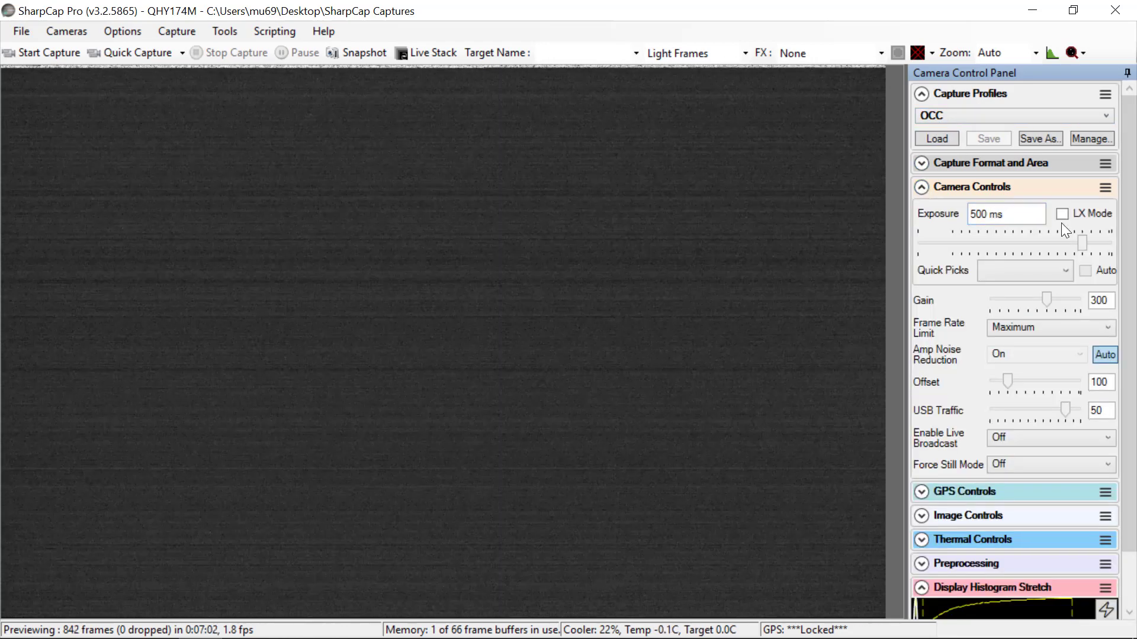
pyautogui.moveTo(1084, 243); pyautogui.dragTo(1093, 245)
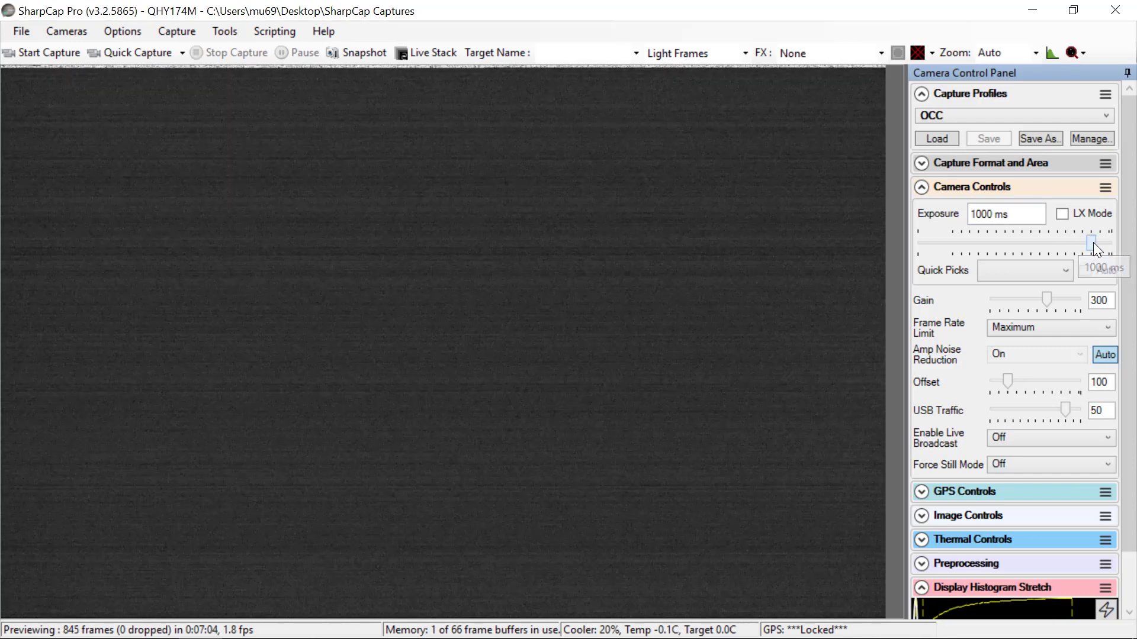
pyautogui.moveTo(1090, 244); pyautogui.dragTo(1099, 244)
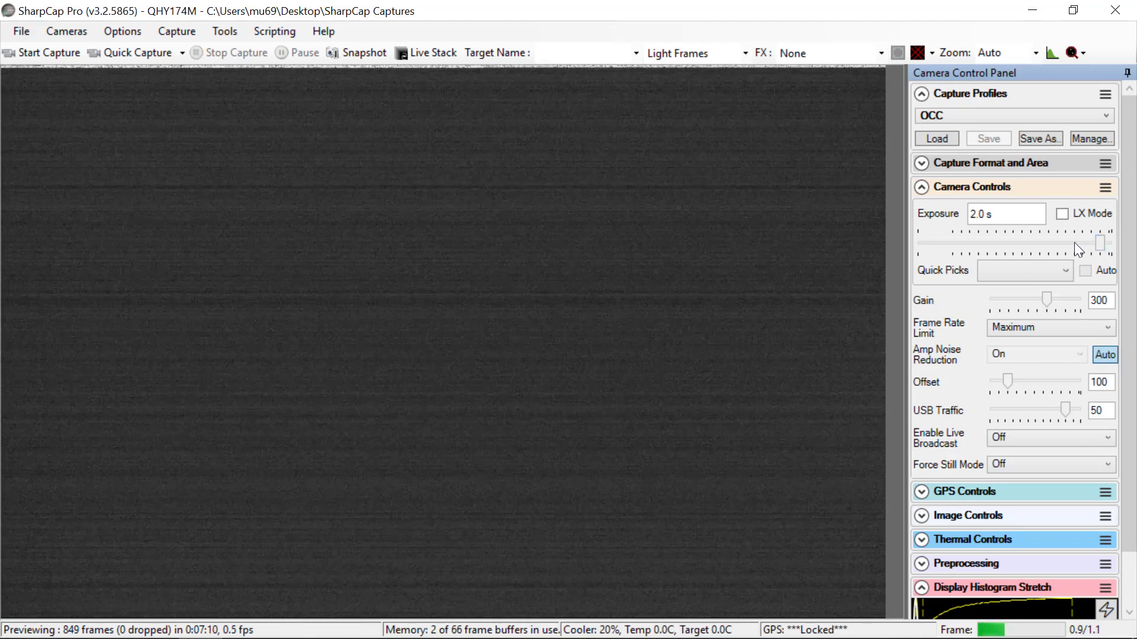
pyautogui.moveTo(1103, 243); pyautogui.dragTo(1098, 243)
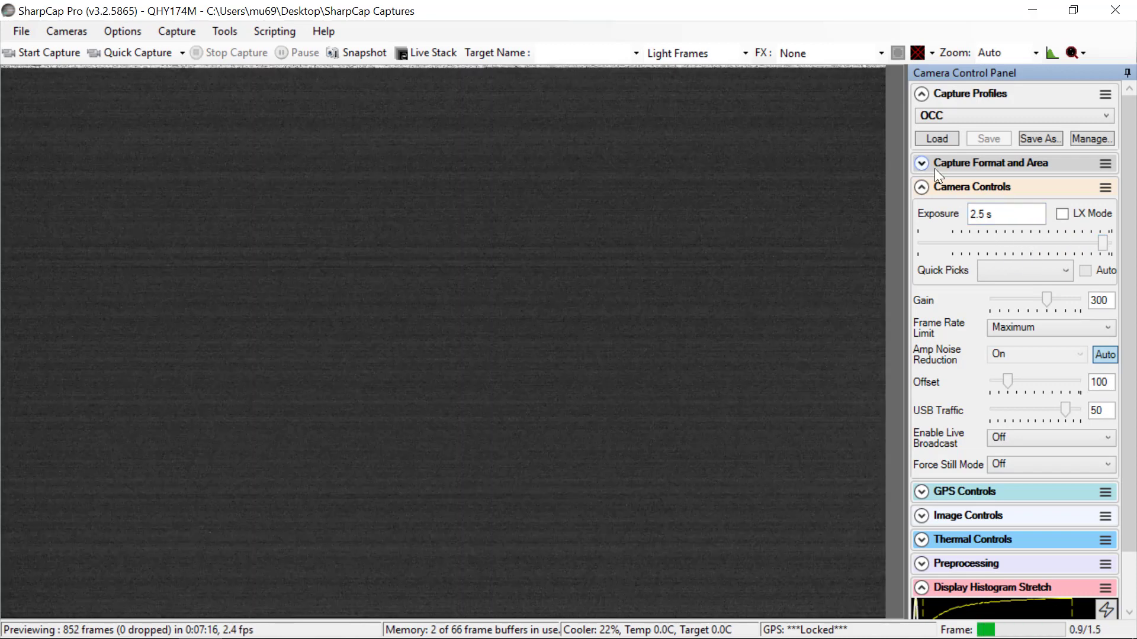
pyautogui.click(935, 138)
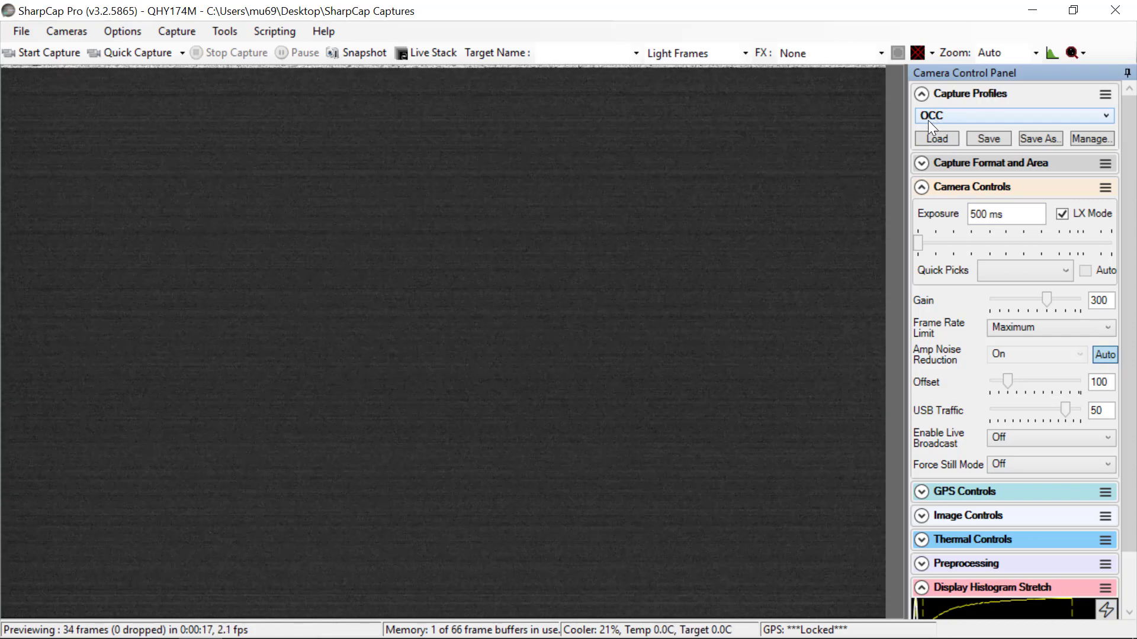
# Enter a 200 ms exposure value, which switches LX Mode off, keeping gain at 300.
pyautogui.click(1006, 213)
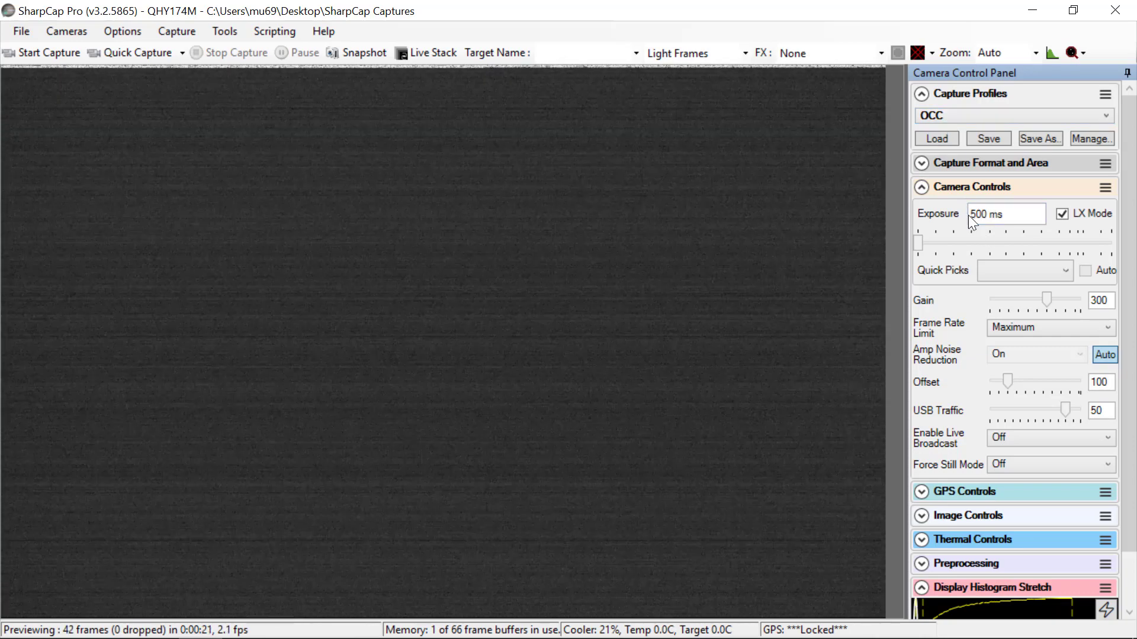
pyautogui.click(1005, 213)
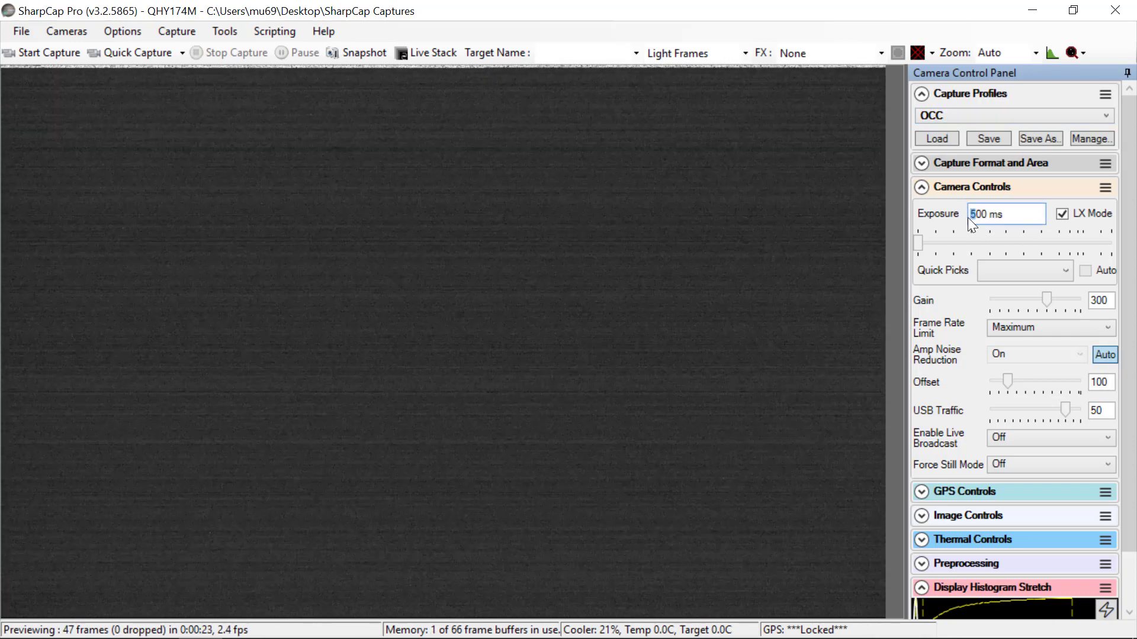
pyautogui.write('200 ms')
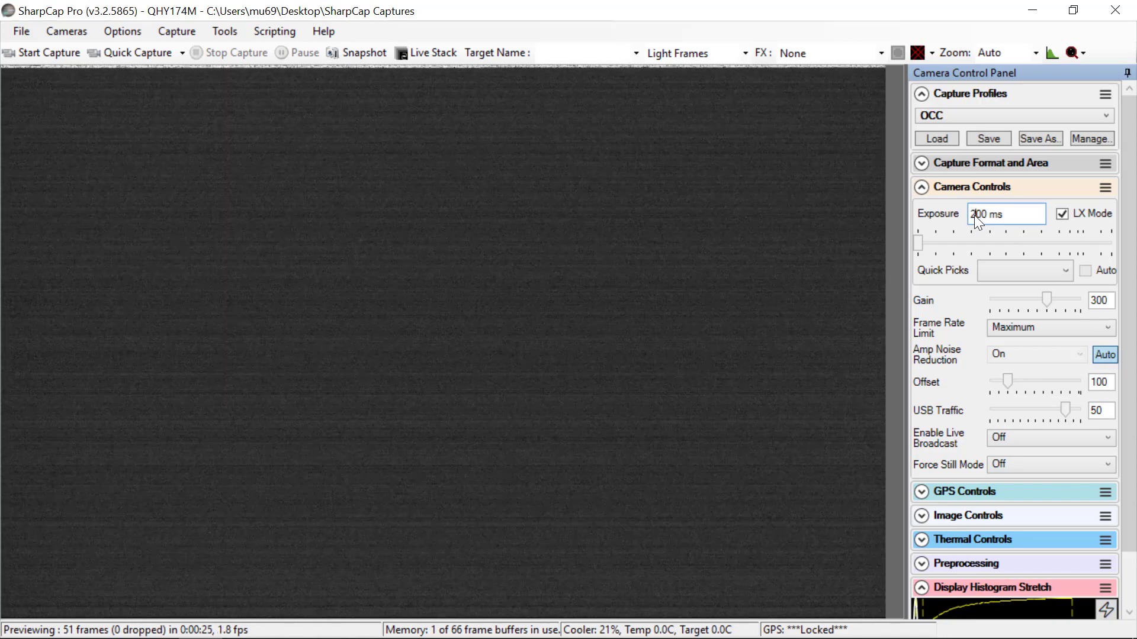
pyautogui.click(1023, 270)
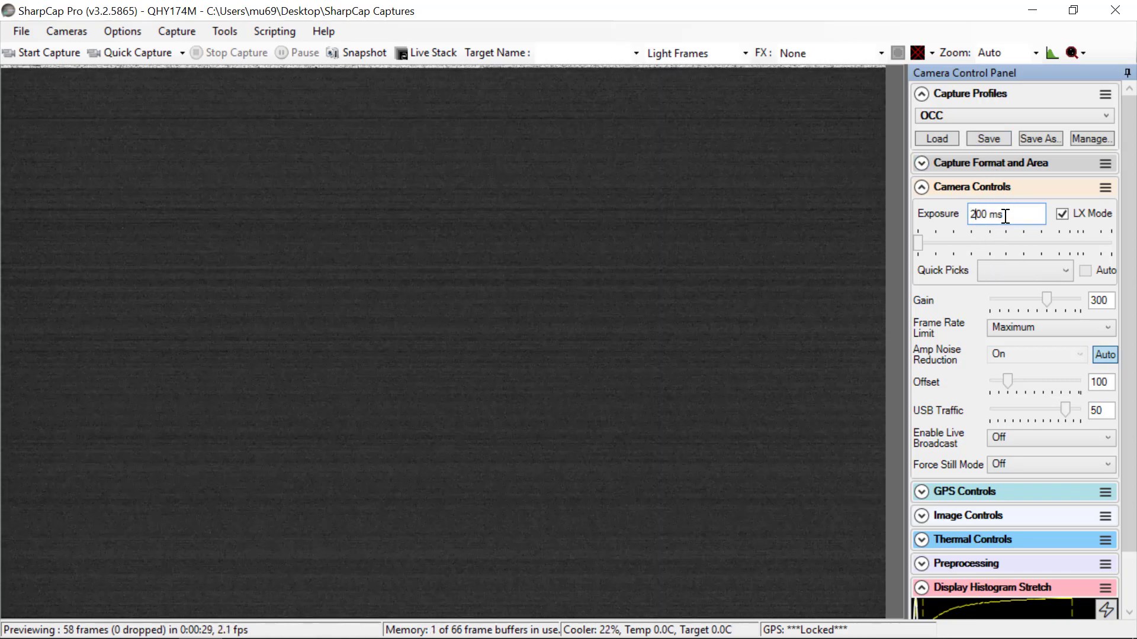
pyautogui.click(1061, 213)
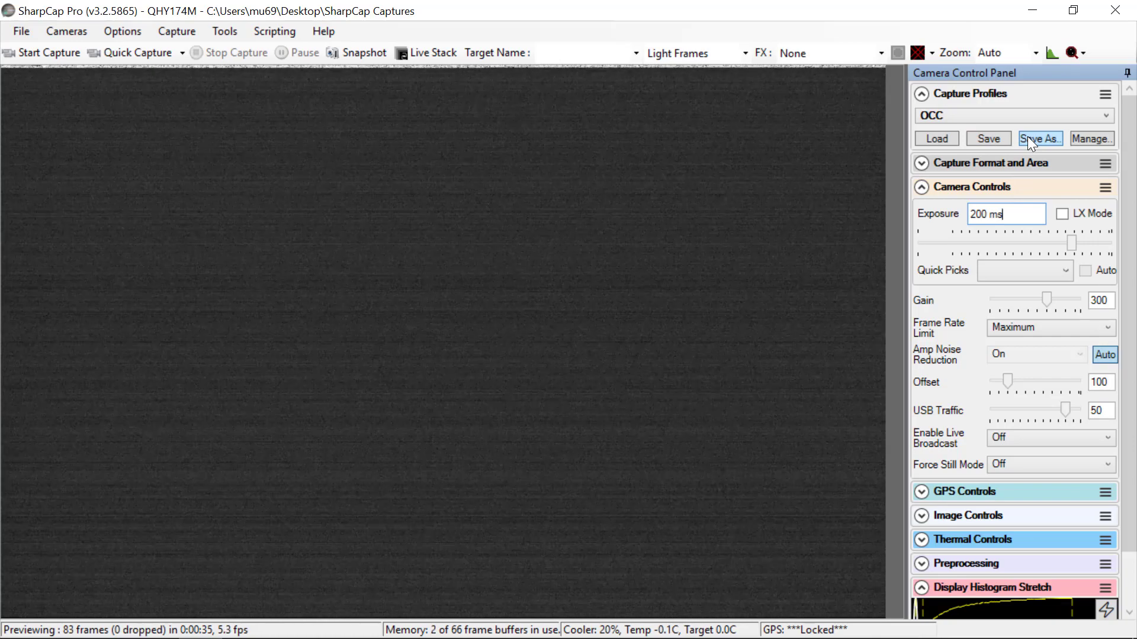
# Save the current 200 ms settings as a new capture profile named FASTOCC.
pyautogui.click(1039, 139)
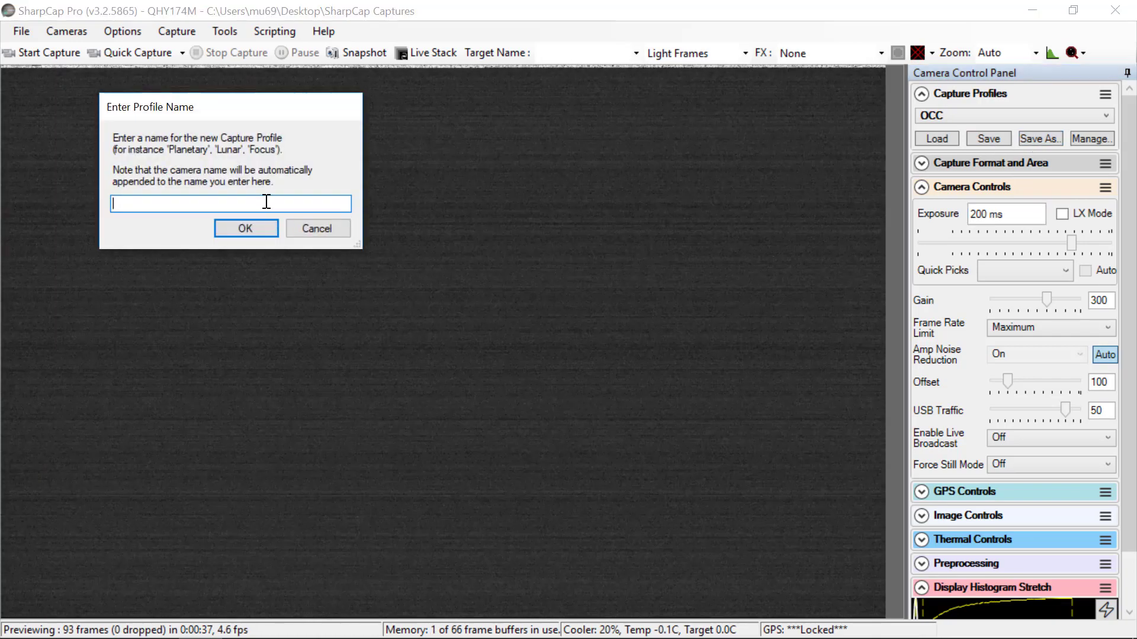
pyautogui.write('FASTOCC')
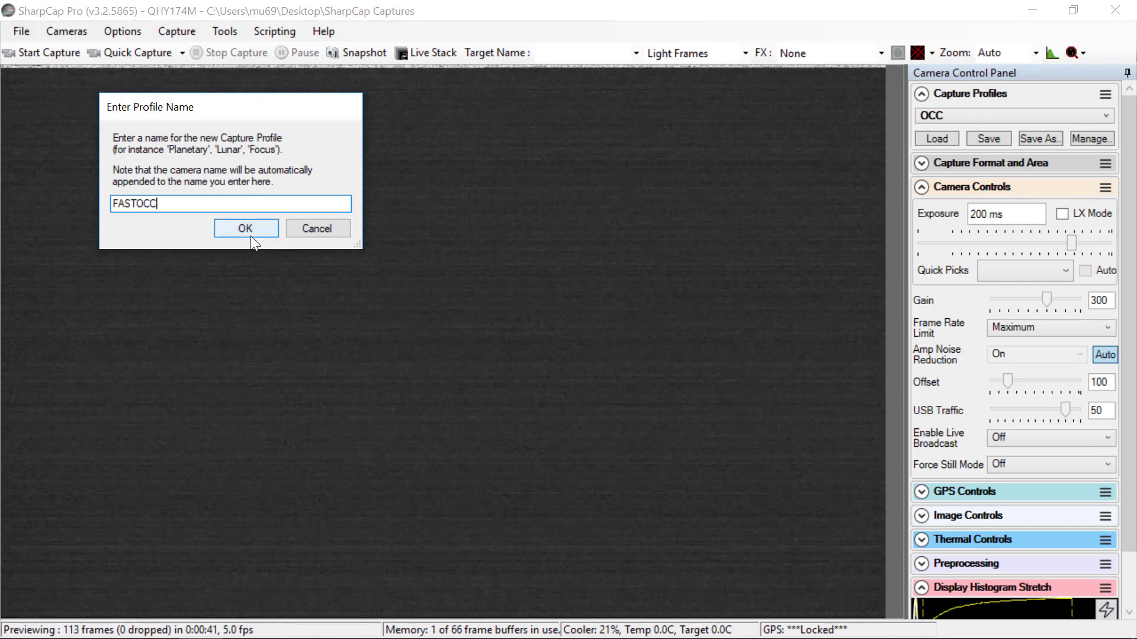
pyautogui.click(245, 227)
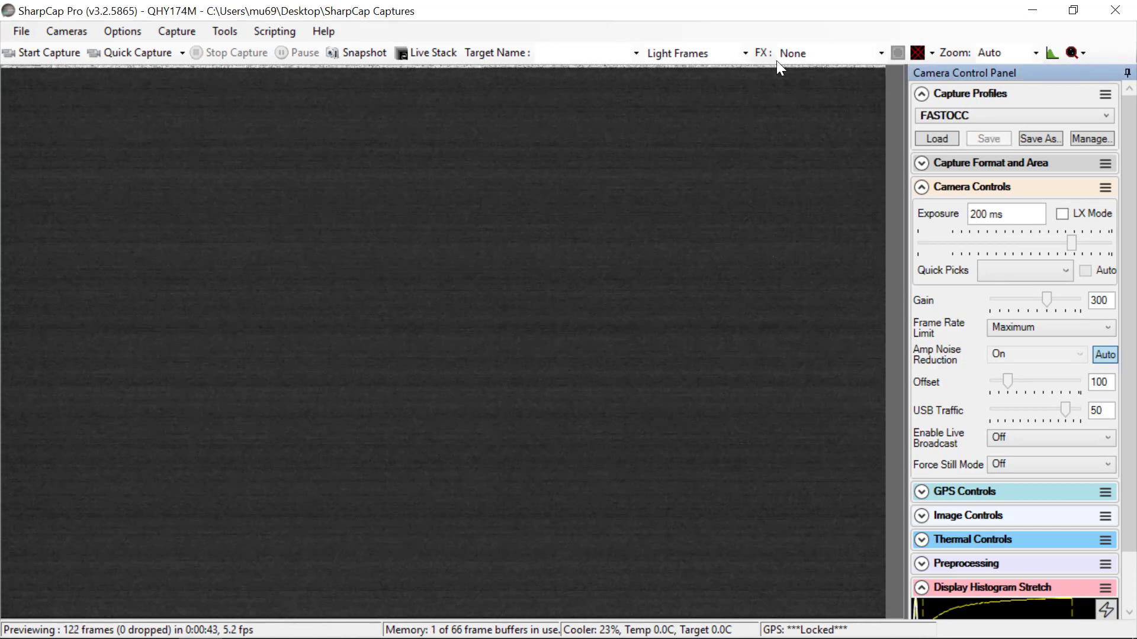
# Reload the original OCC profile from the Capture Profiles list, restoring 500 ms exposure.
pyautogui.click(936, 139)
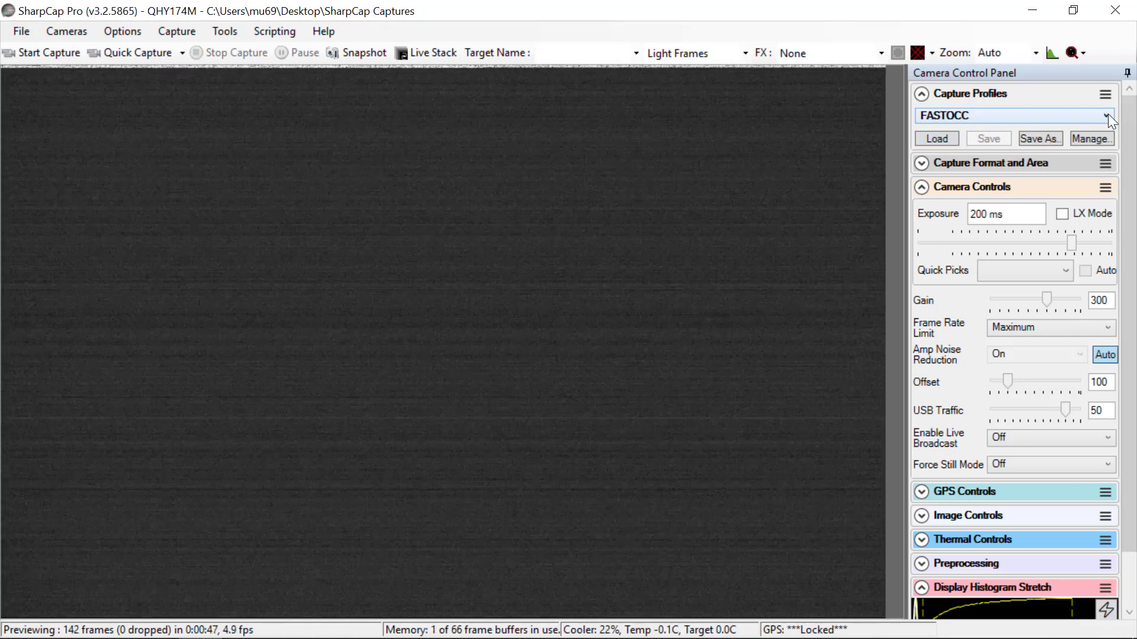
pyautogui.click(1108, 116)
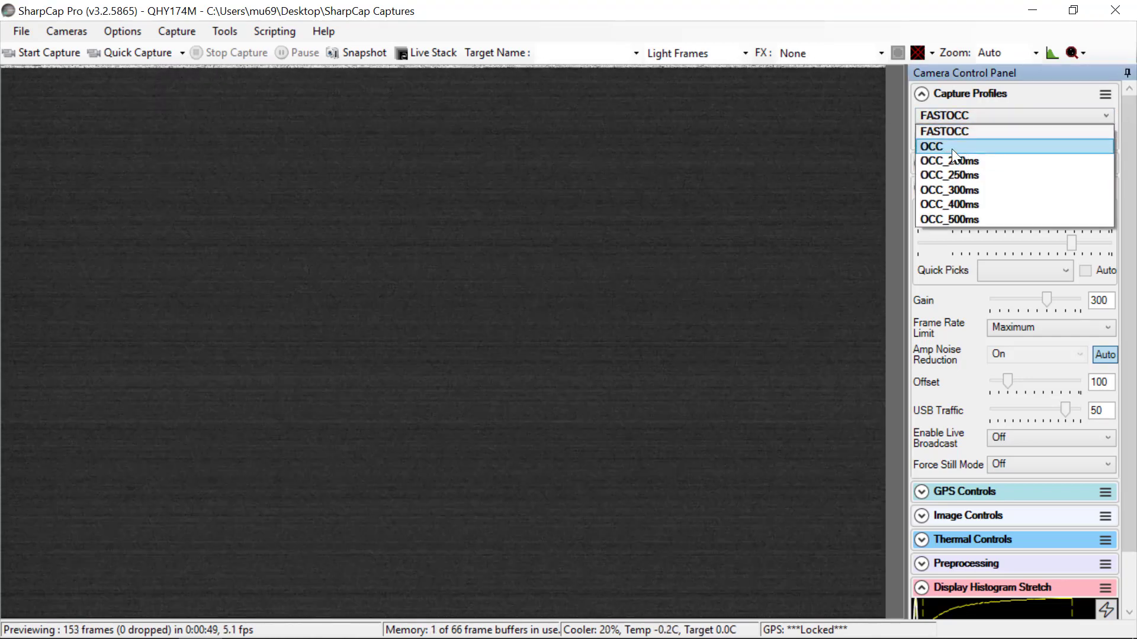
pyautogui.click(932, 145)
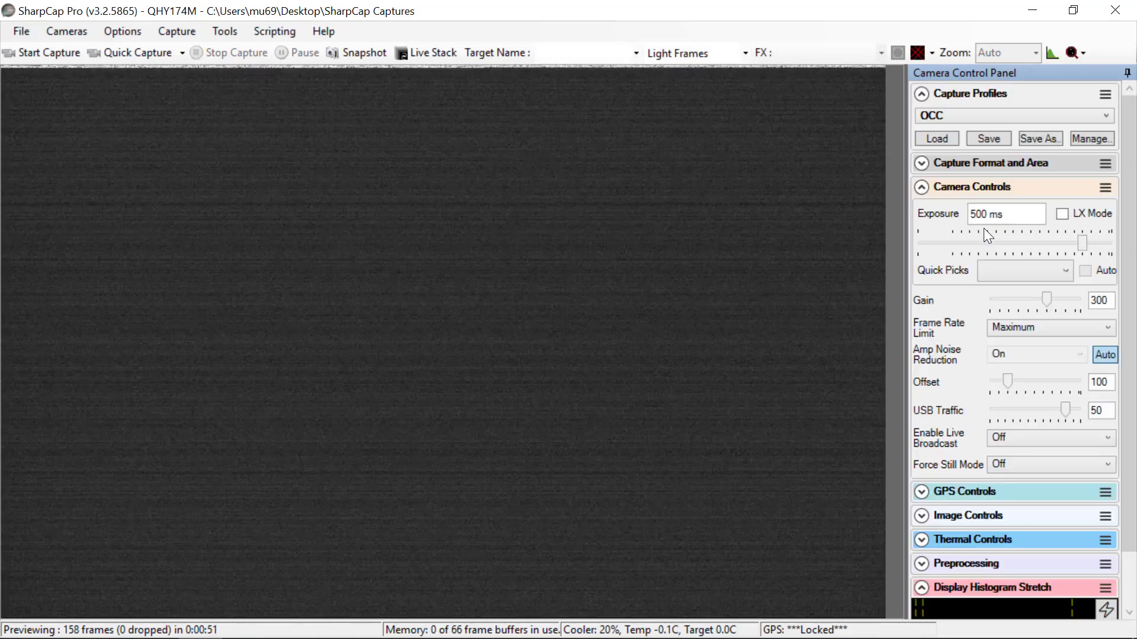